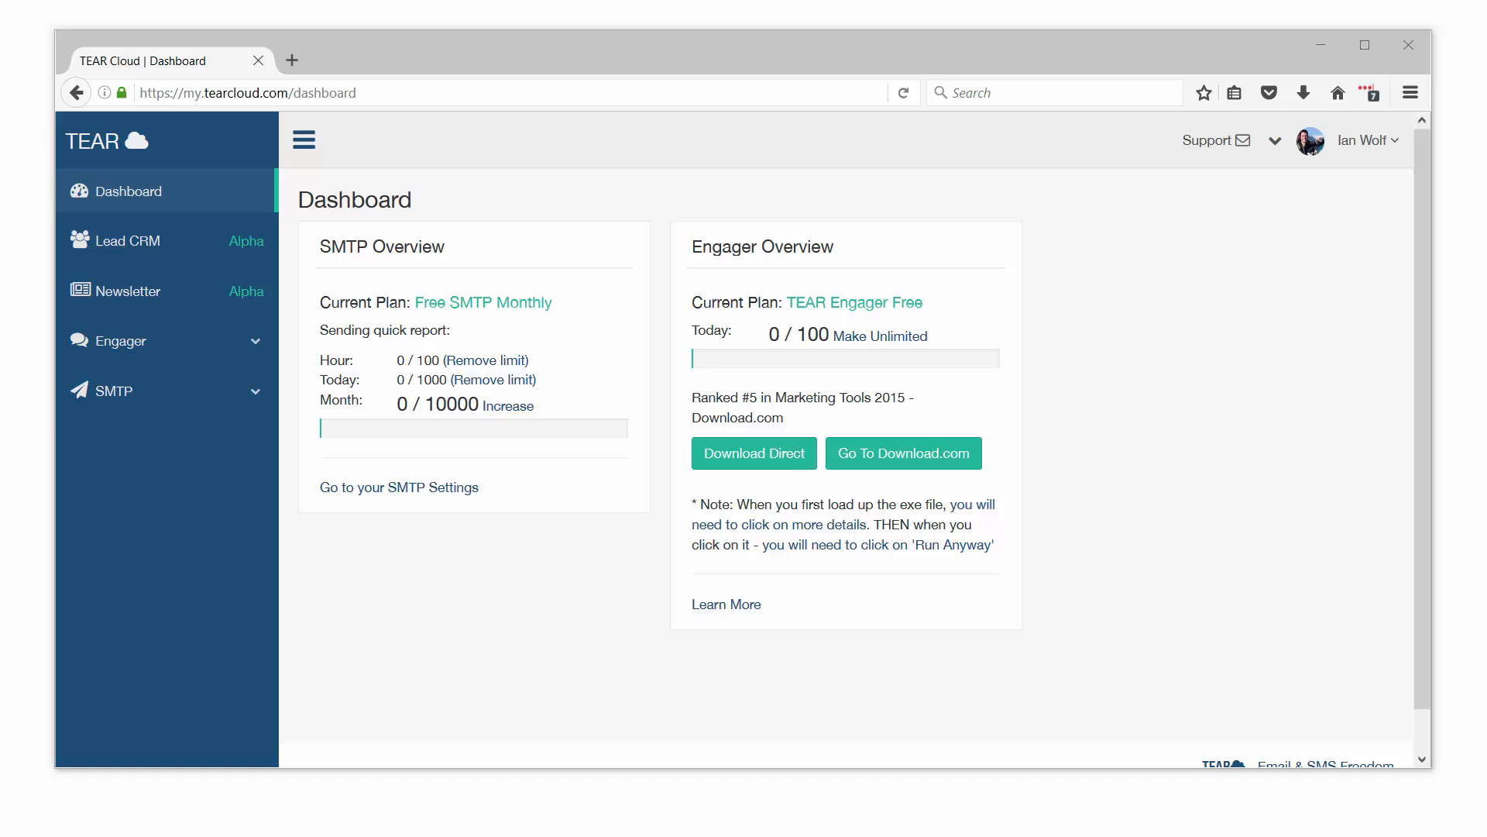
mouse_move(484, 425)
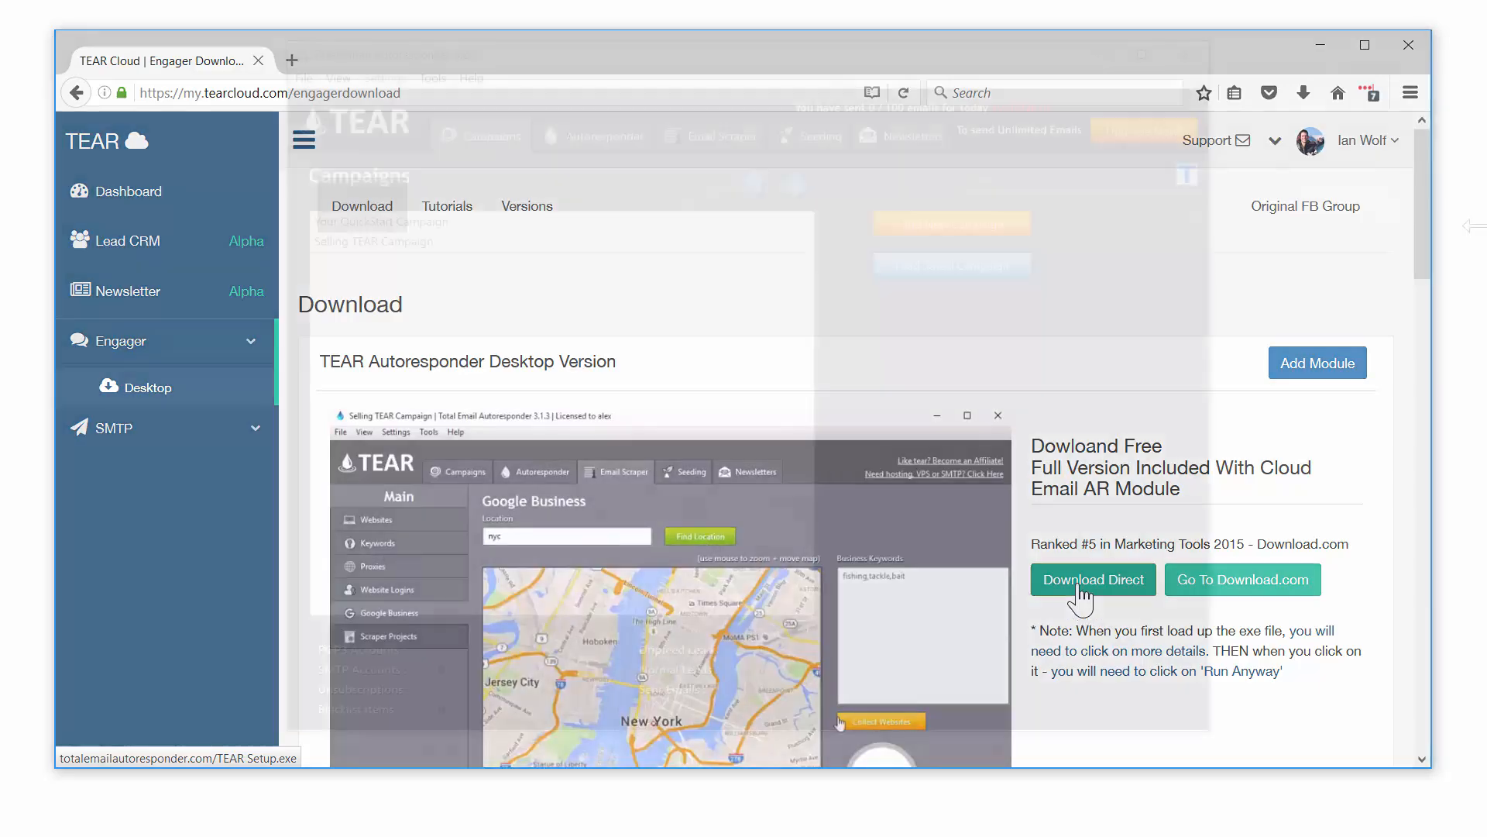
Bring up TEAR Engager and add a campaign named 'Chocolate Store Promo'
left_click(1092, 580)
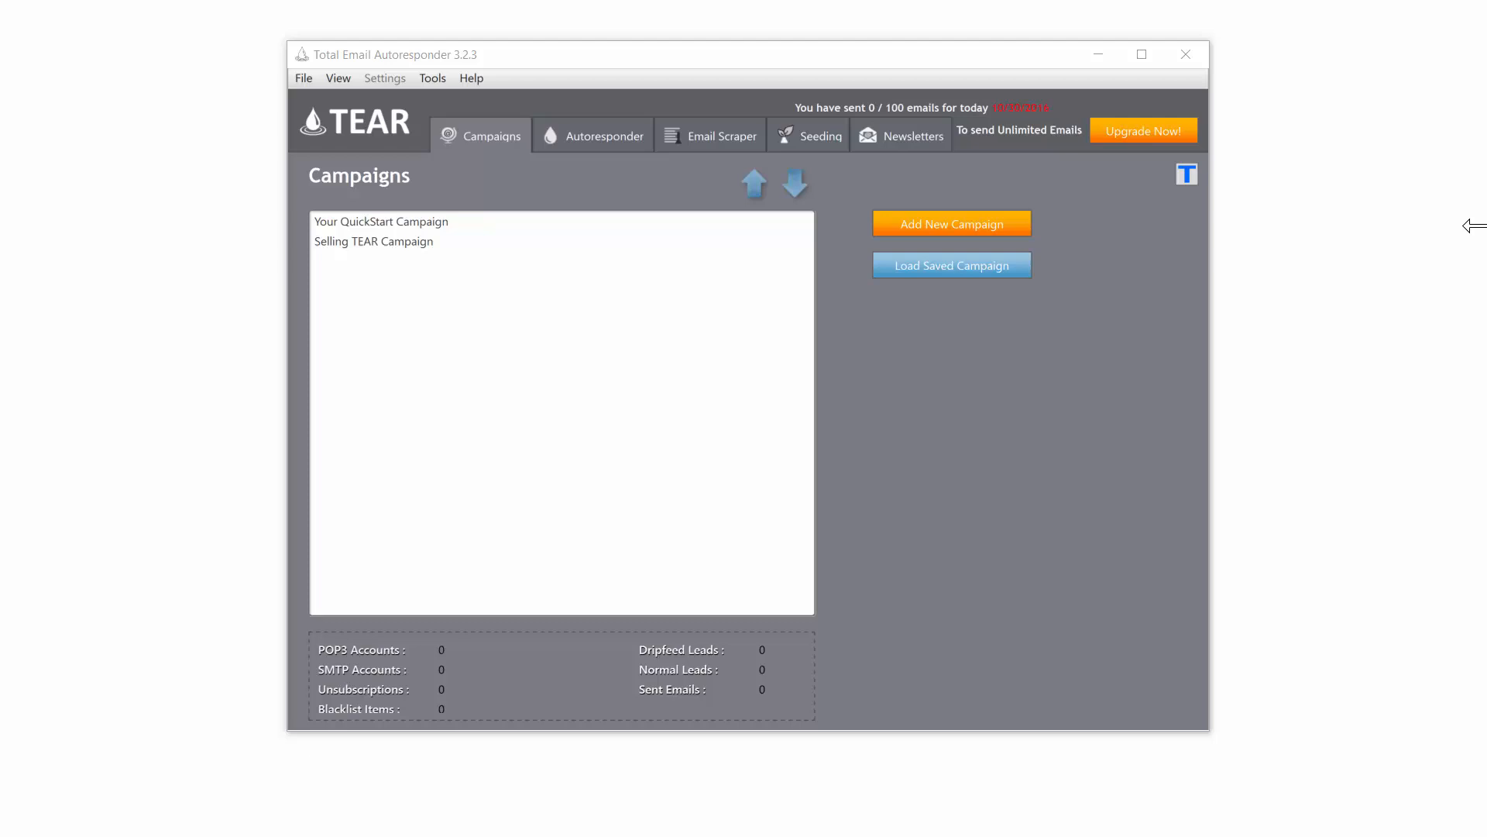
mouse_move(1239, 224)
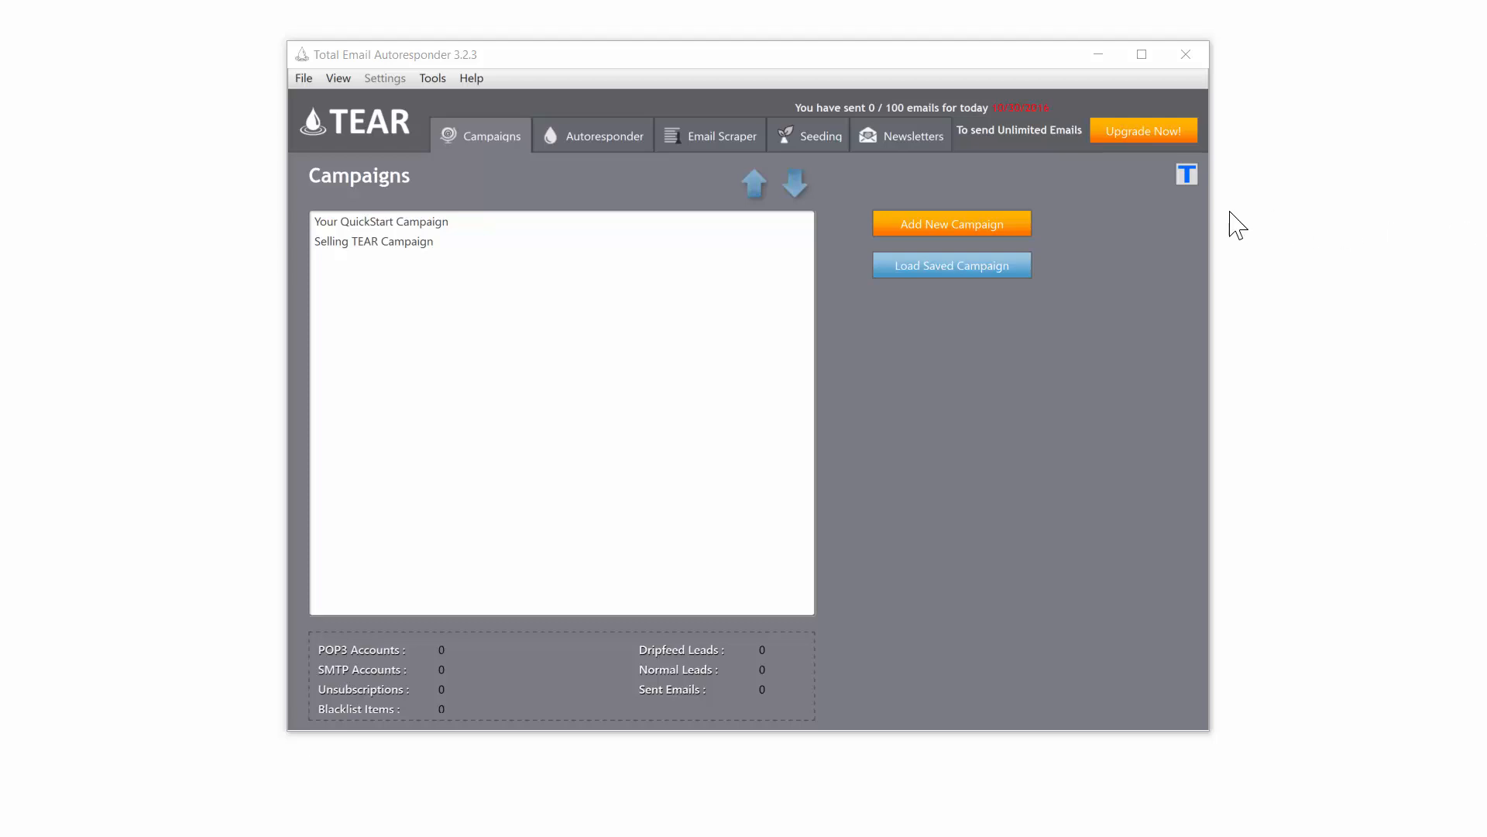
left_click(951, 224)
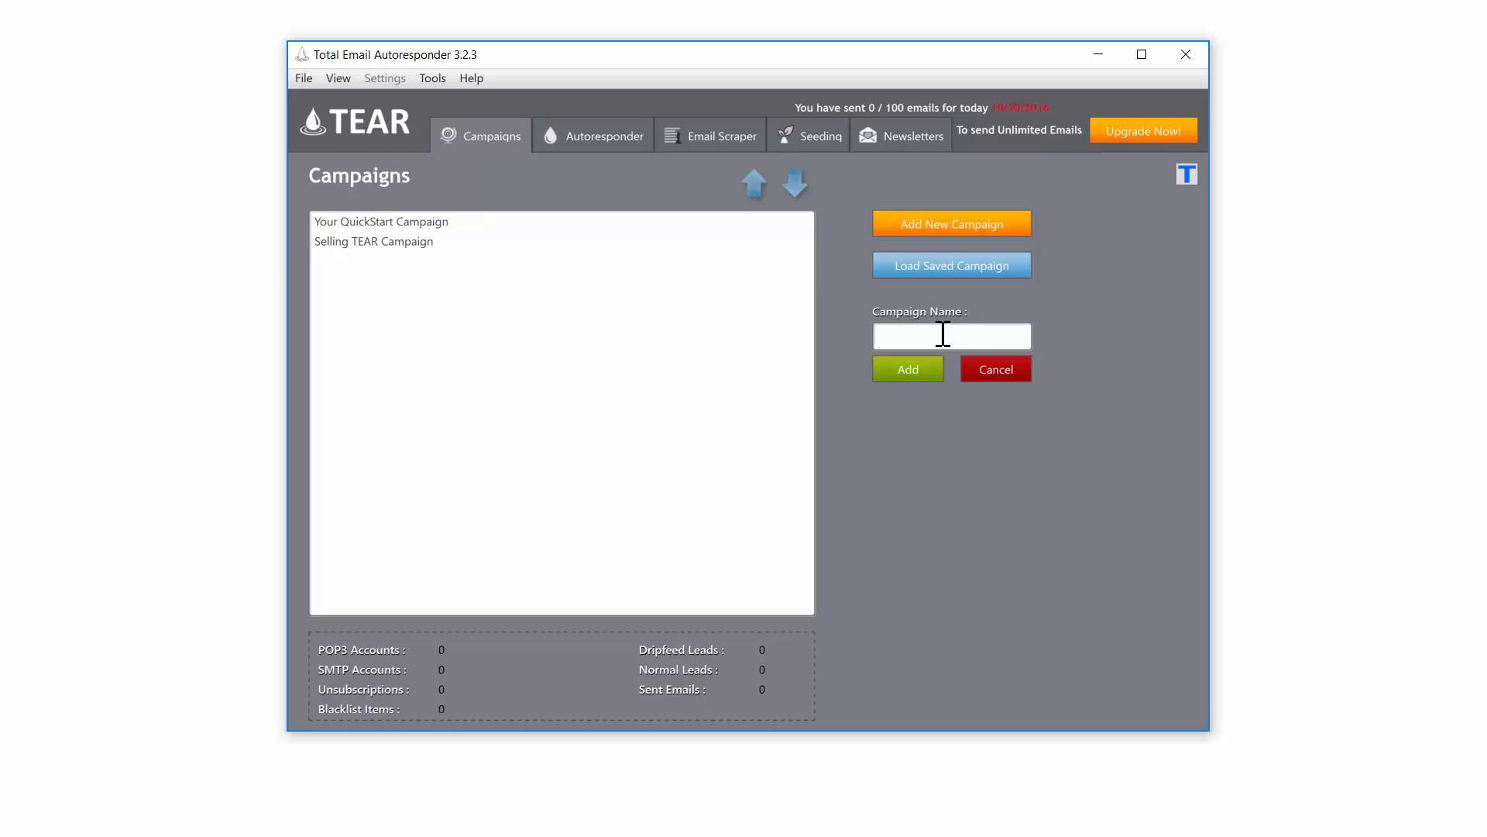
type("Chocolate St")
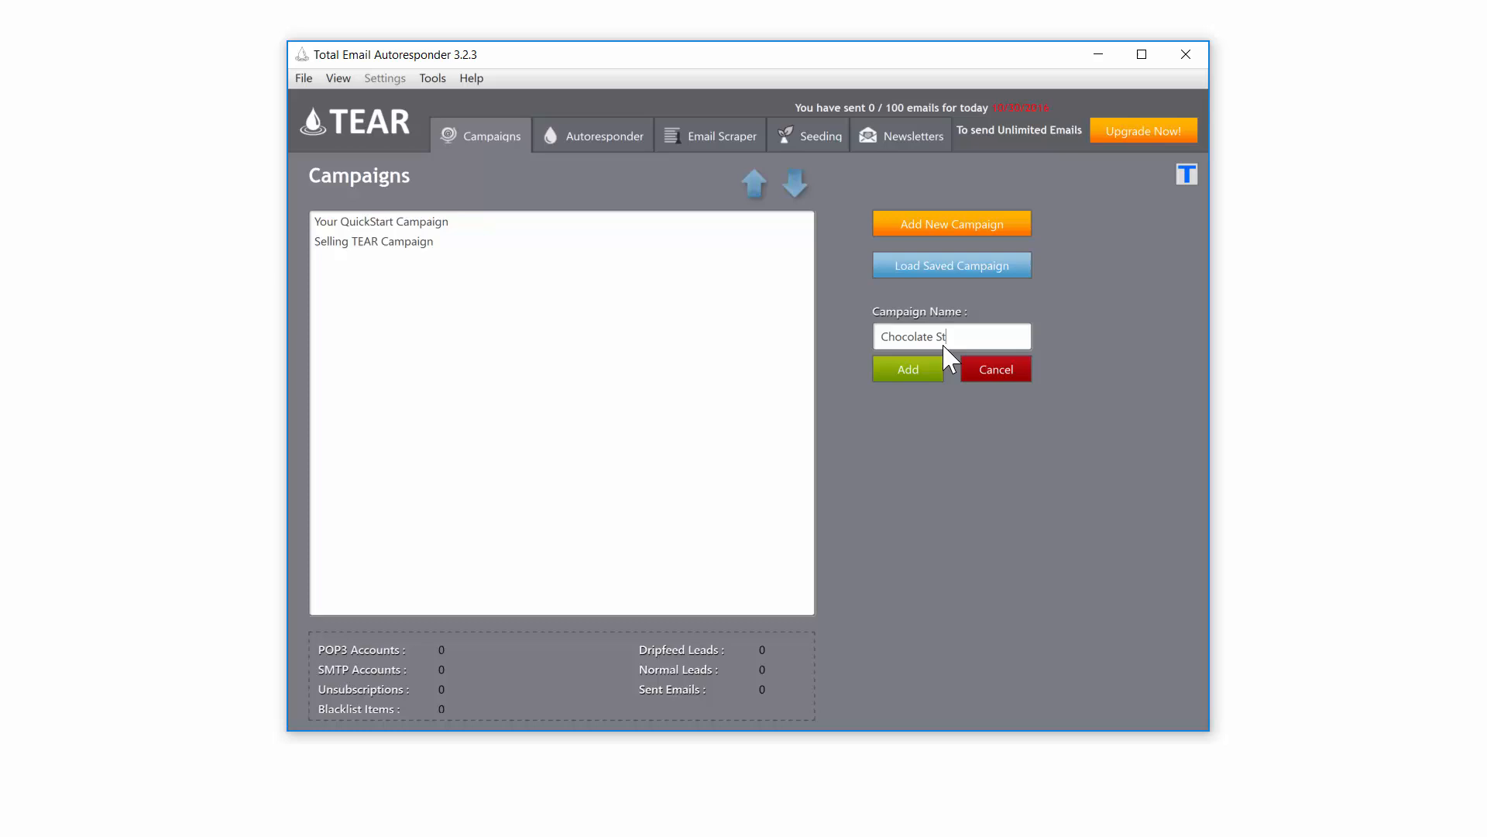
type("ore P")
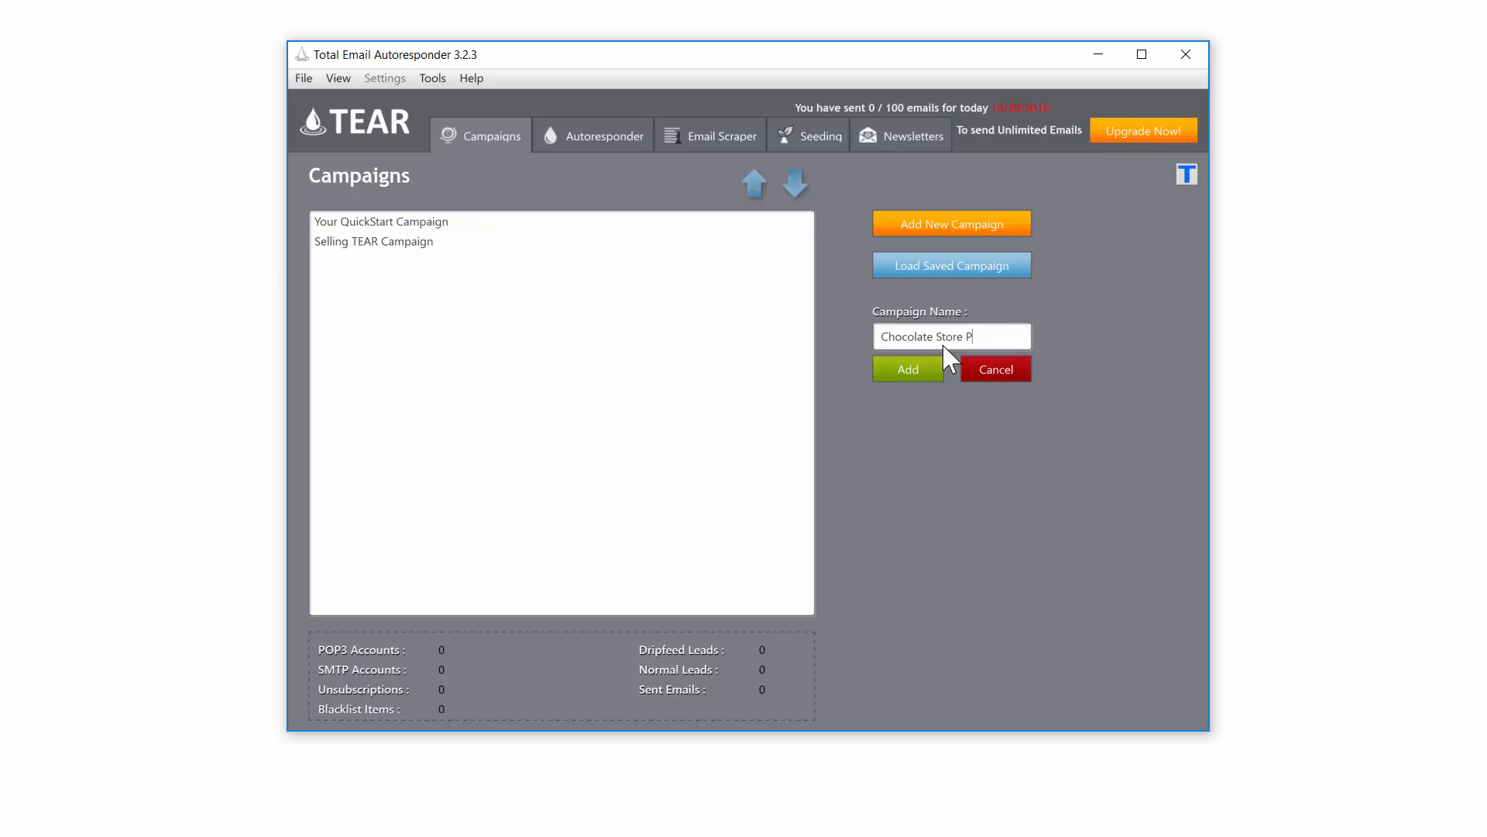
type("romo")
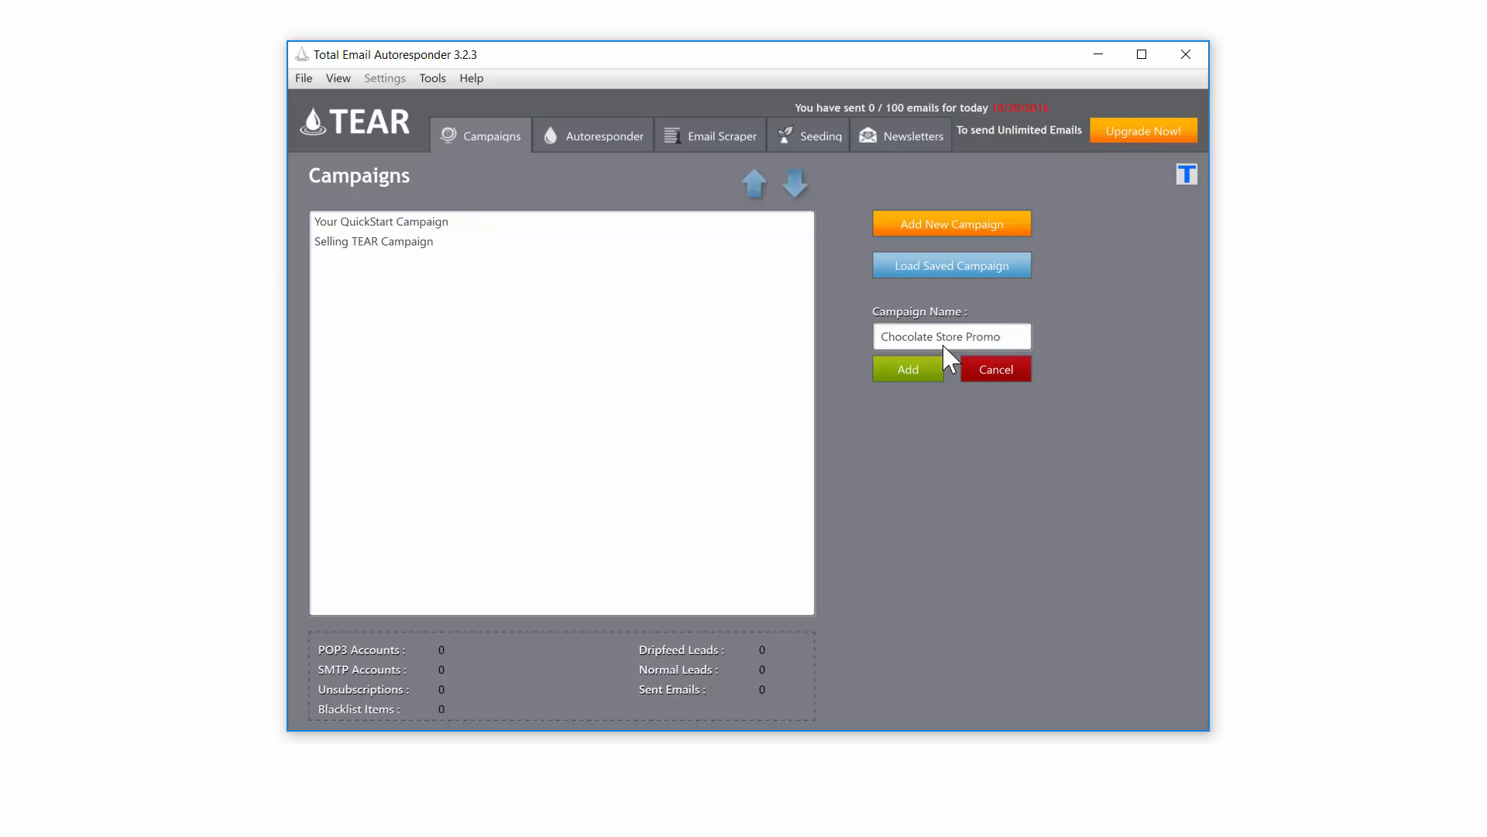
left_click(905, 369)
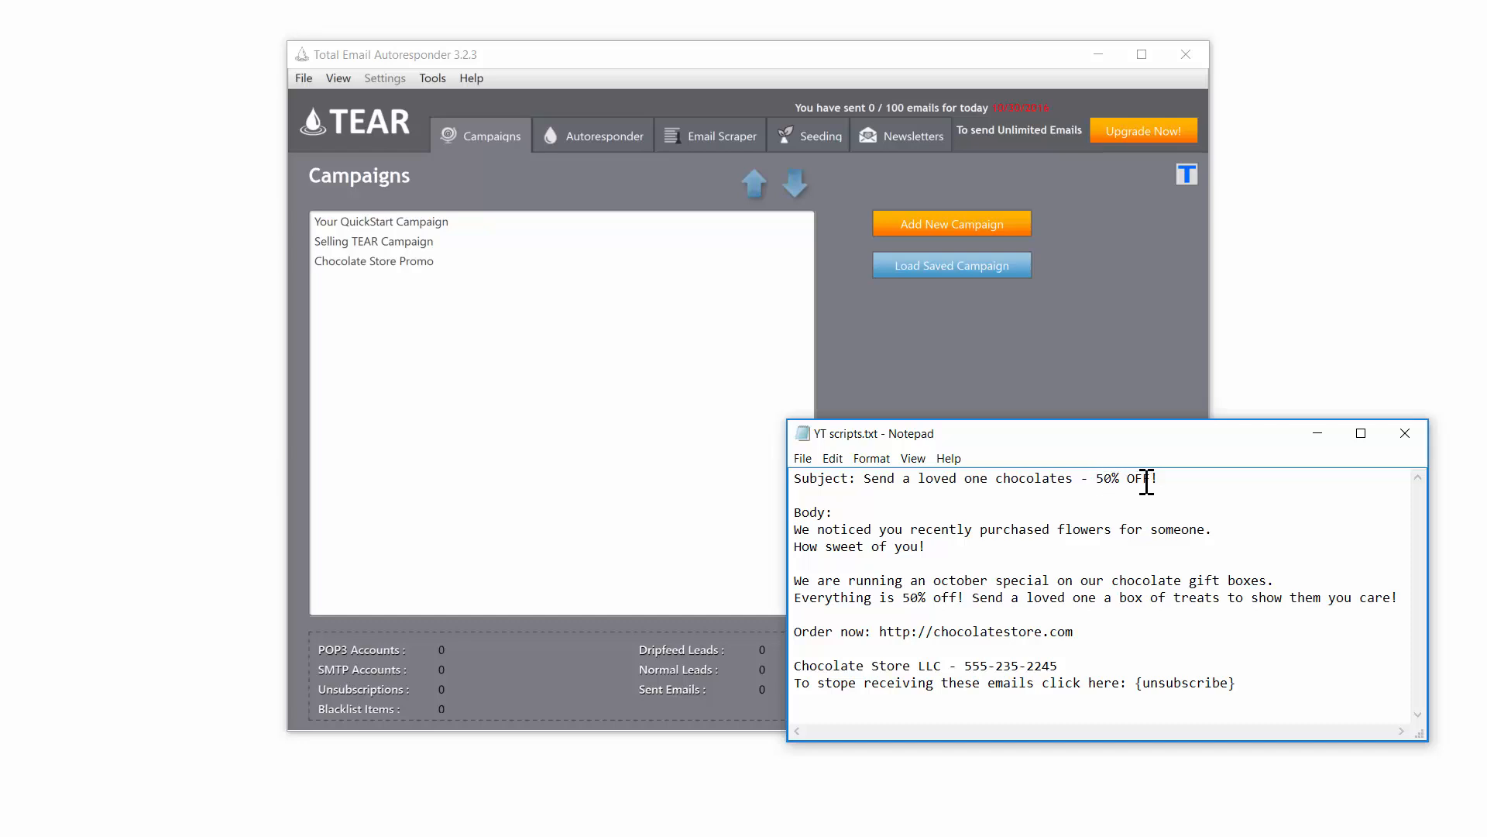
mouse_move(1033, 532)
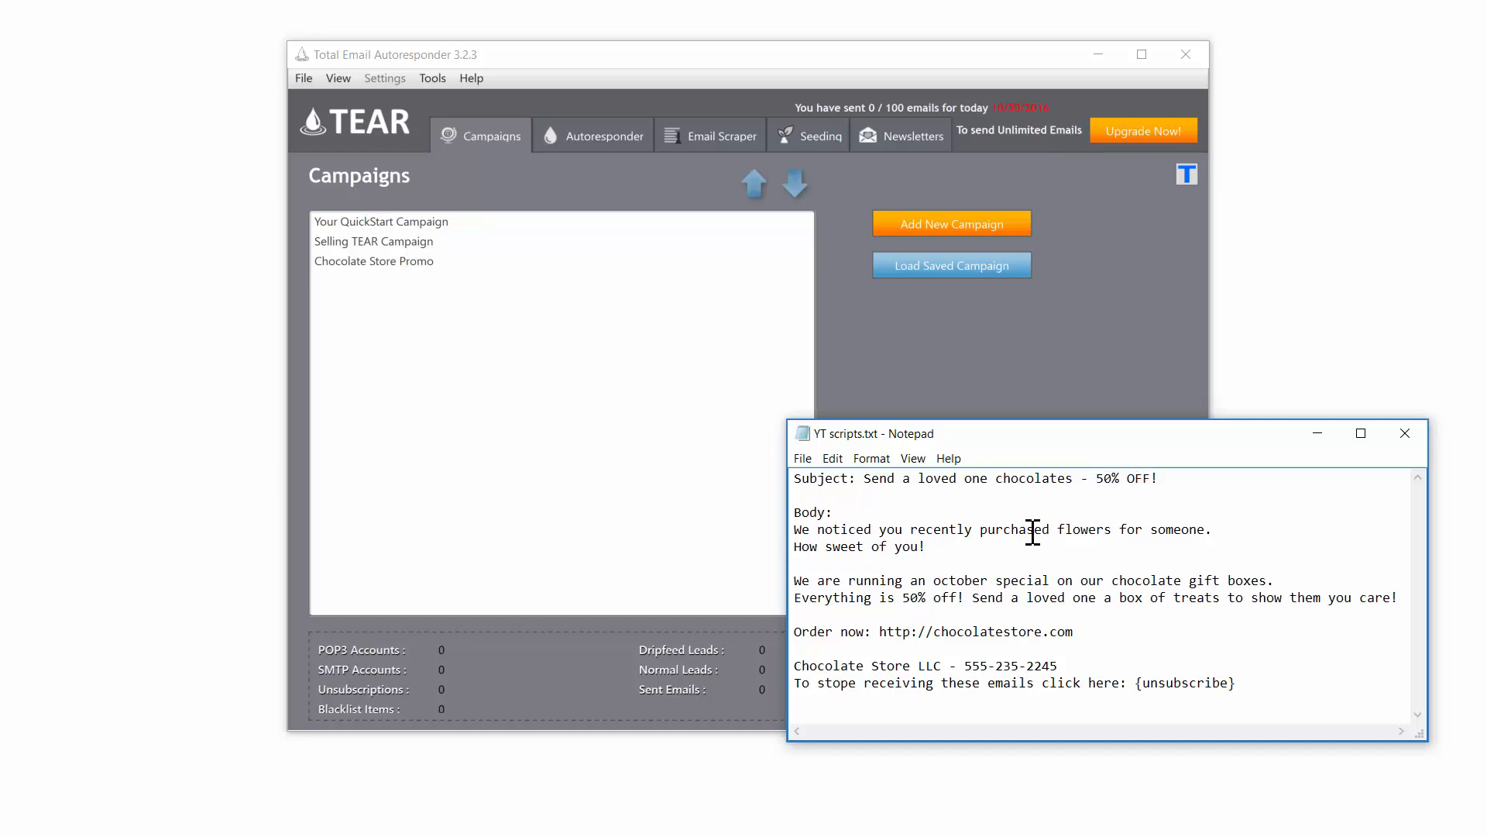
mouse_move(903, 580)
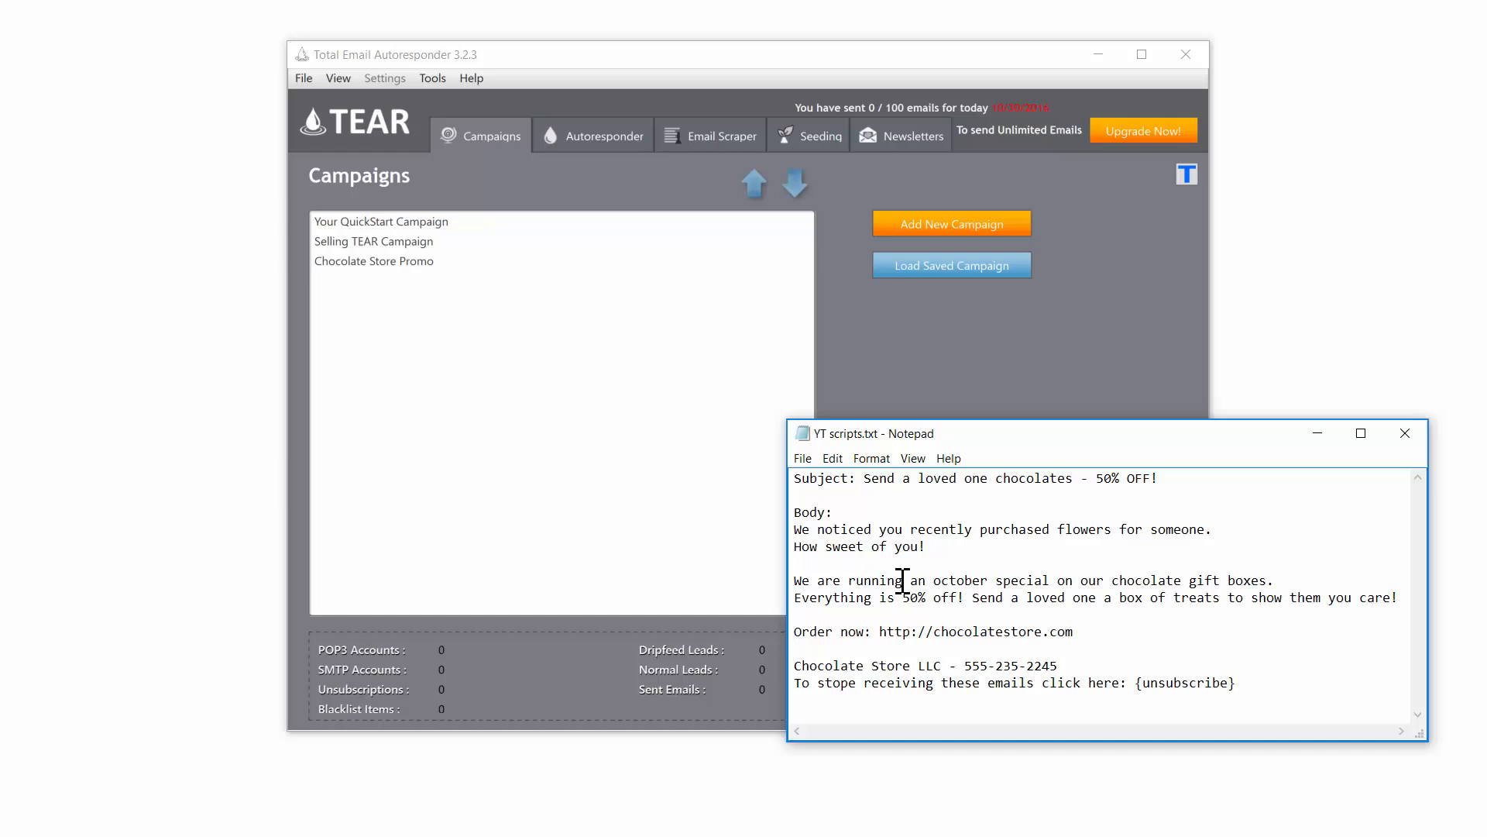
mouse_move(1171, 580)
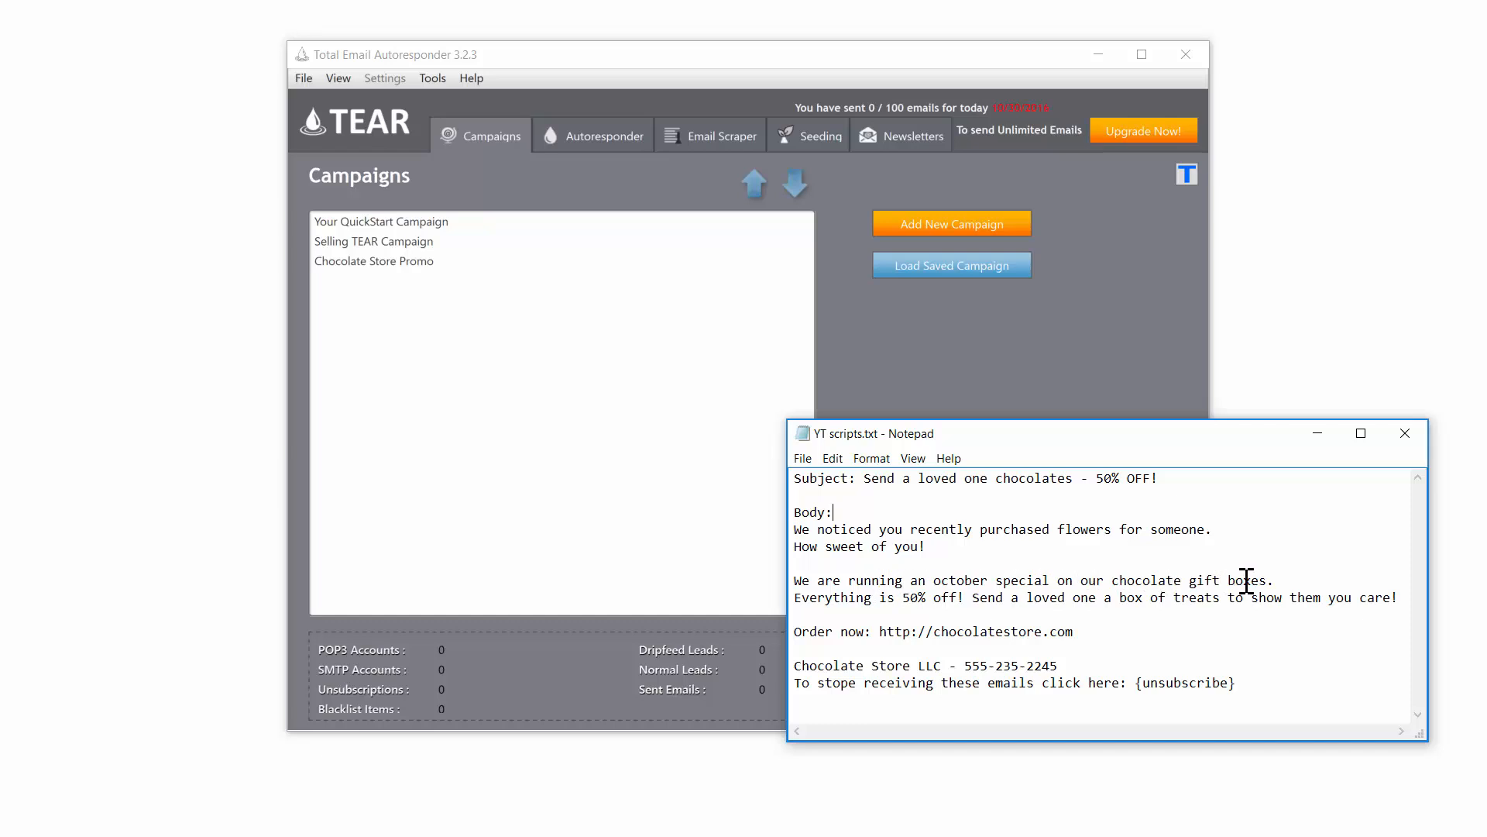
mouse_move(1043, 597)
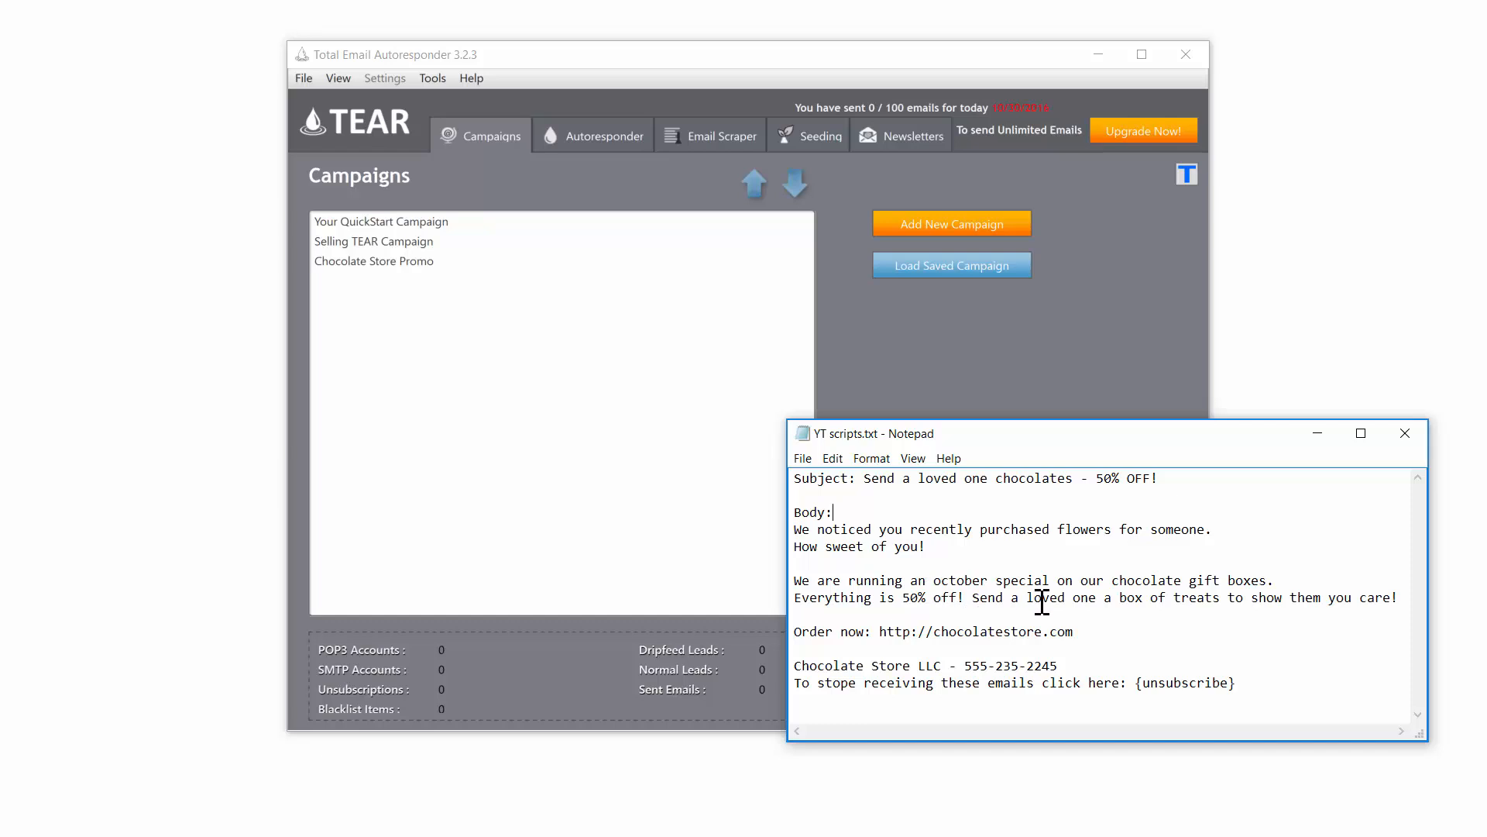
mouse_move(1322, 597)
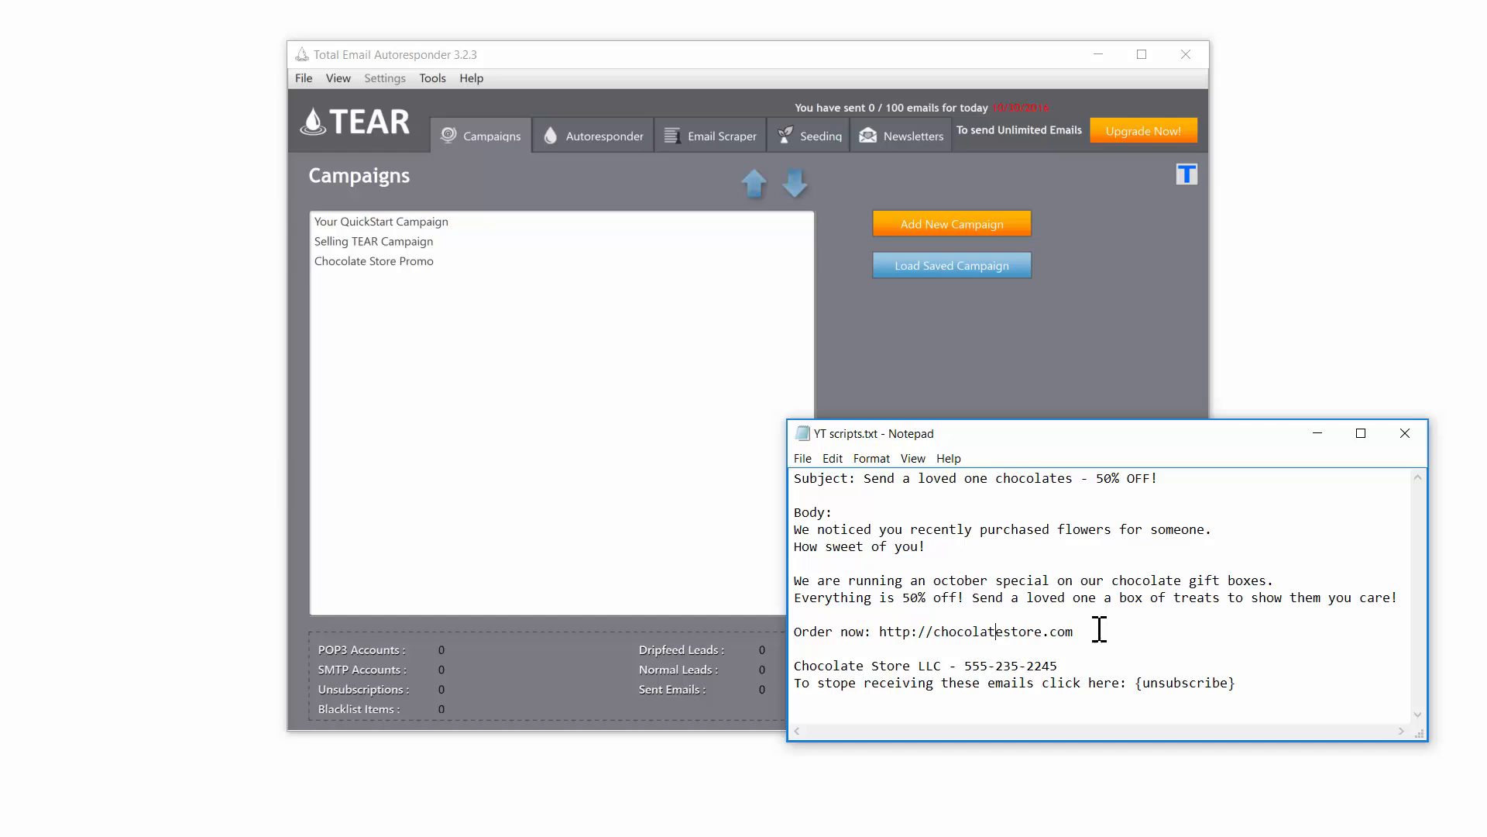
left_click(603, 135)
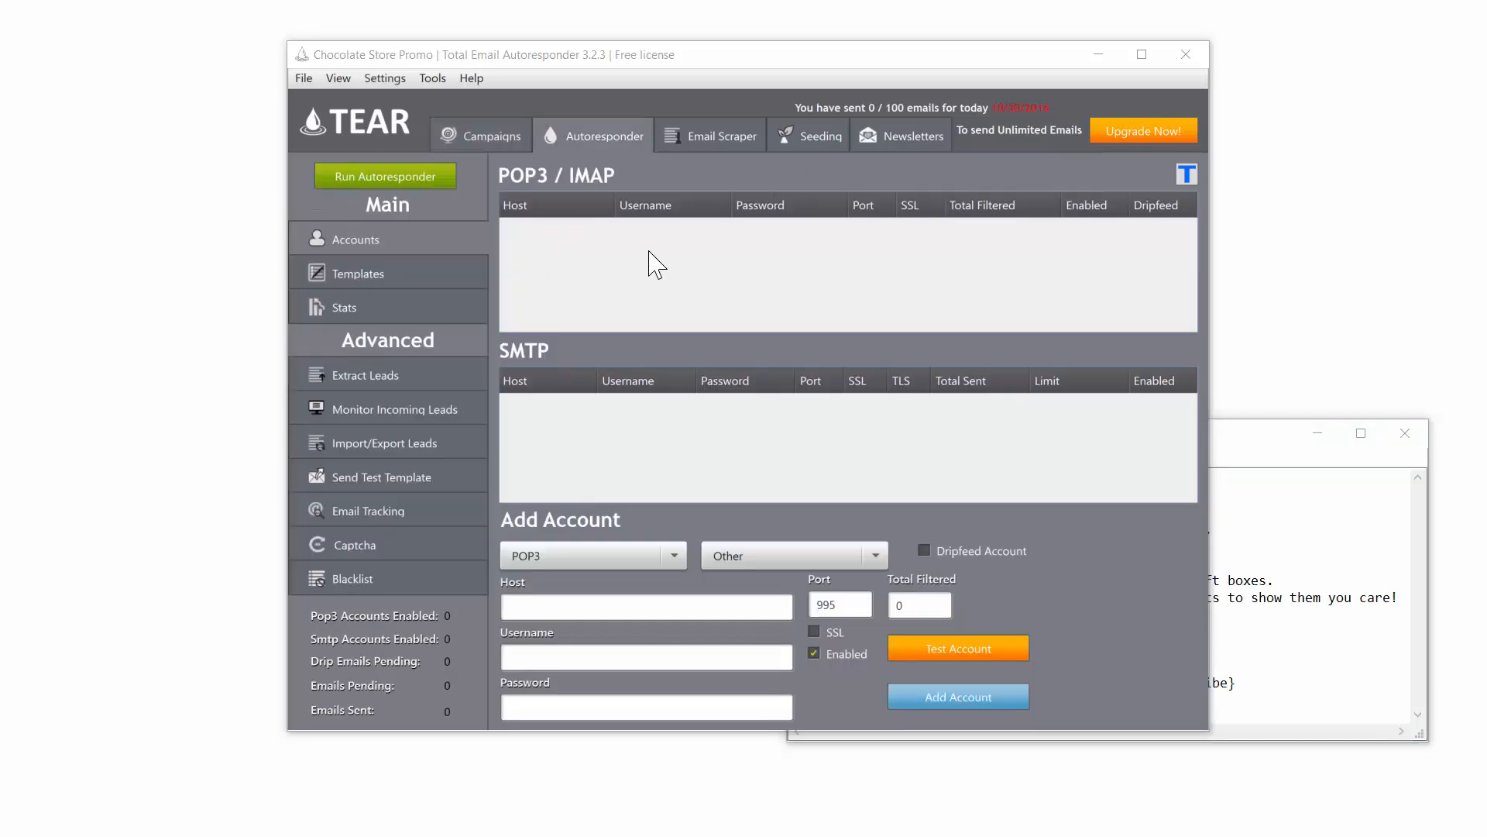
mouse_move(612, 166)
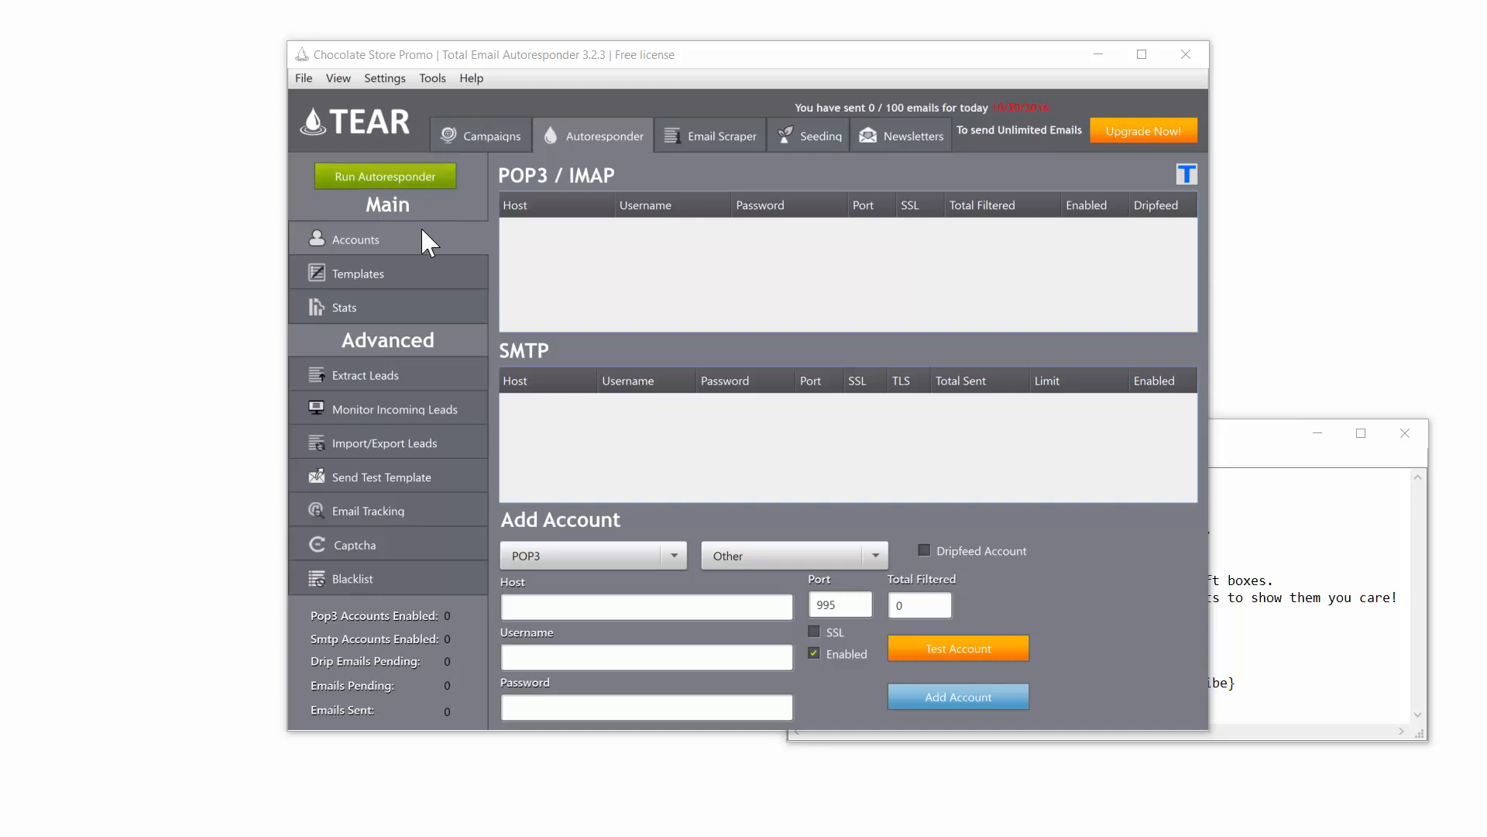
mouse_move(420, 287)
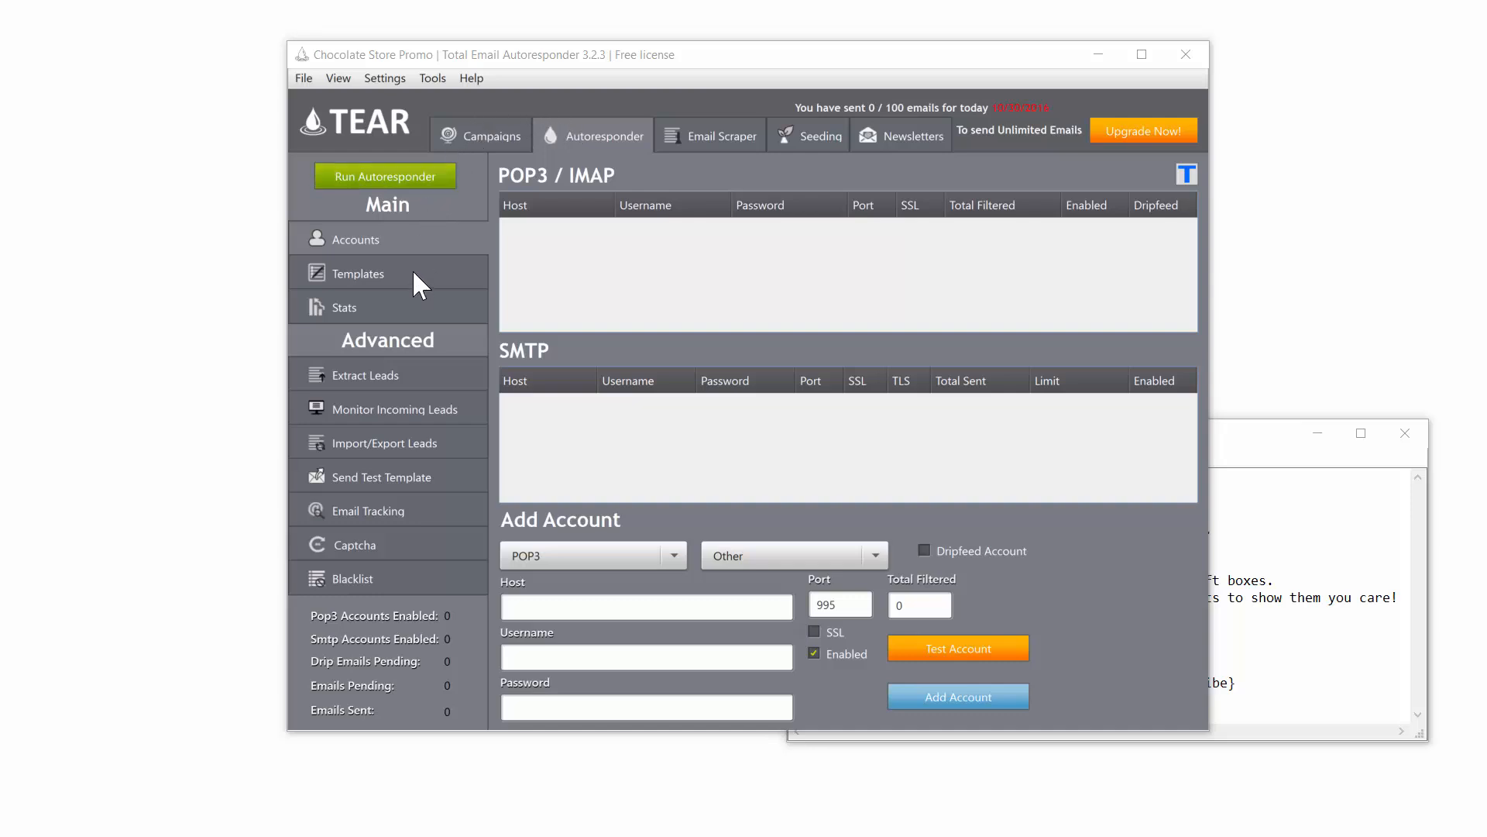
left_click(359, 274)
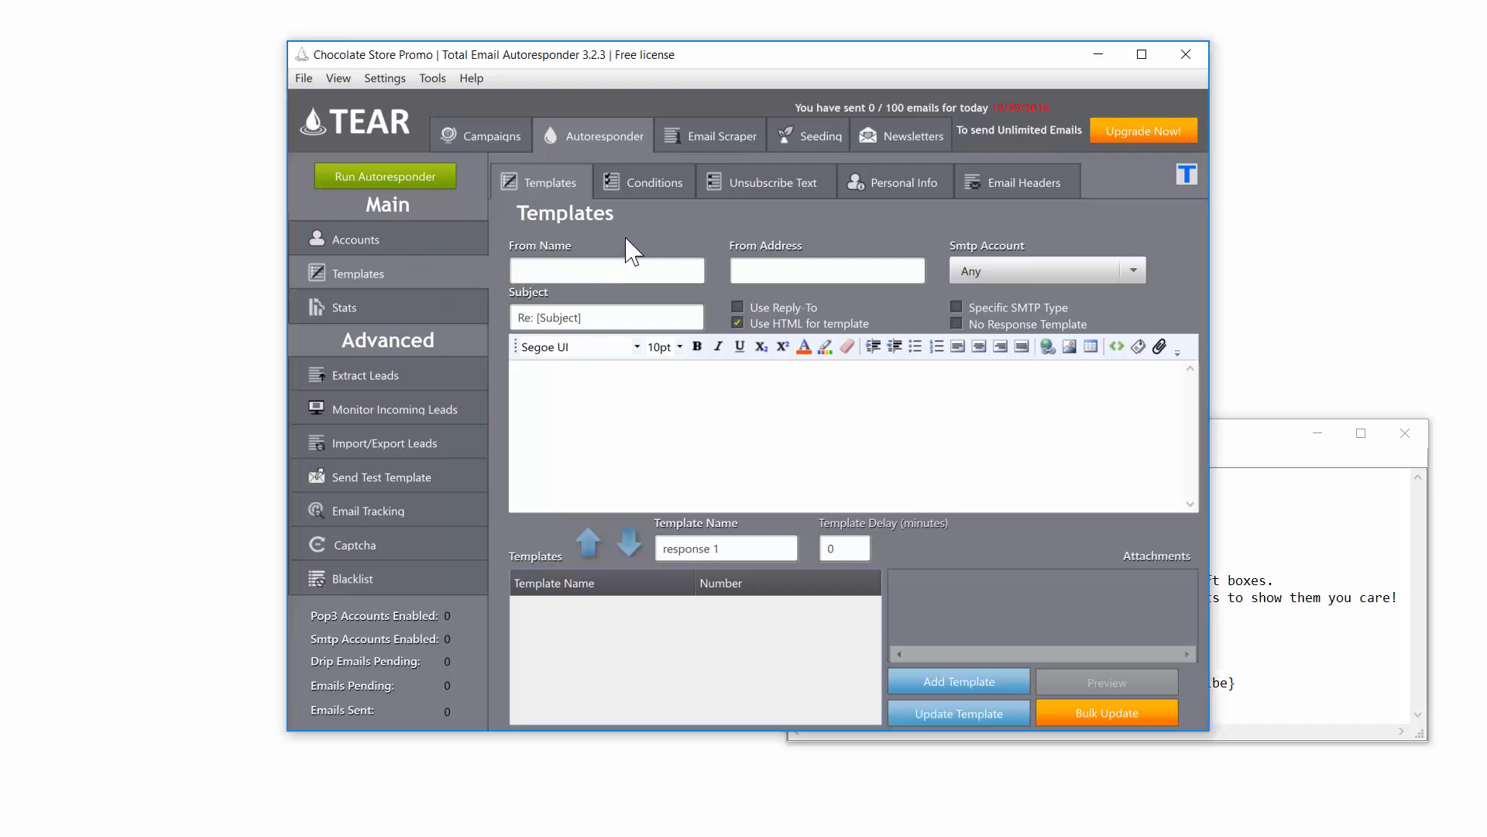
type("Store Name")
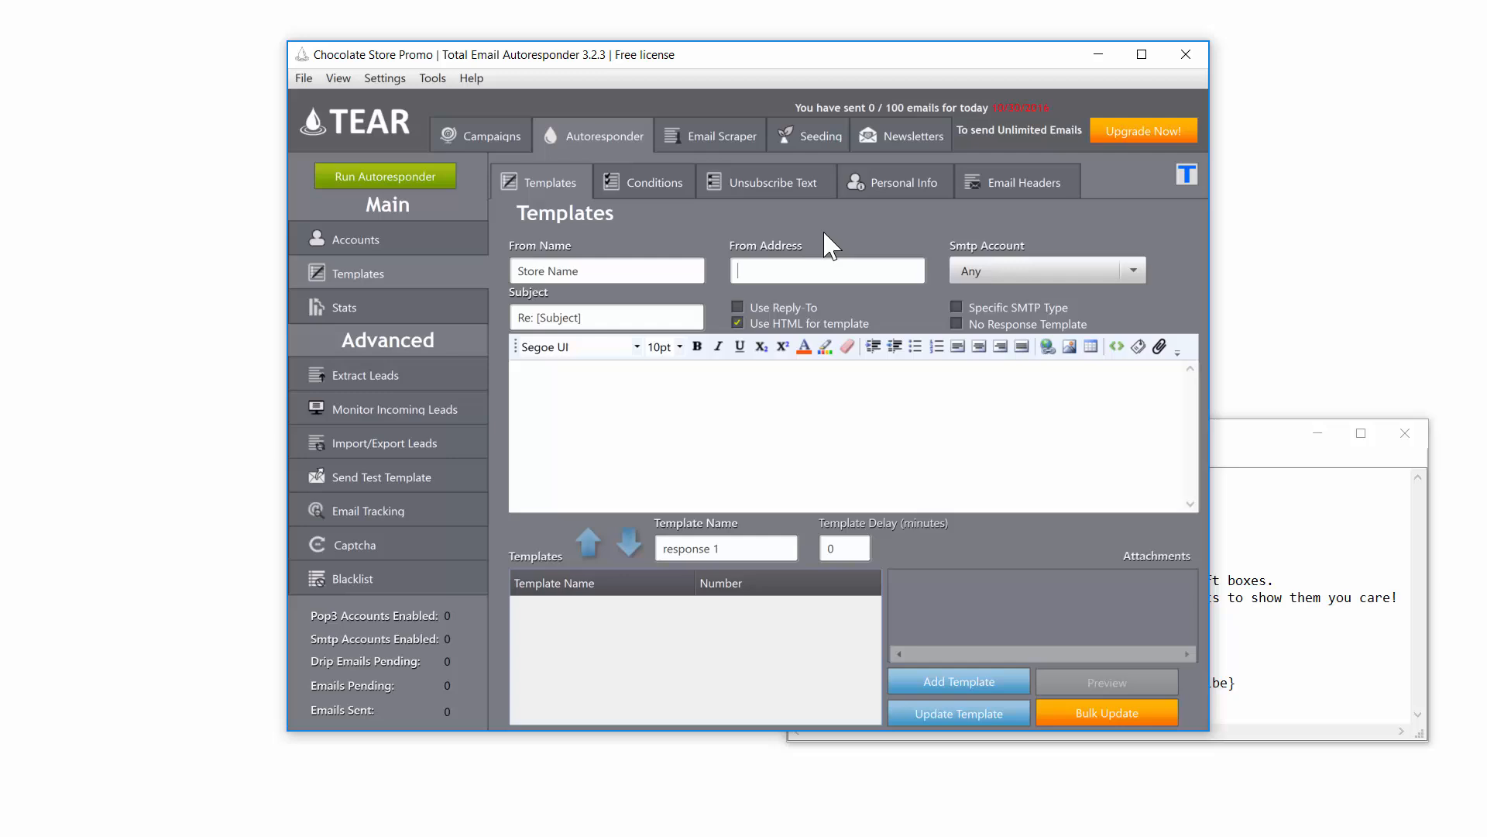
mouse_move(844, 224)
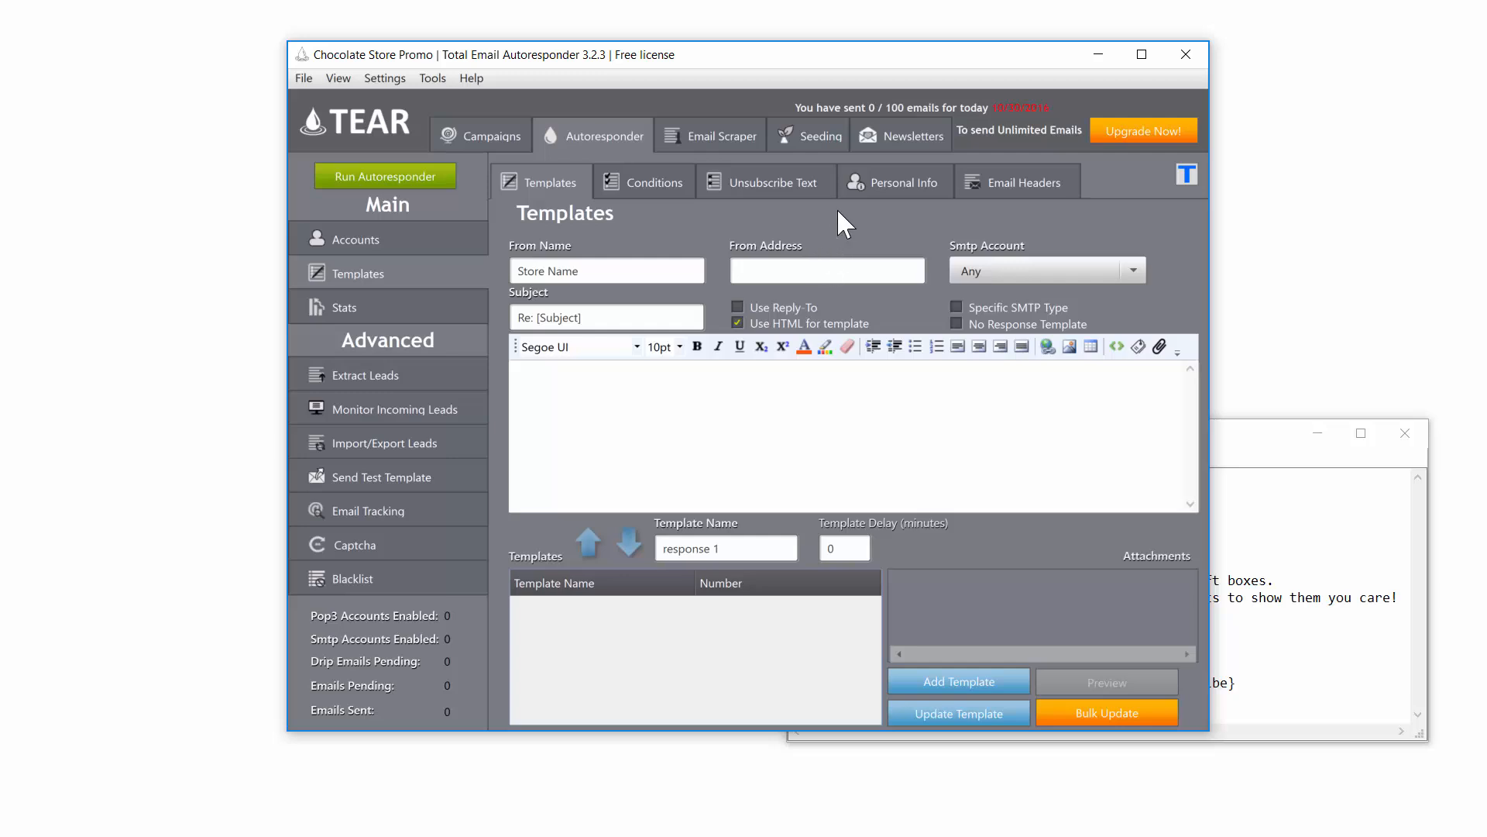
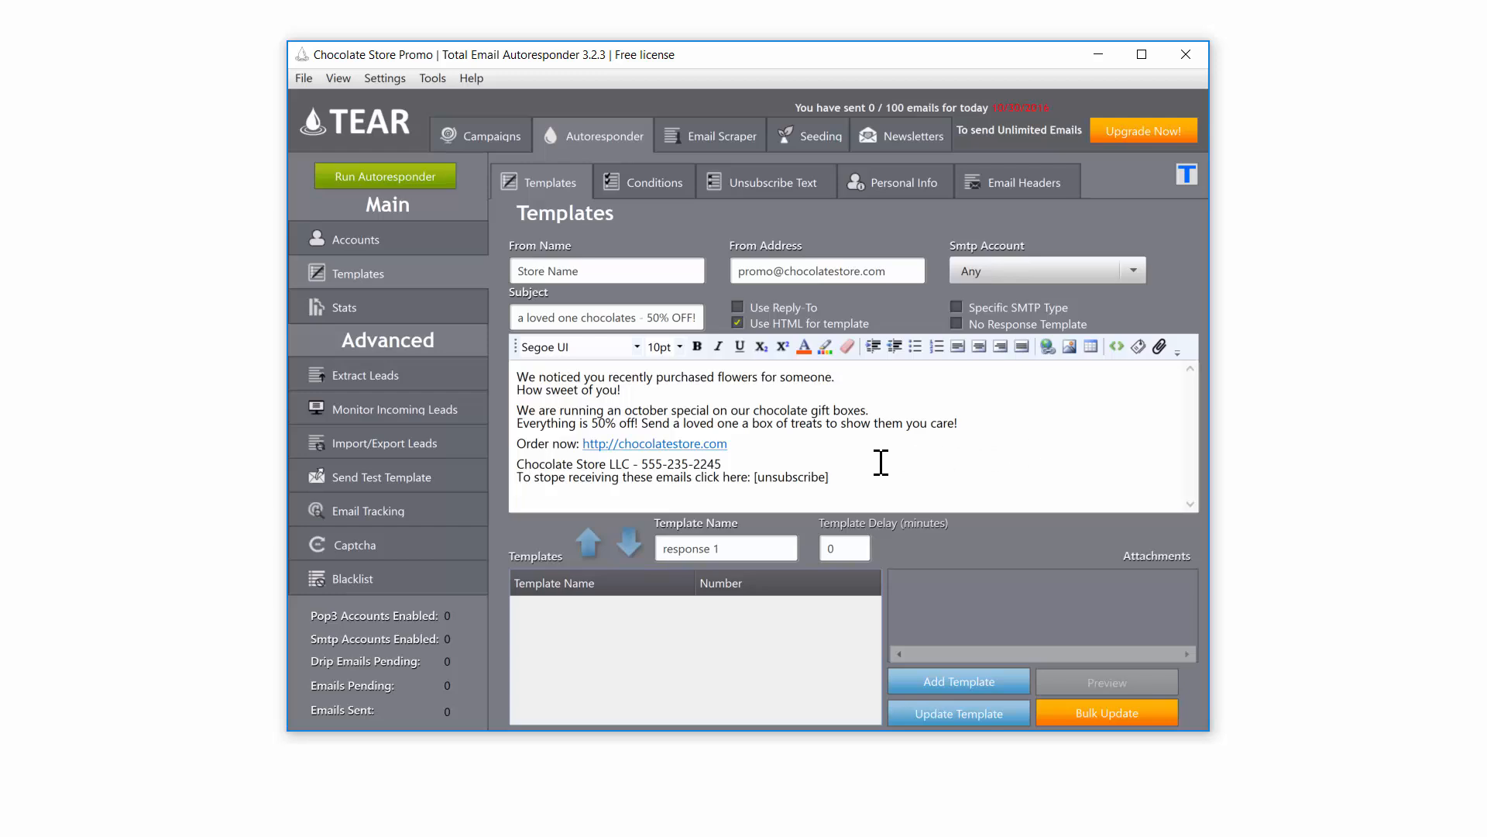
mouse_move(1138, 351)
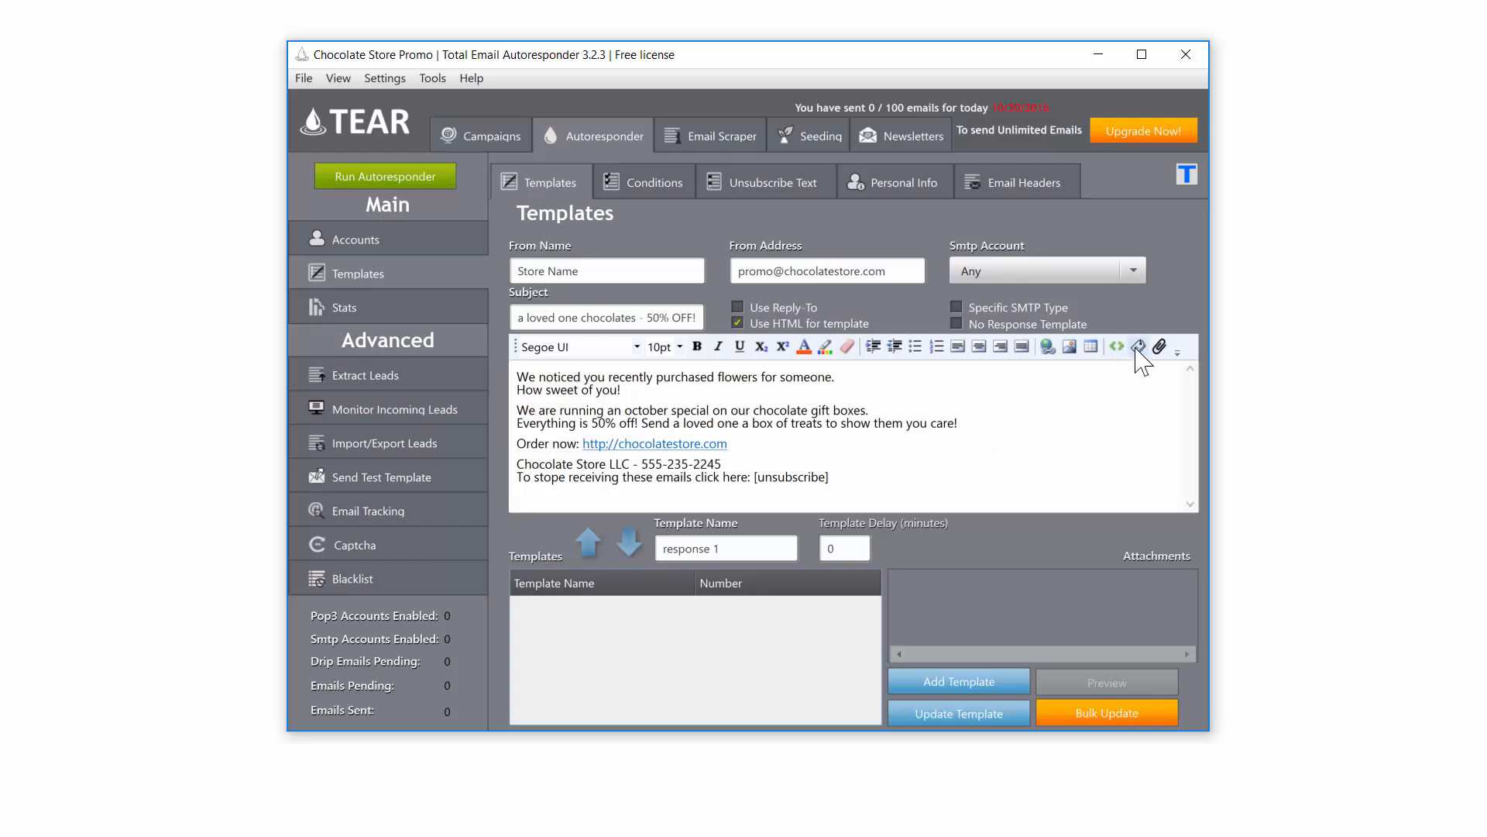
Review the tags and variables, then add the email as template 'response 1'
left_click(1117, 346)
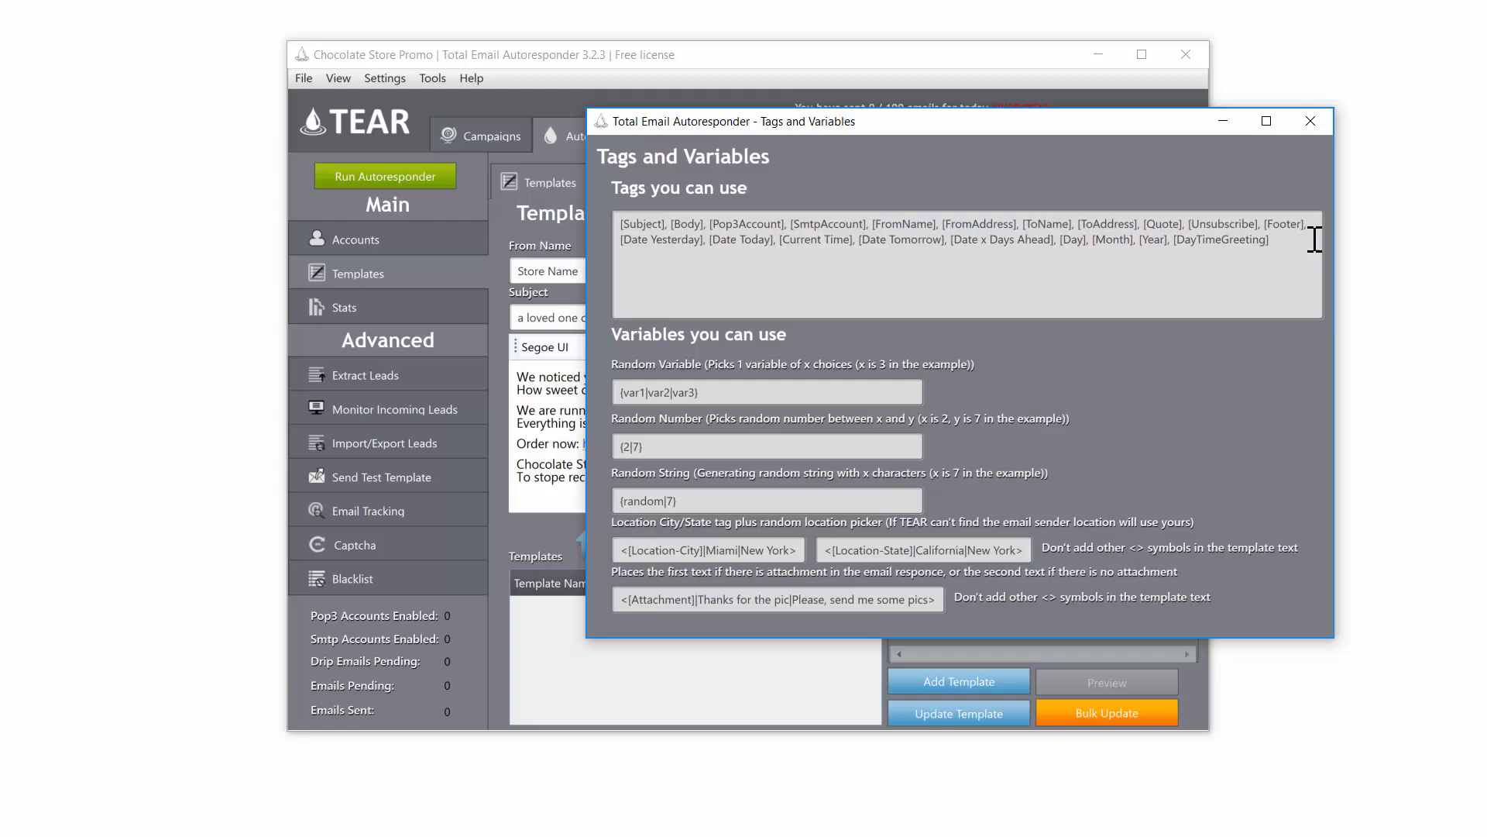
mouse_move(785, 232)
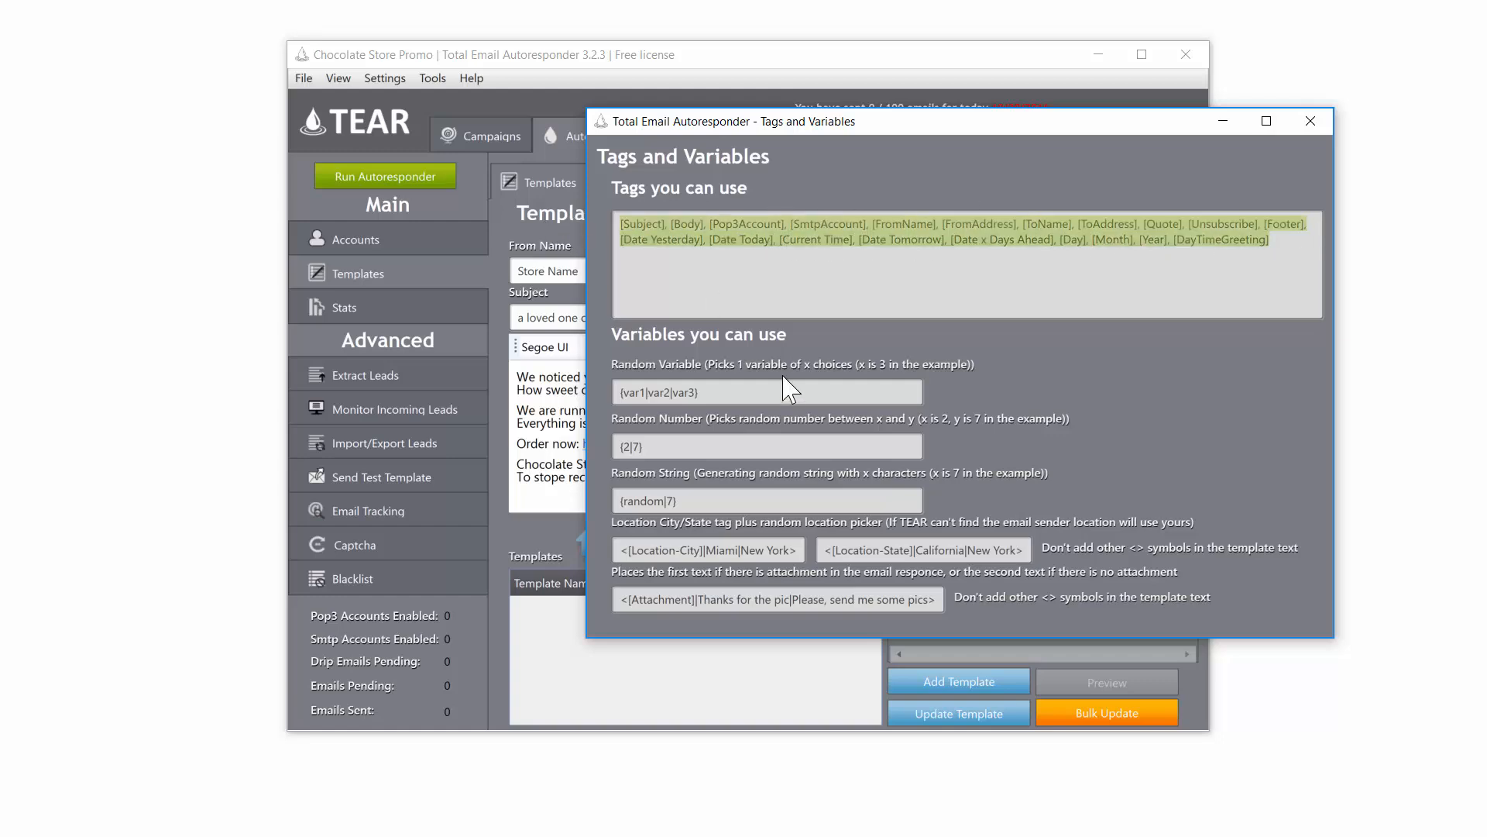
left_click(1310, 121)
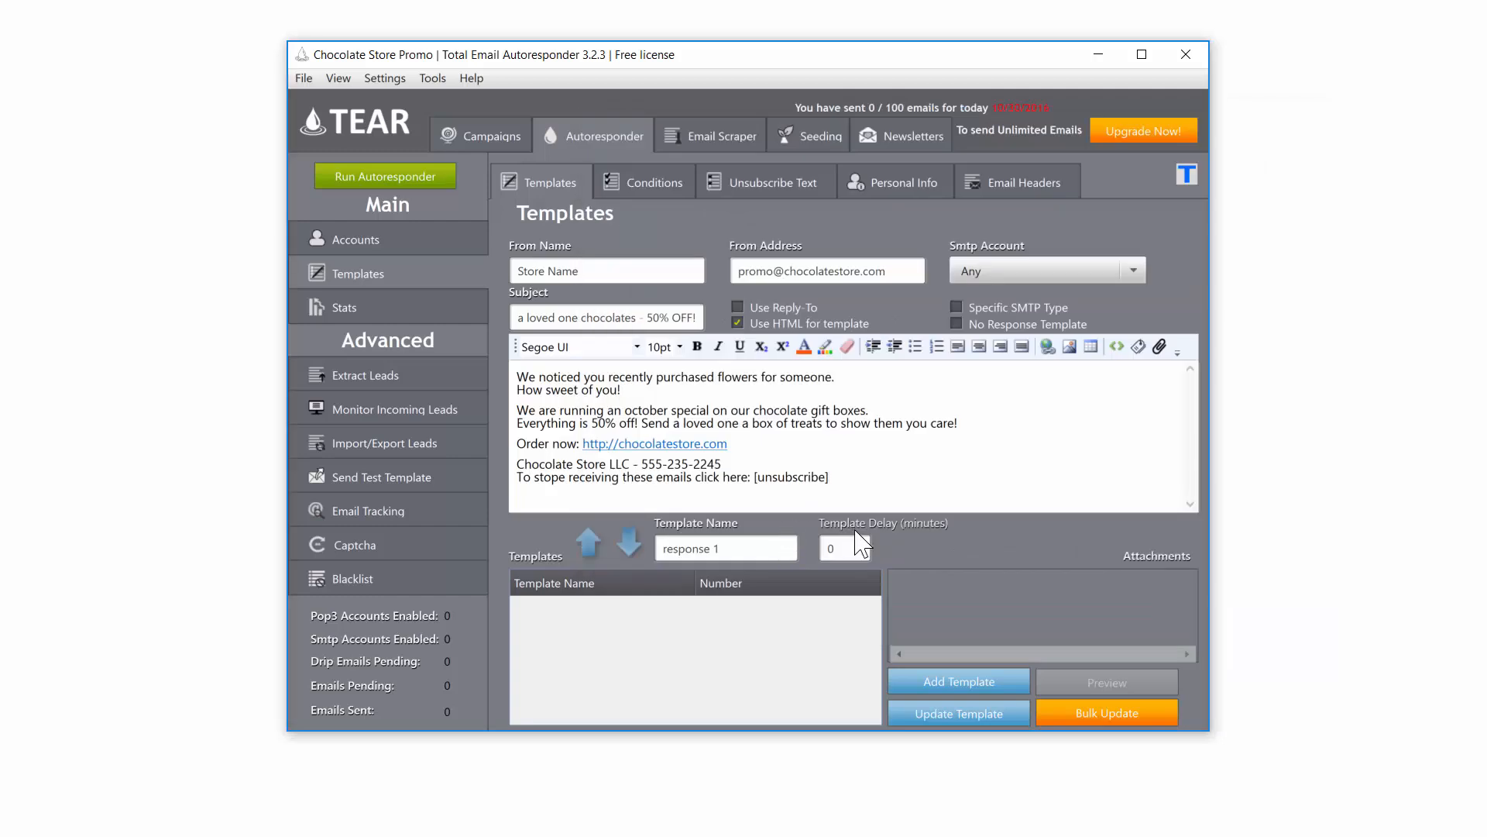
mouse_move(1023, 629)
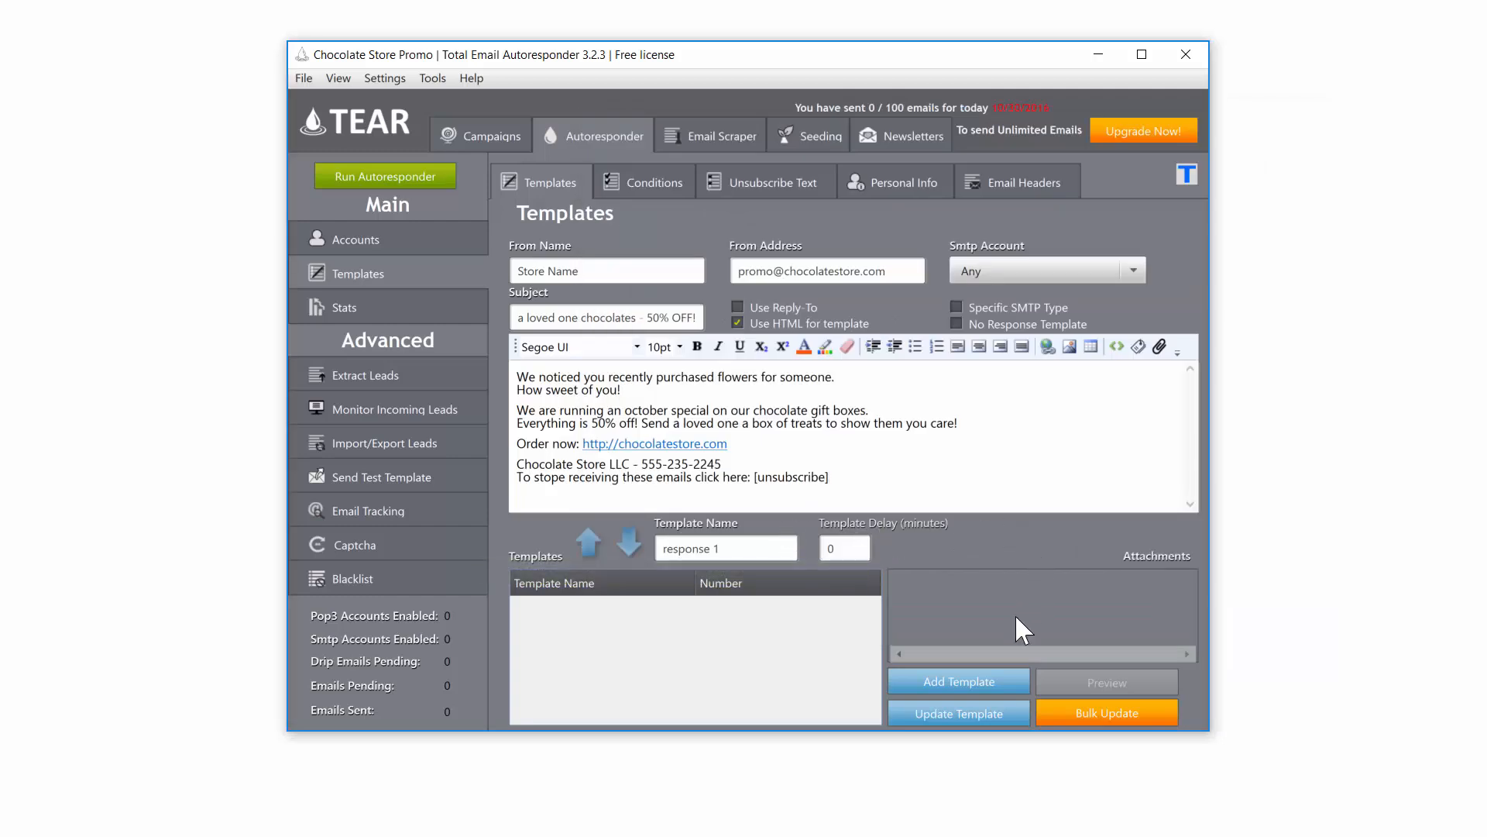
left_click(957, 681)
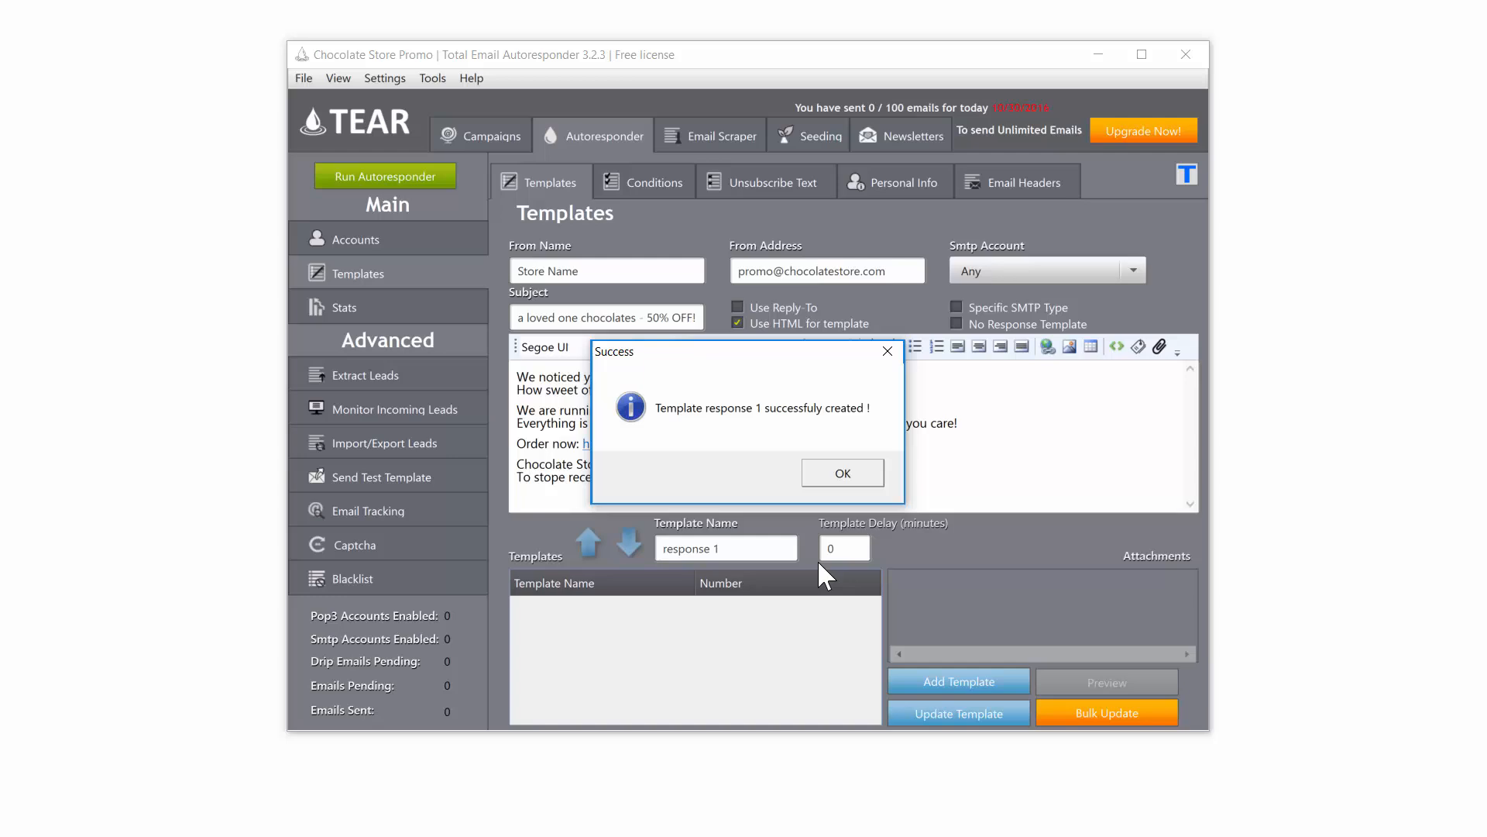
left_click(841, 472)
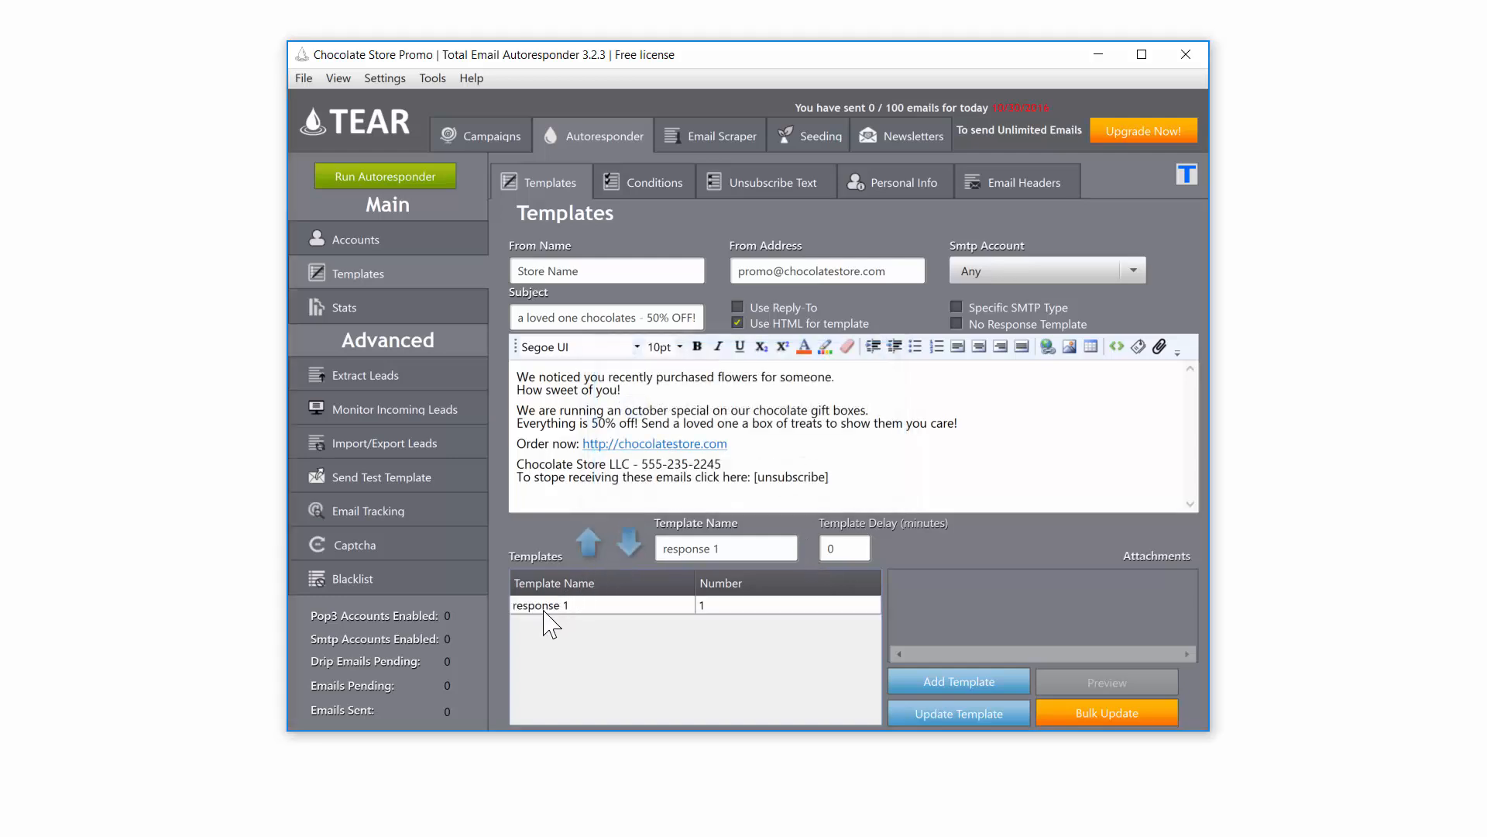
mouse_move(756, 616)
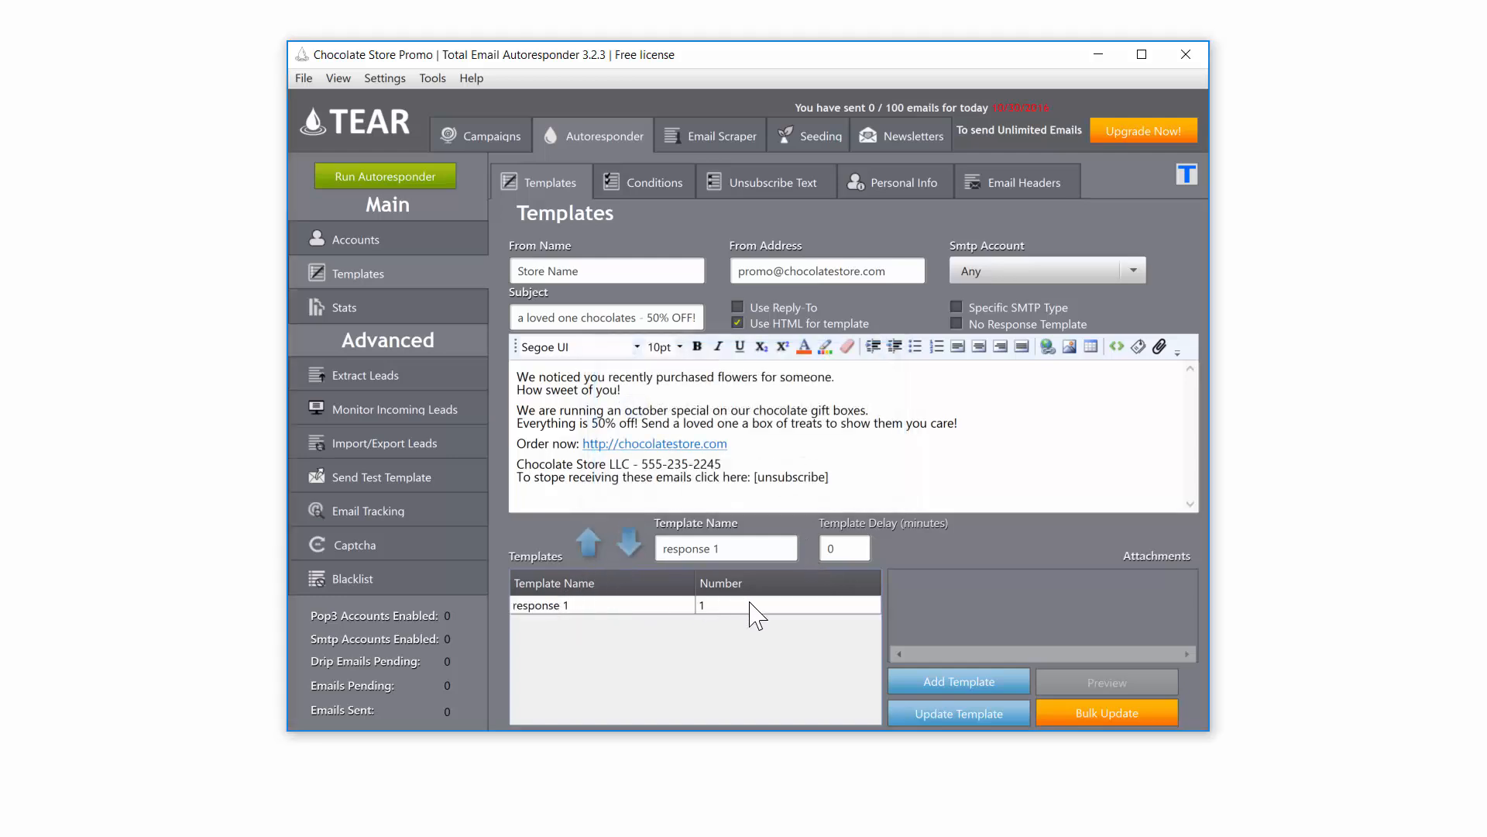
mouse_move(1189, 553)
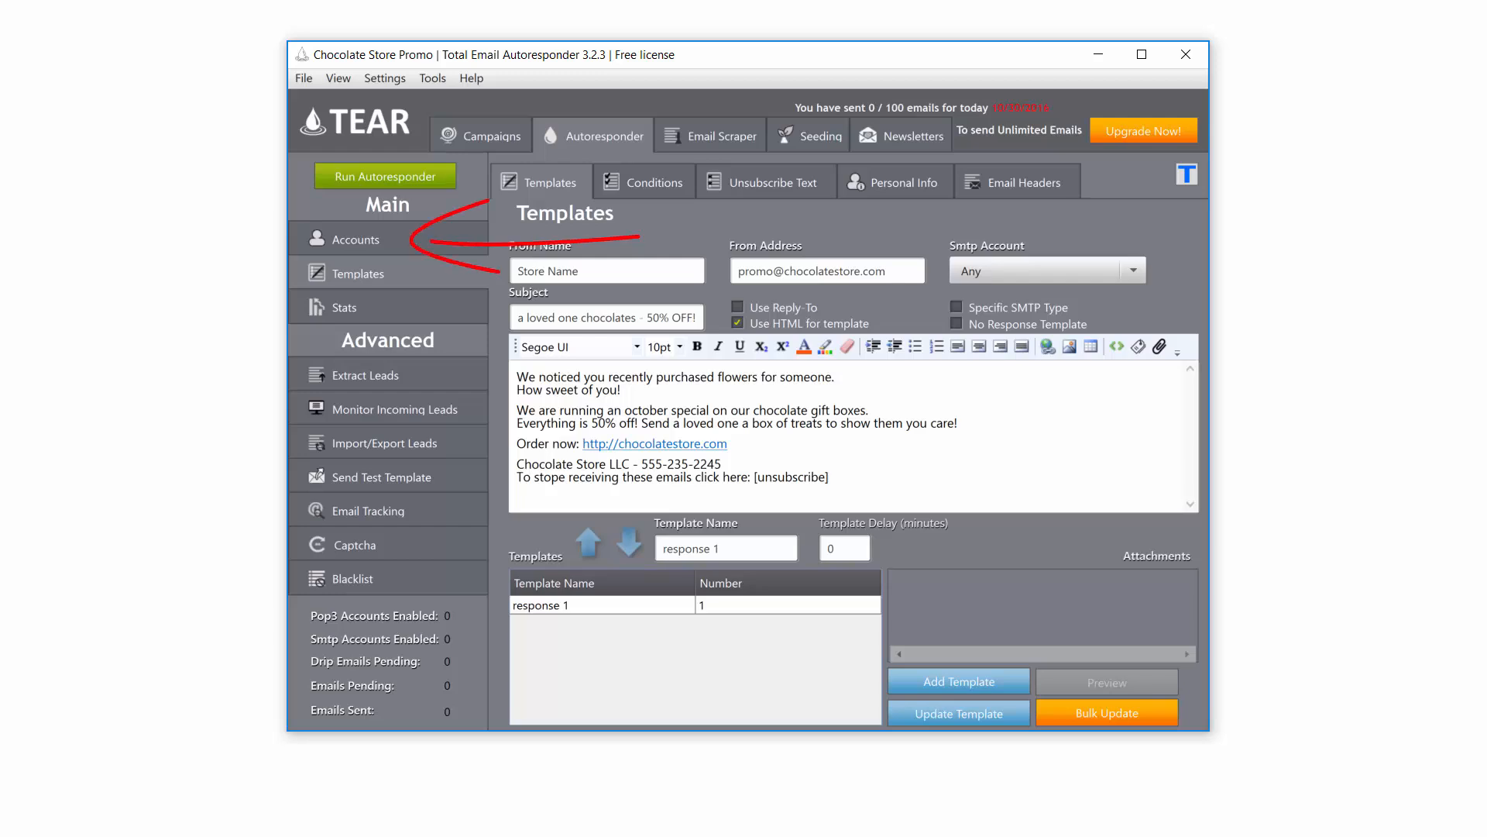
Open TEAR Cloud's SMTP settings page and select the server IP address
left_click(358, 238)
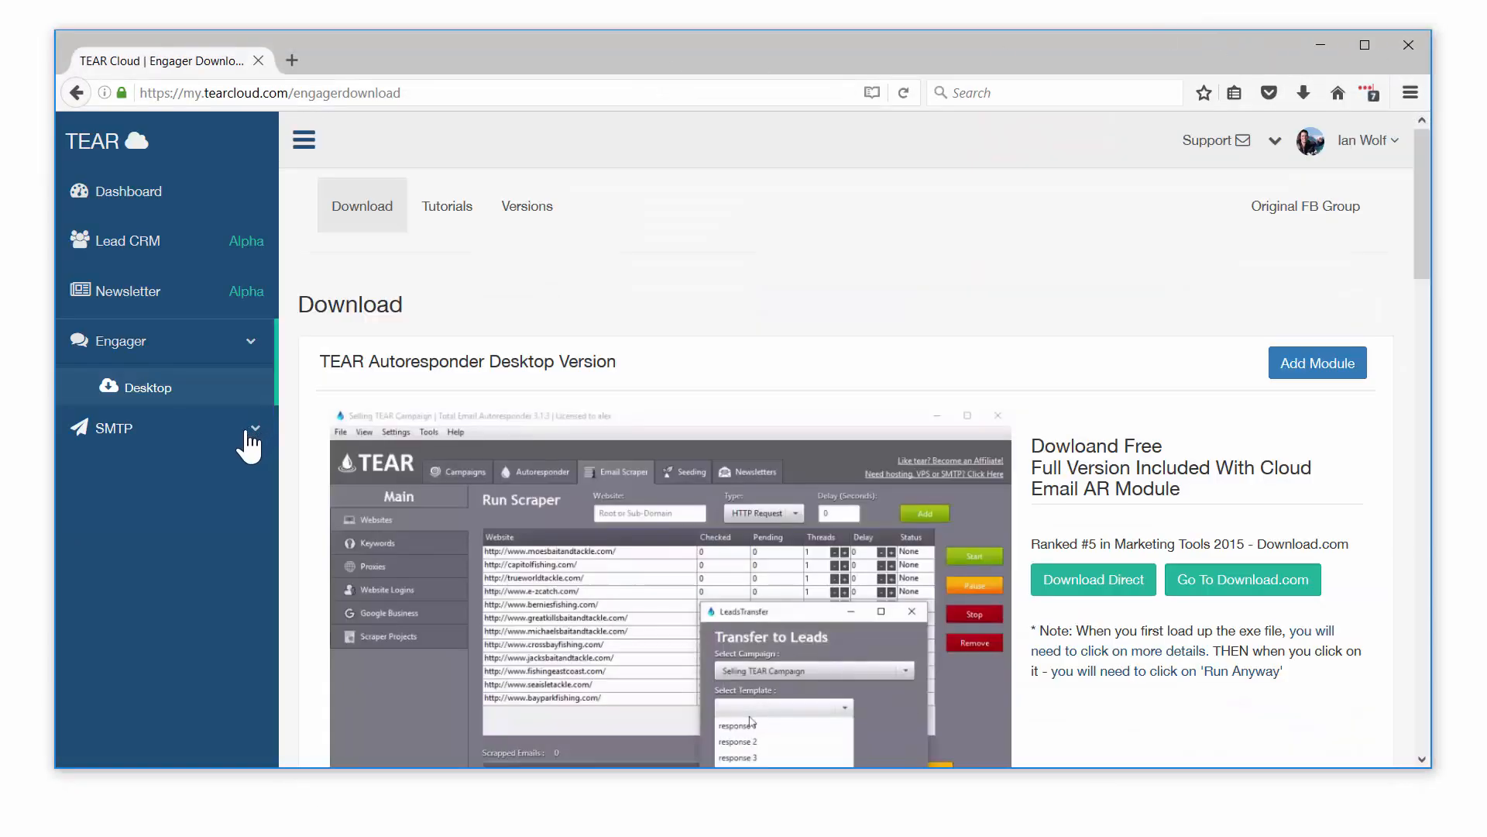
left_click(111, 428)
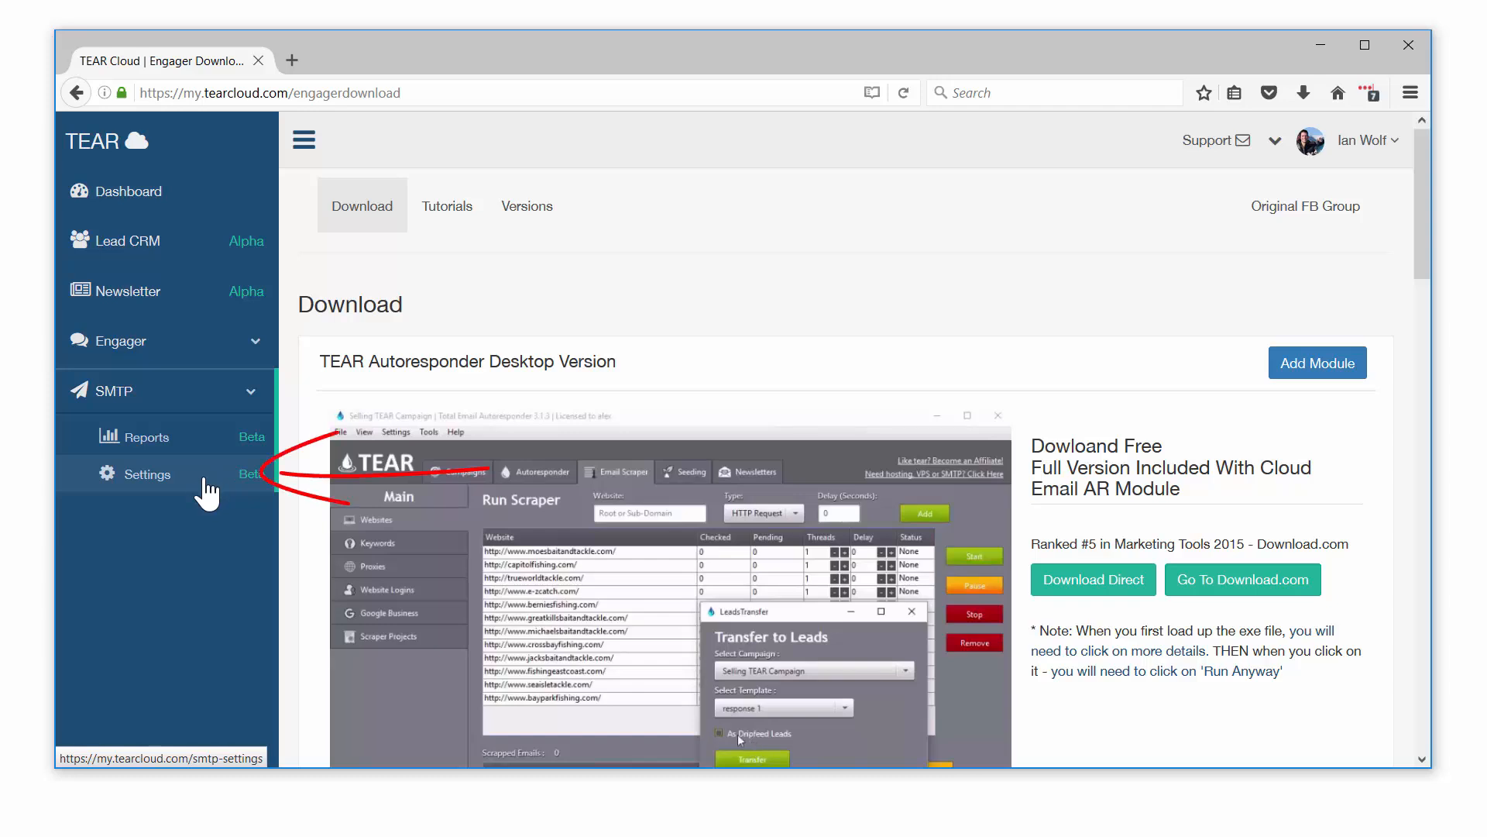
left_click(148, 474)
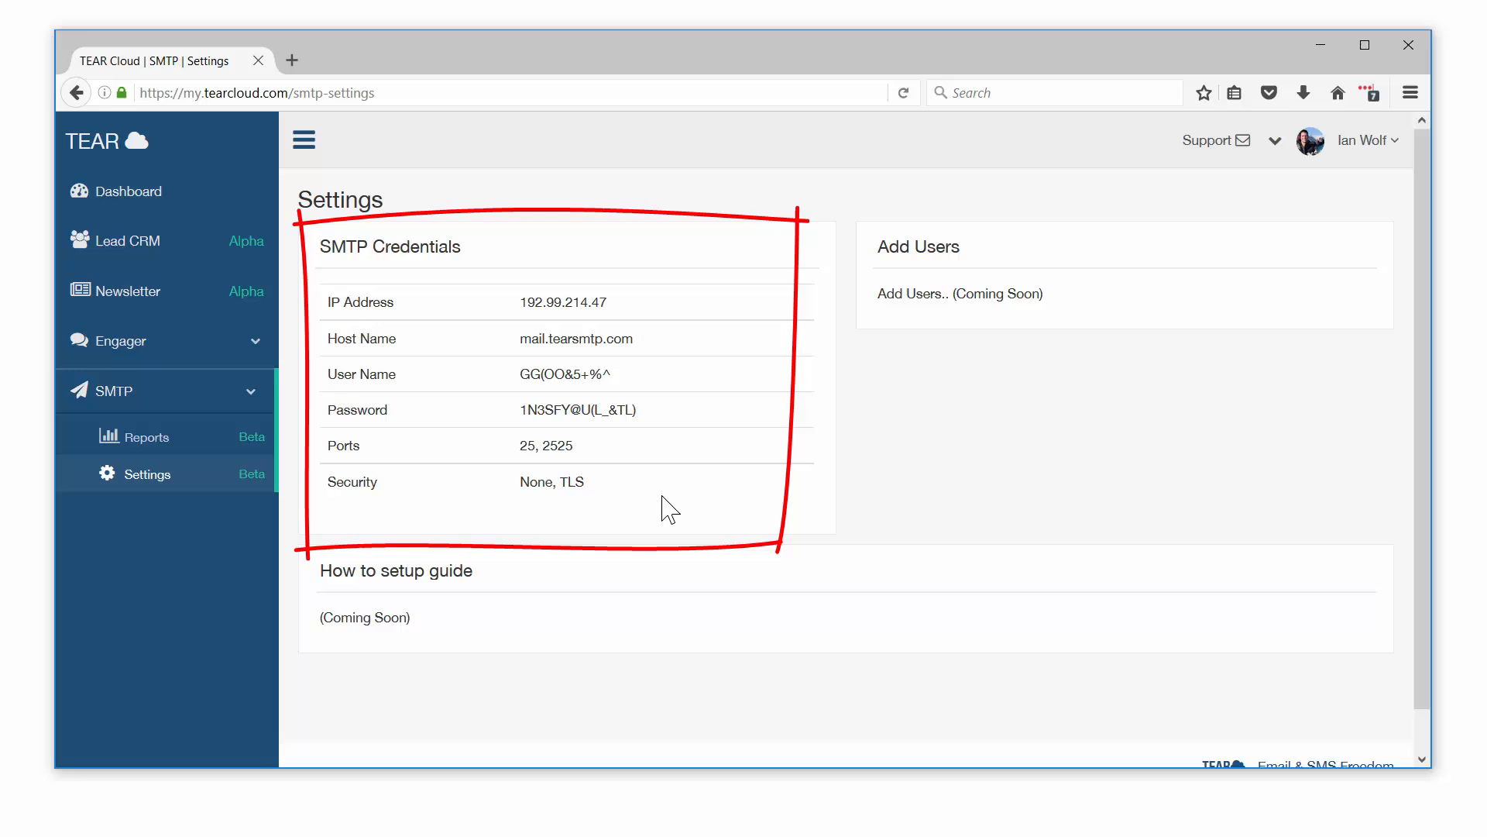
mouse_move(626, 327)
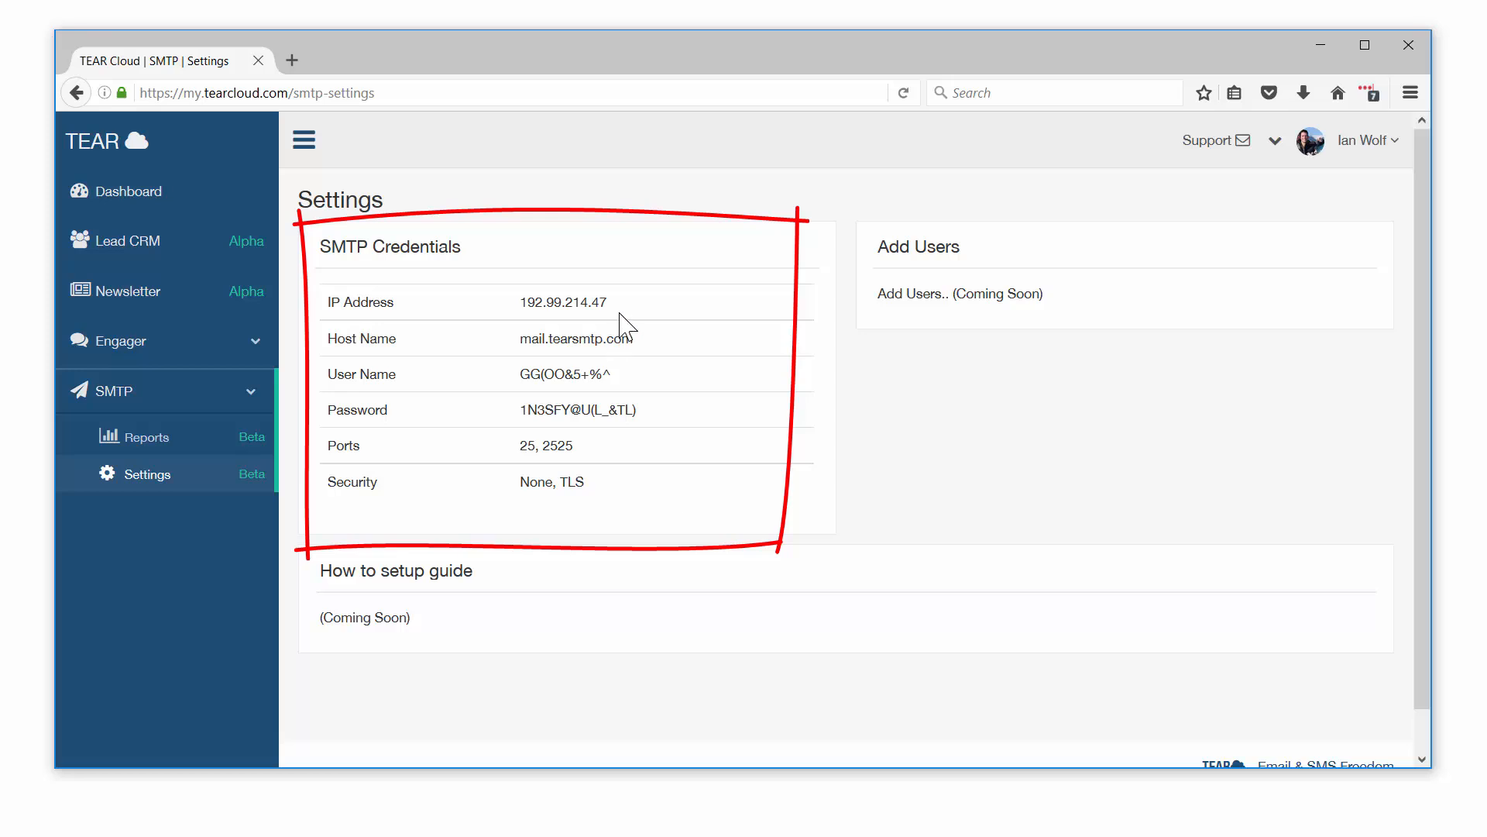
double_click(562, 302)
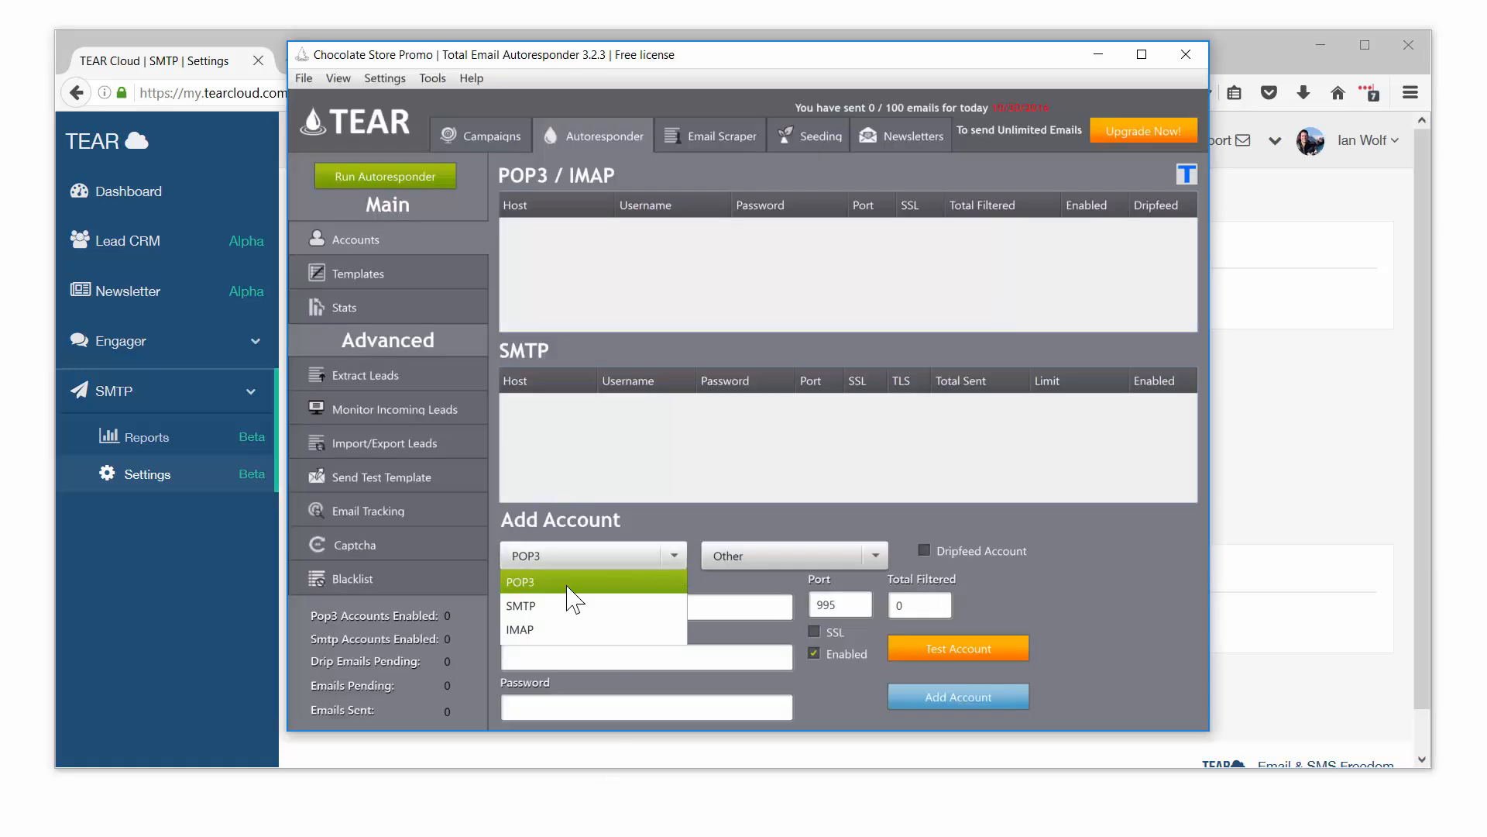
Set the new account type to SMTP and paste 192.99.214.47 as host
left_click(521, 605)
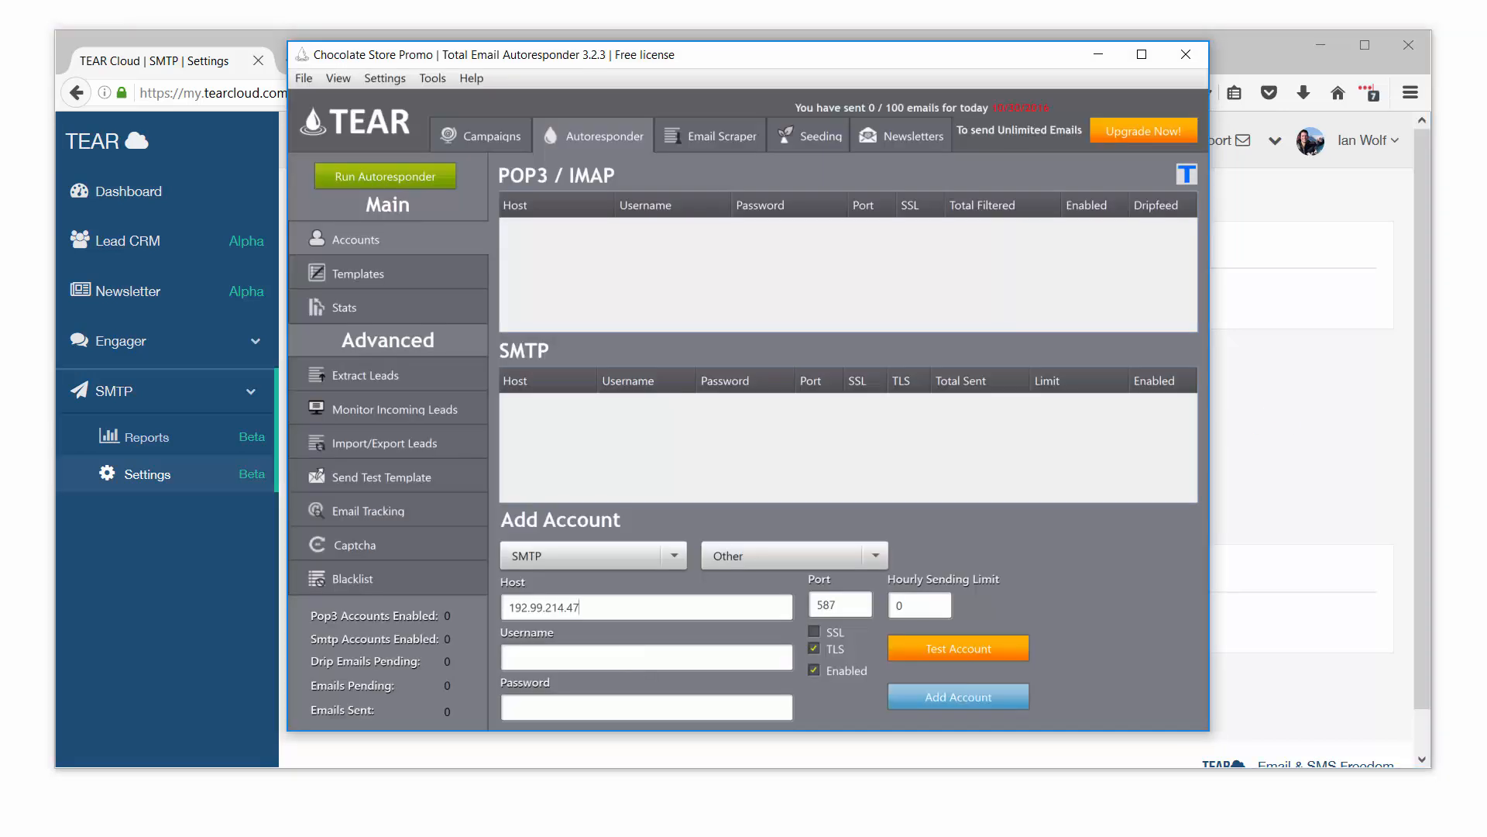
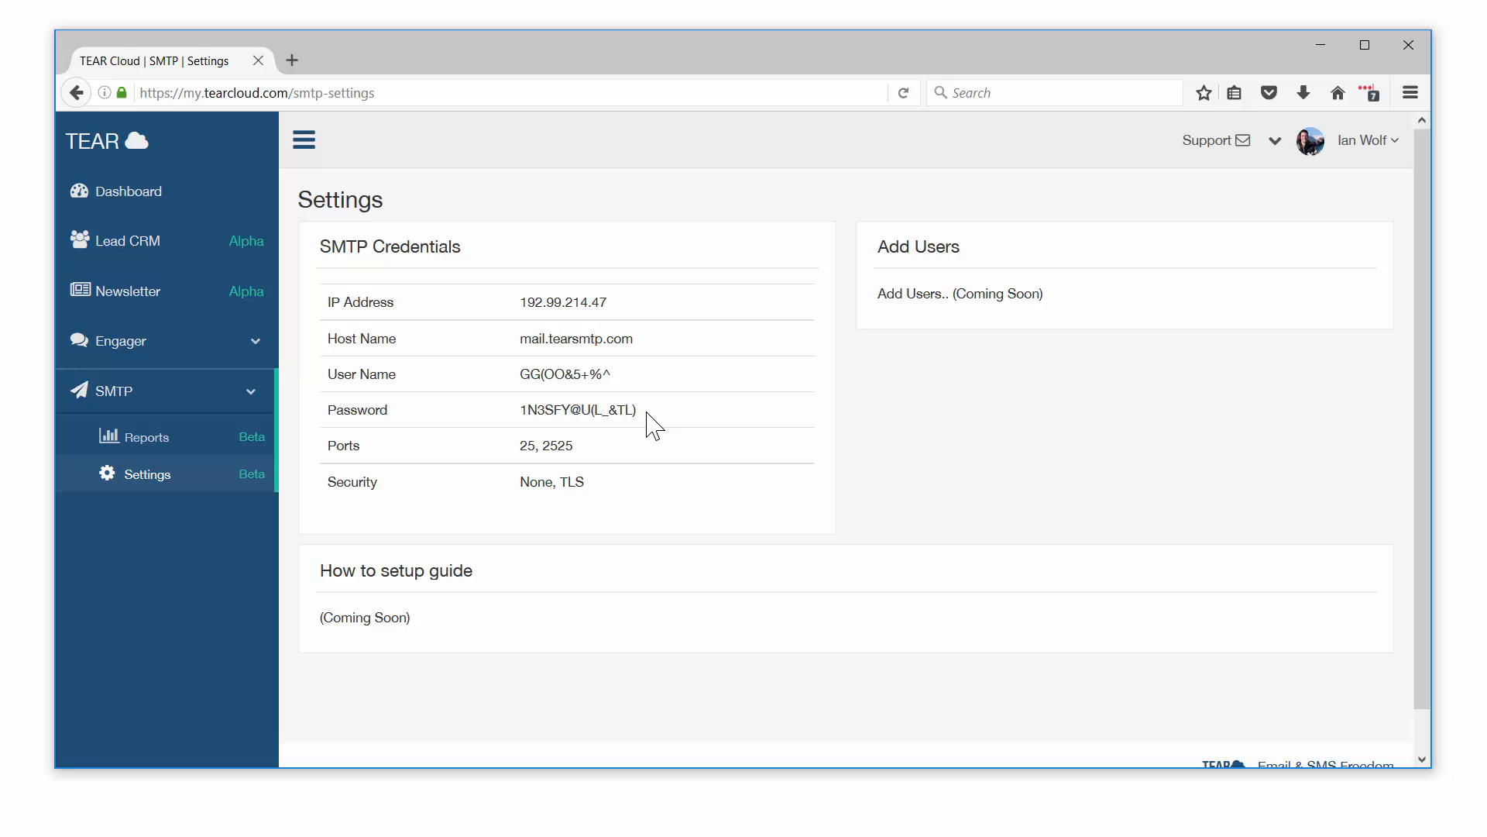
Select the SMTP password on TEAR Cloud's credentials page for copying
double_click(576, 410)
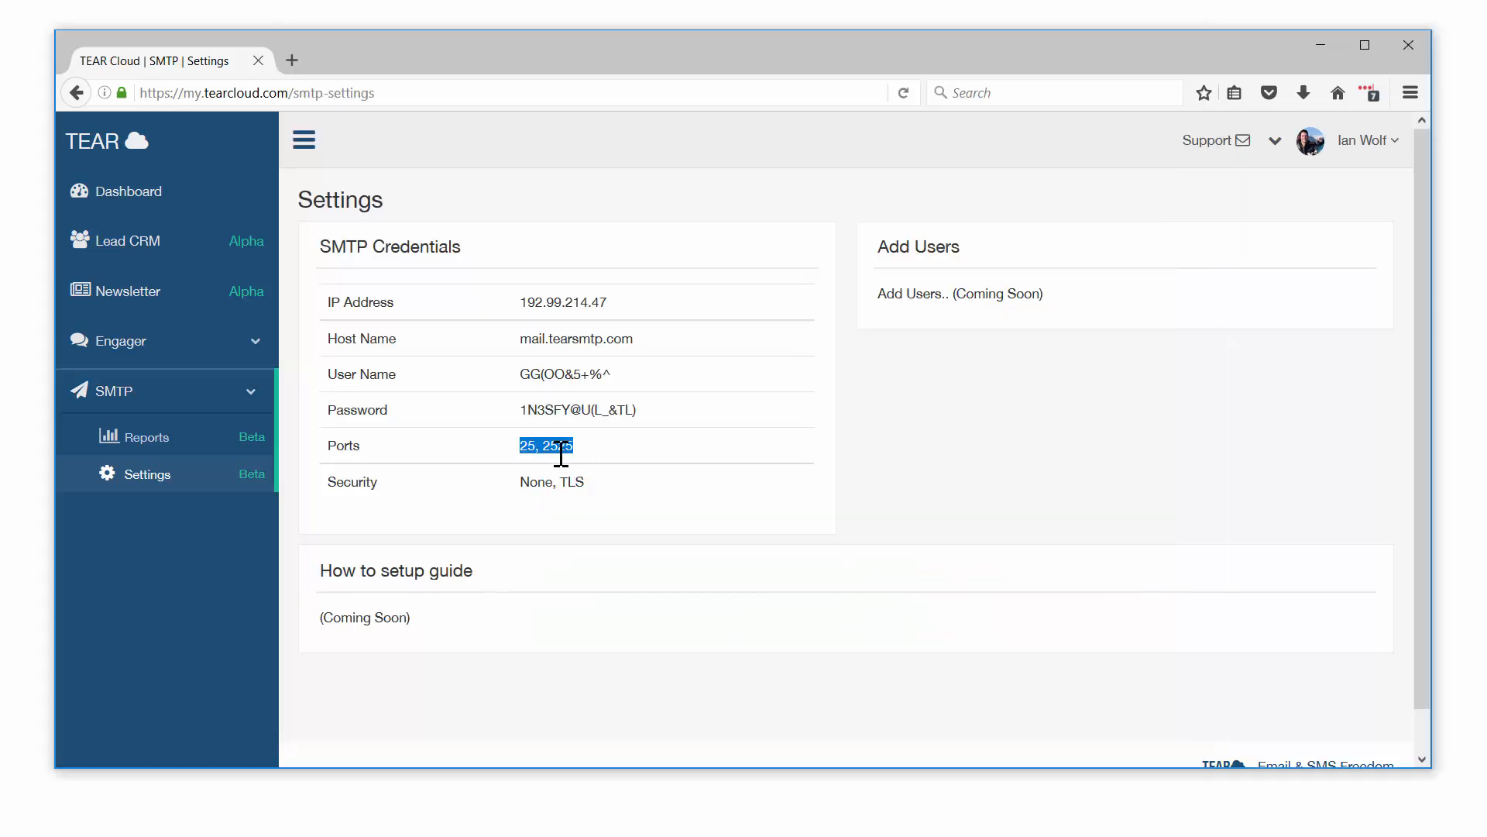
mouse_move(558, 486)
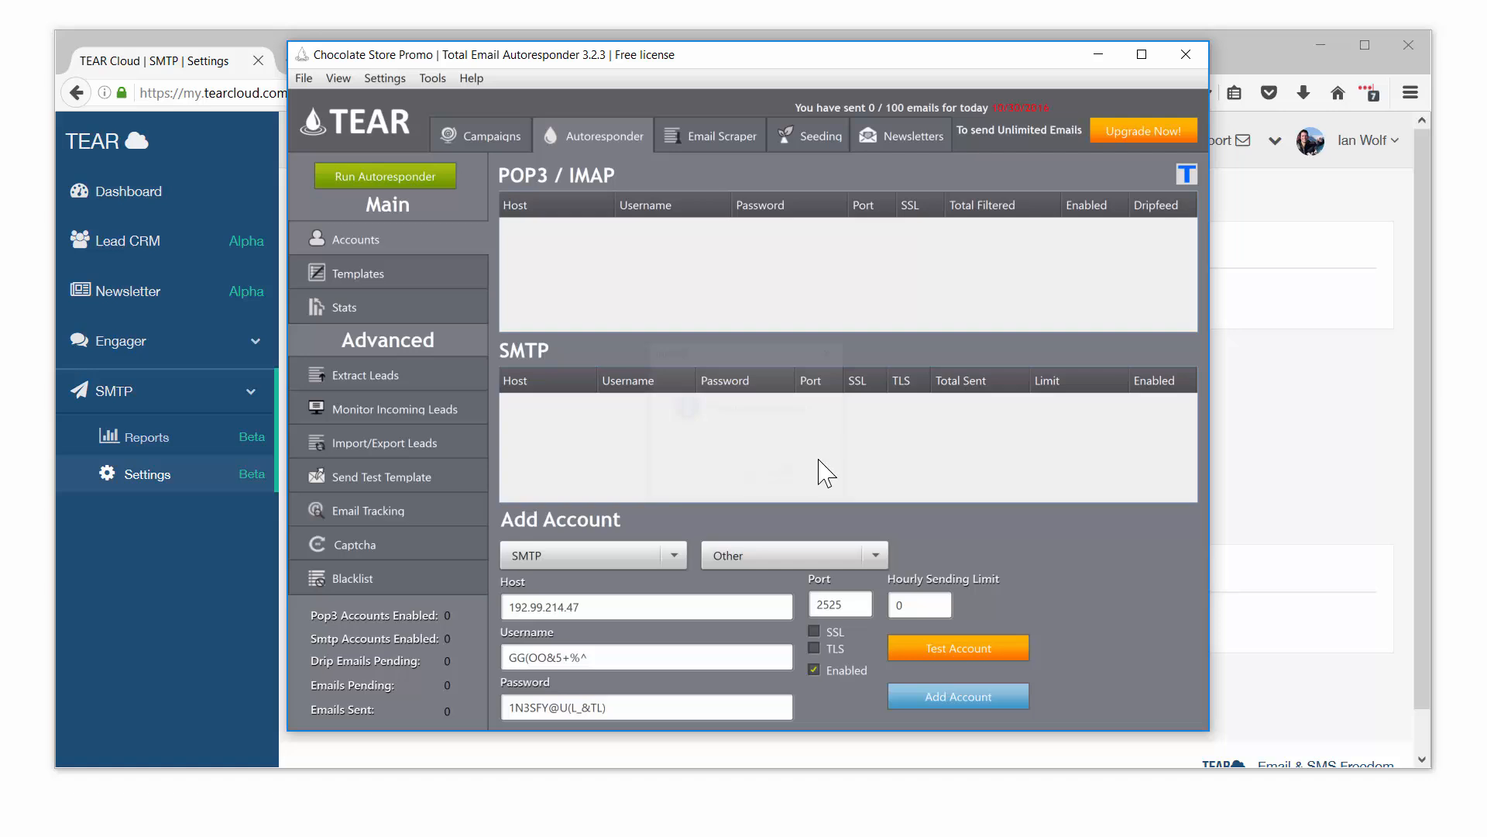
Test the SMTP account, failing on port 25 and passing on 2525, then add it
left_click(838, 605)
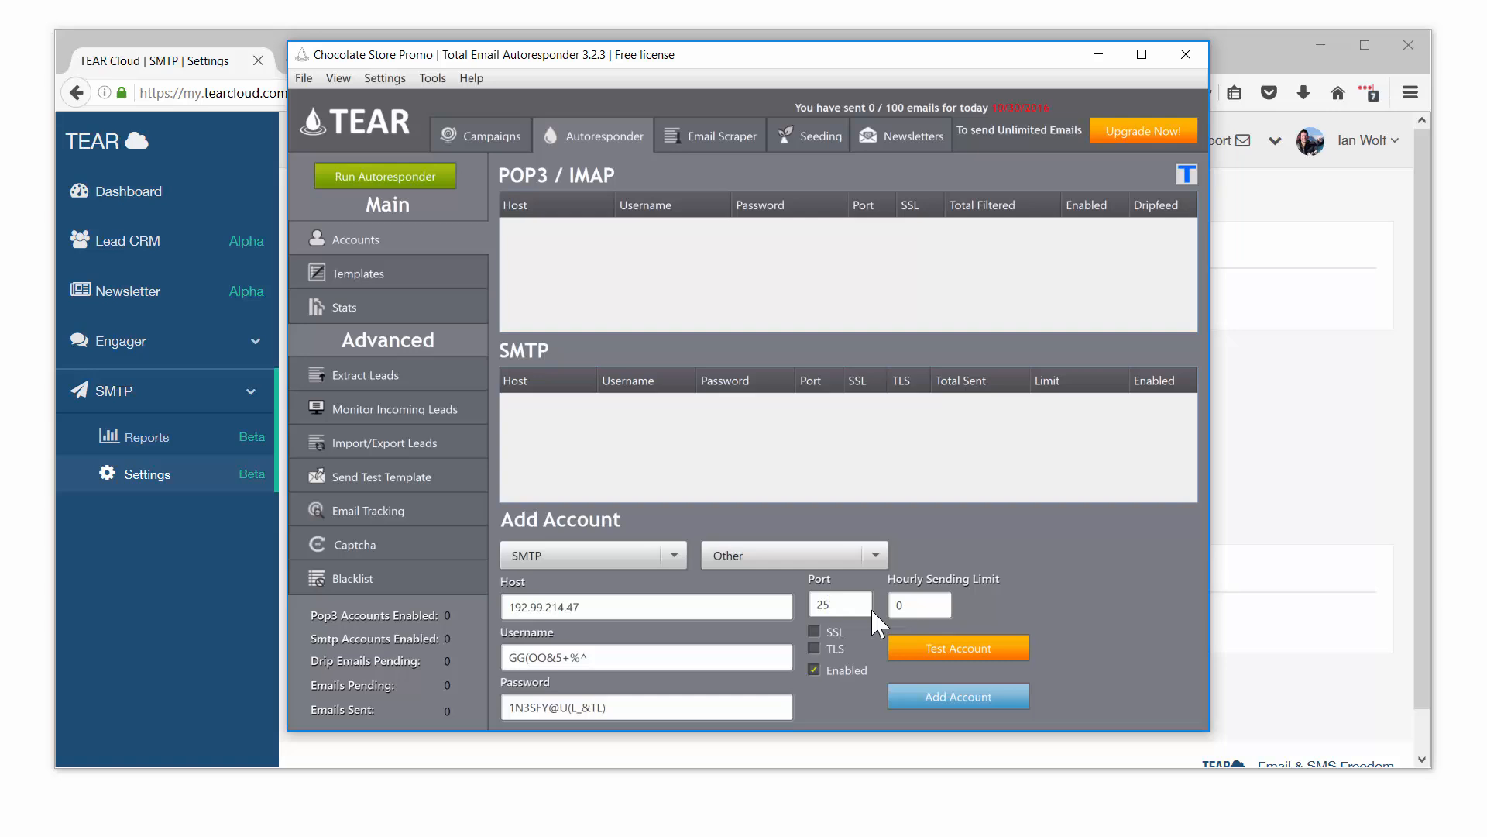
left_click(957, 648)
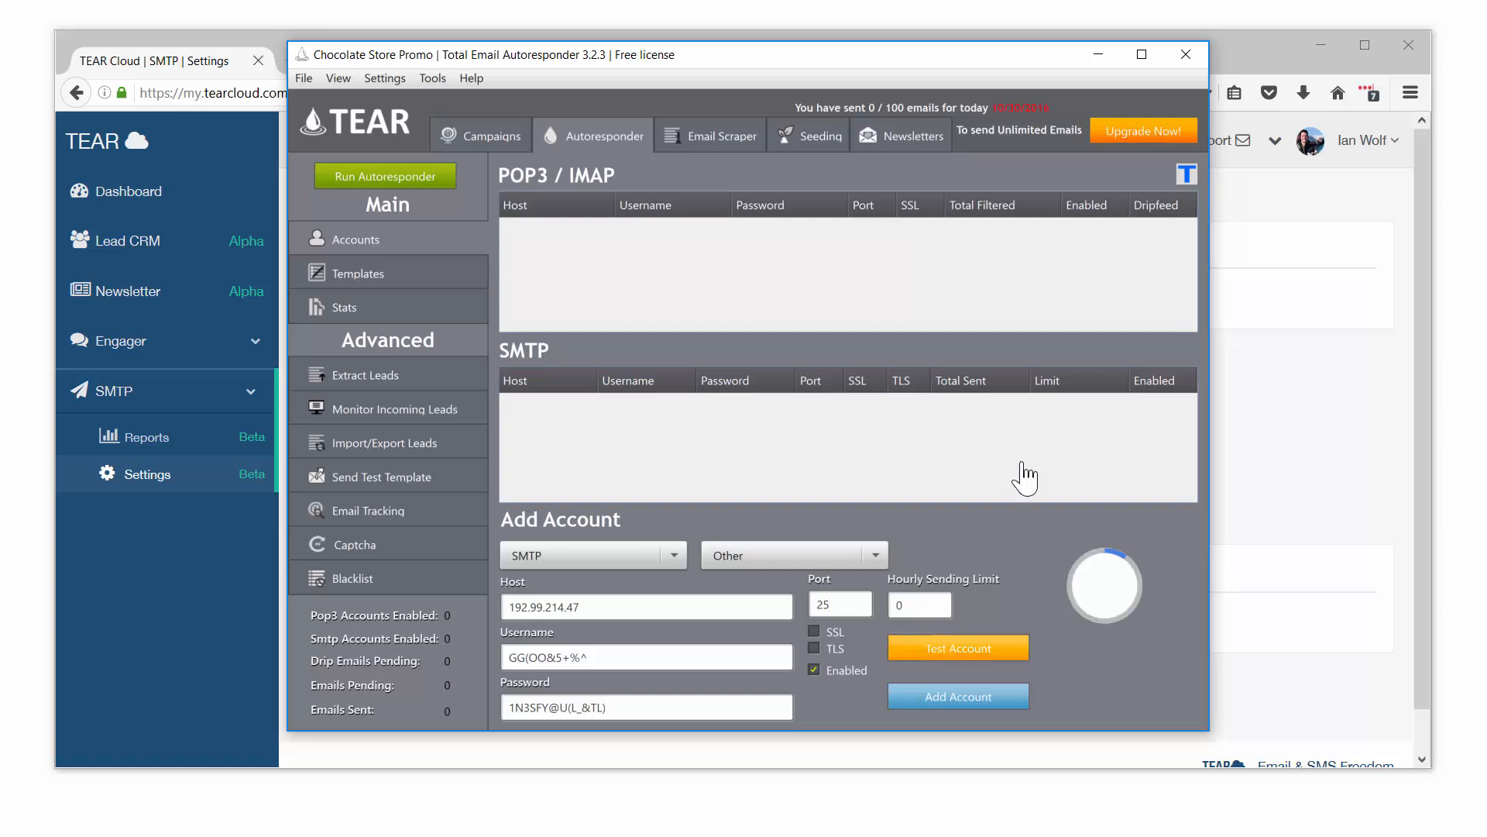
left_click(958, 647)
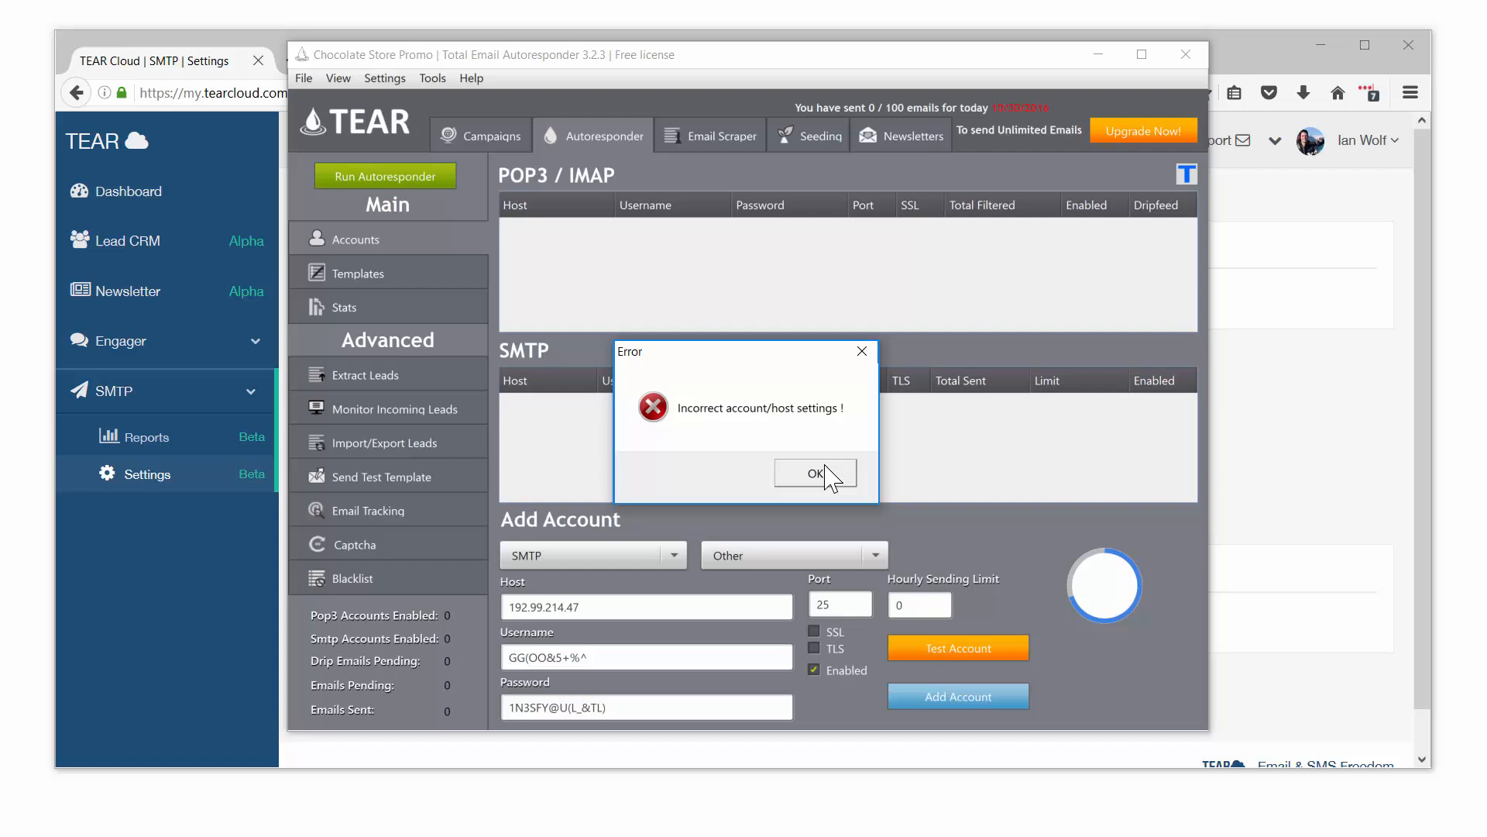
left_click(814, 474)
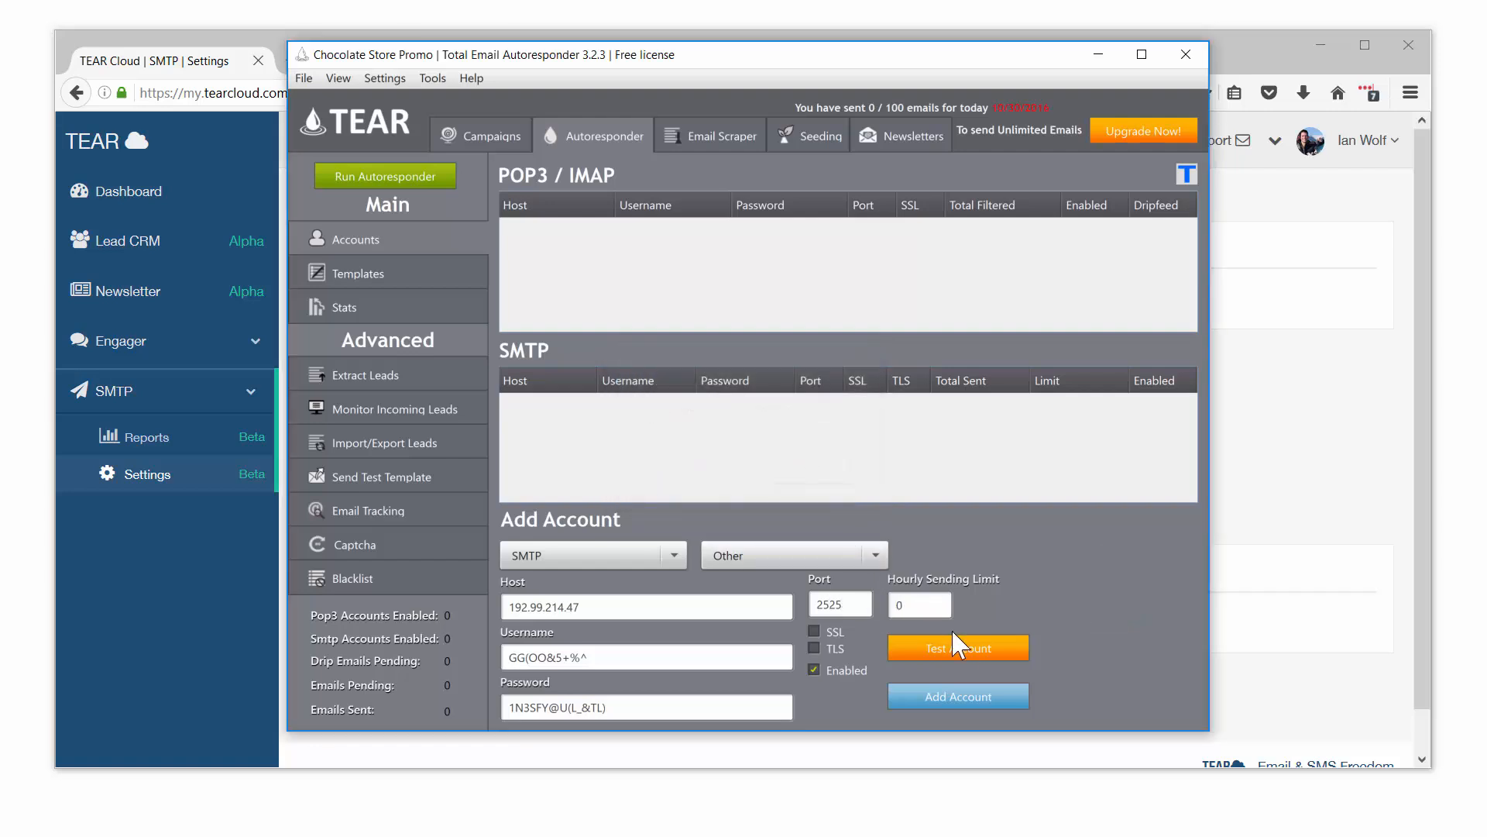
left_click(957, 647)
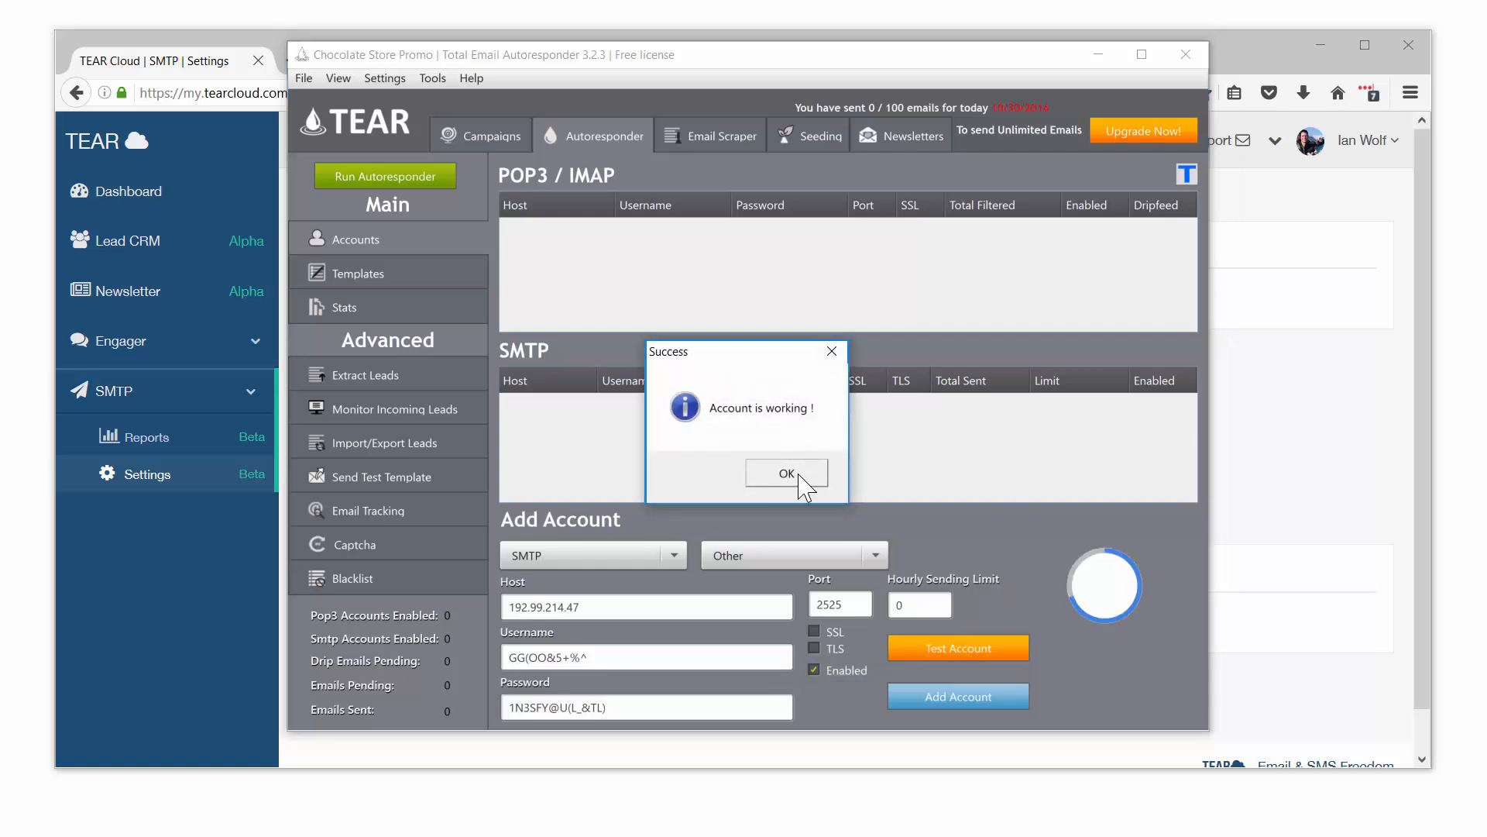
left_click(787, 472)
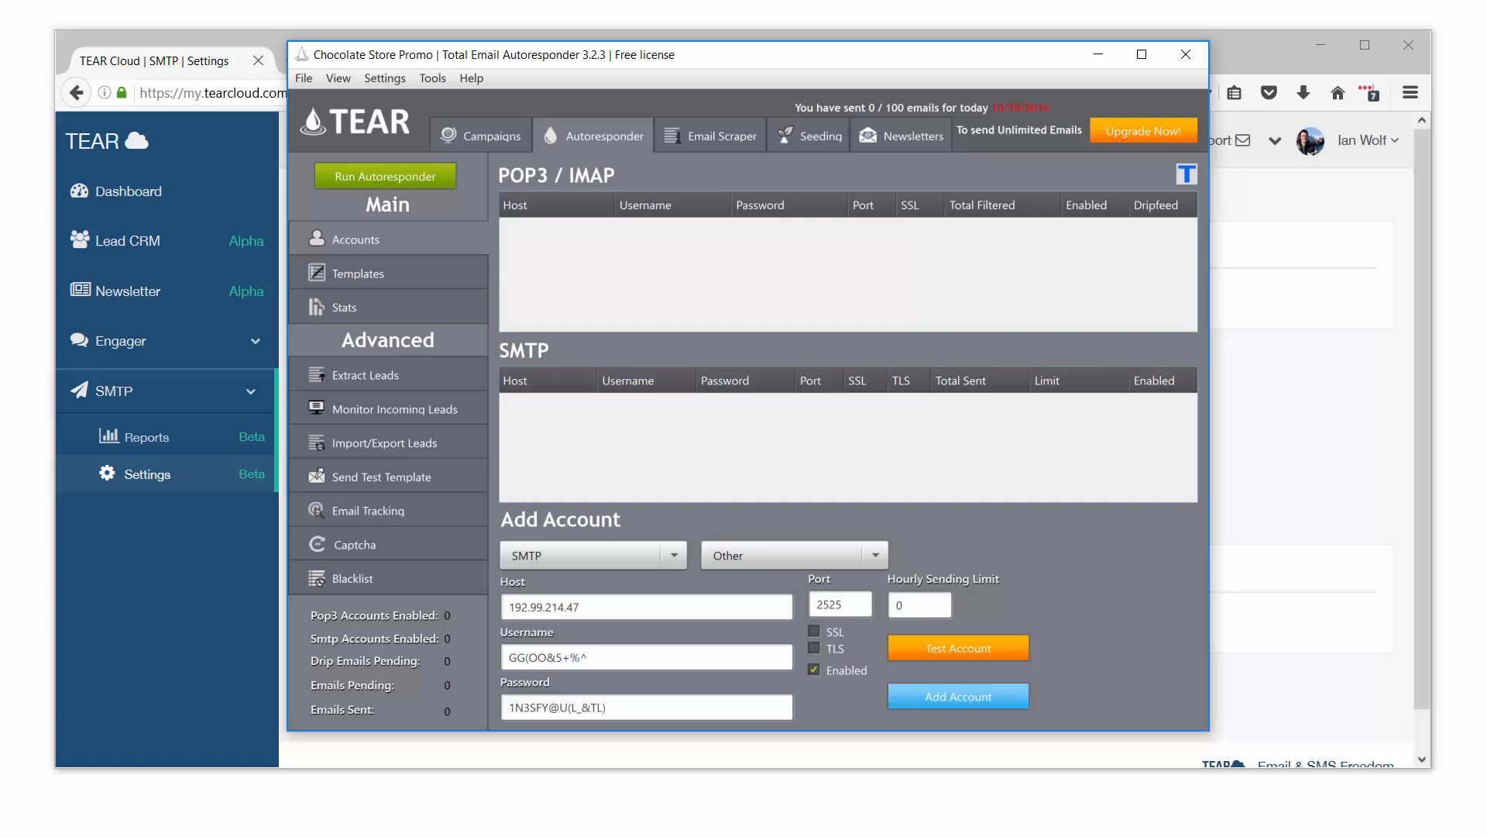
left_click(957, 696)
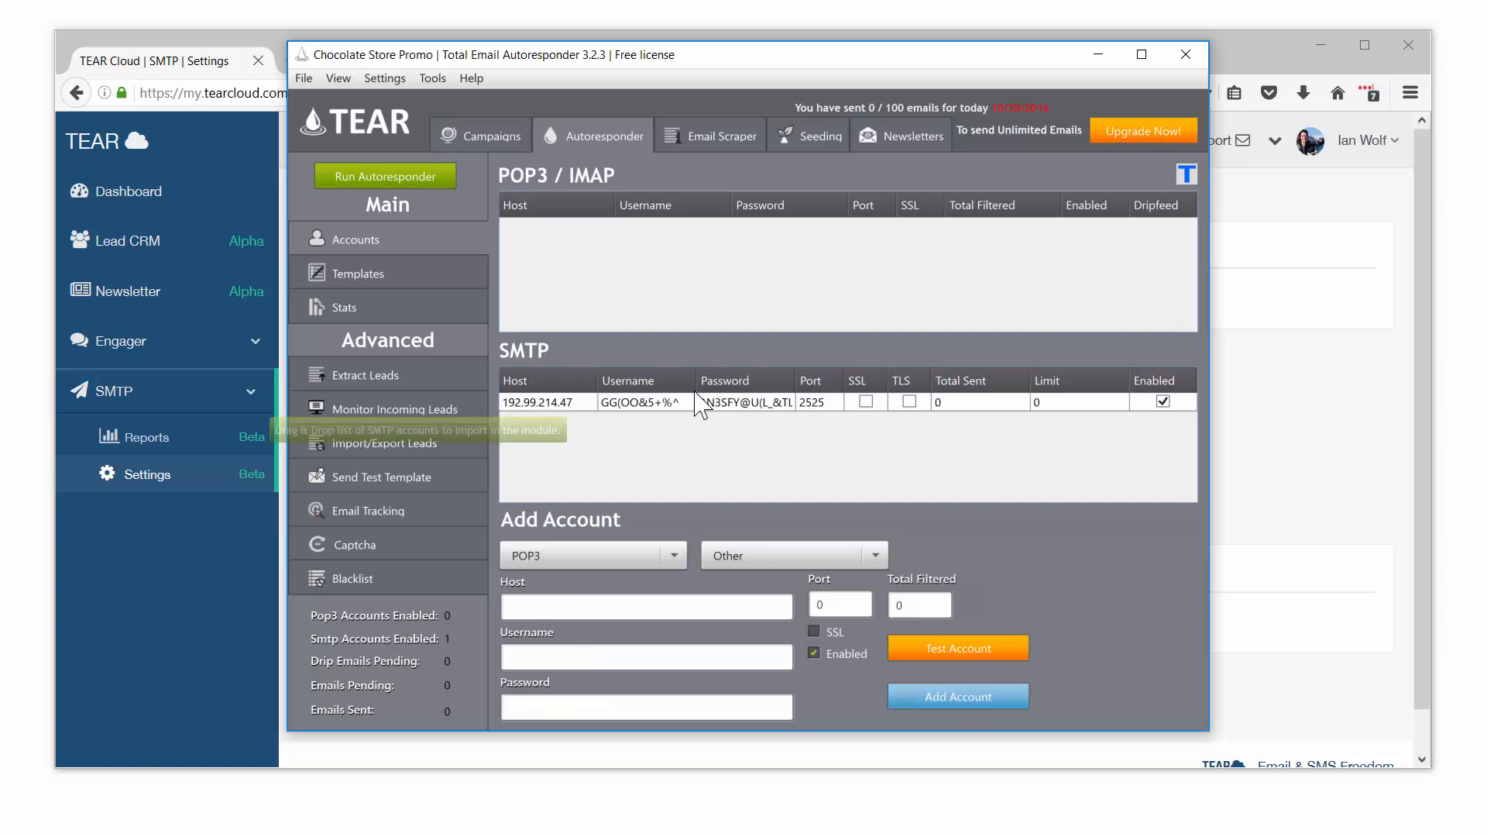
mouse_move(1020, 413)
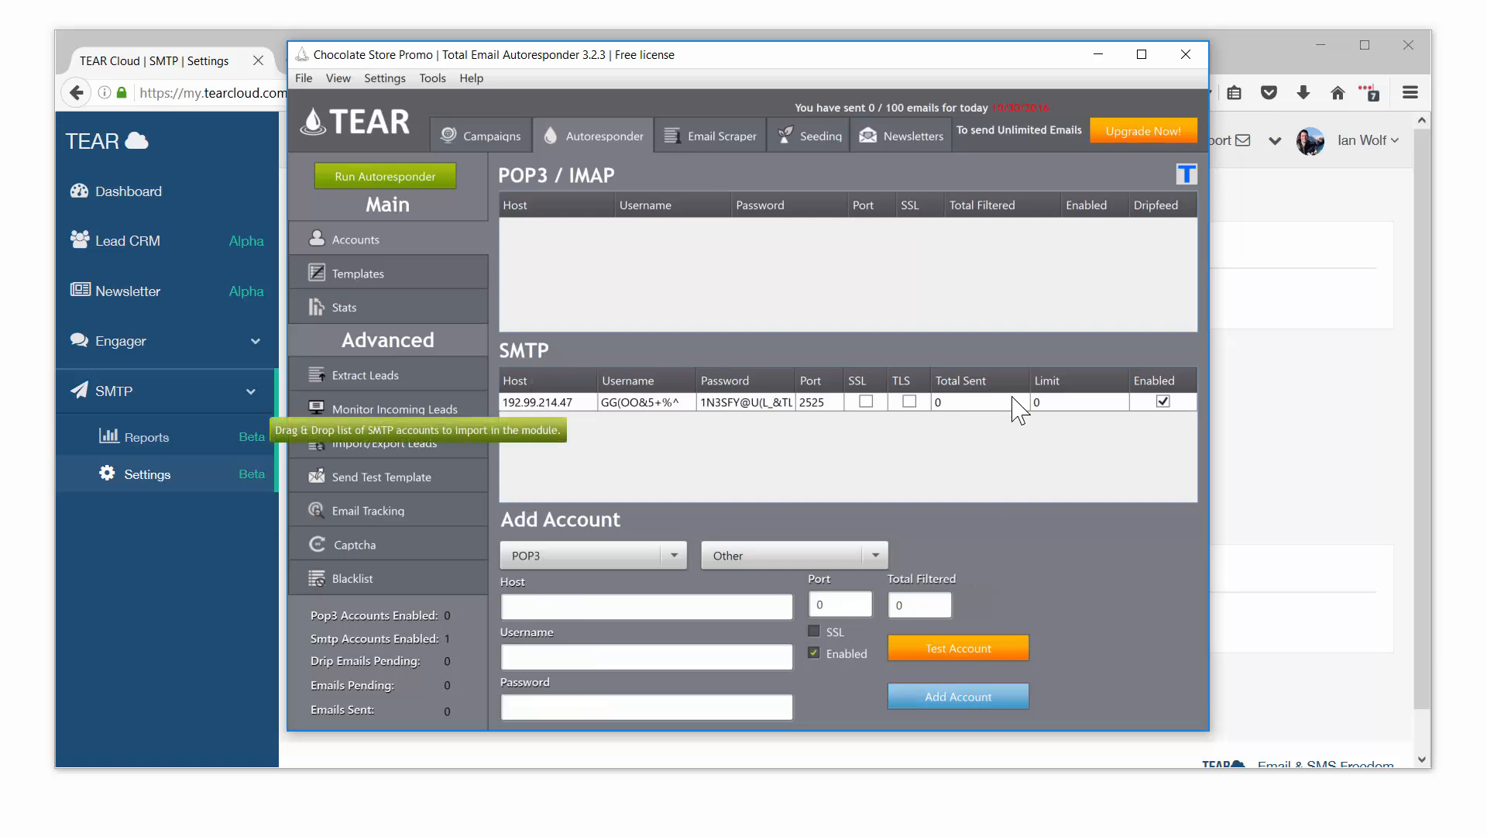
mouse_move(844, 93)
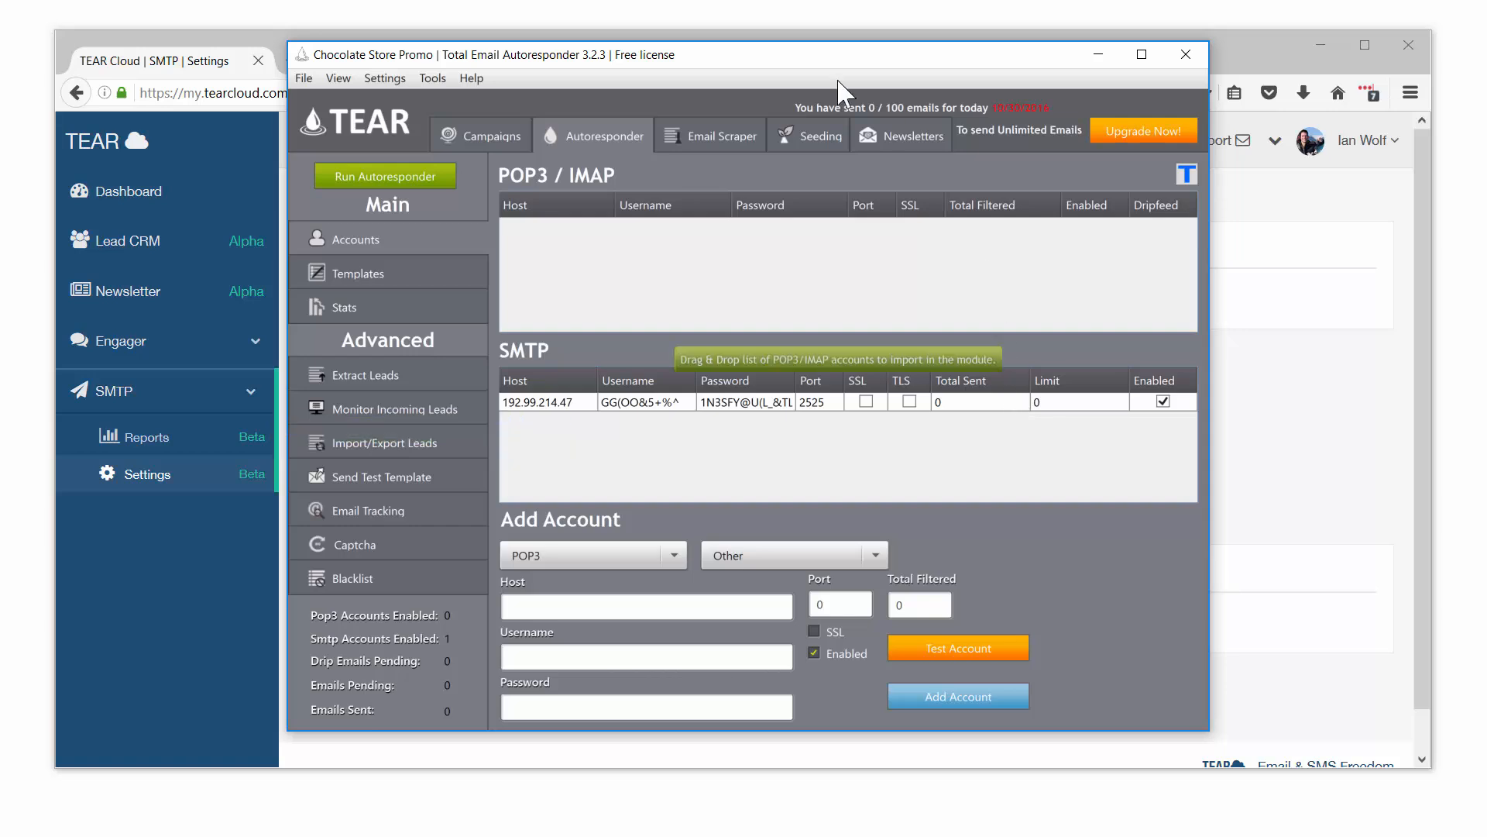
mouse_move(596, 194)
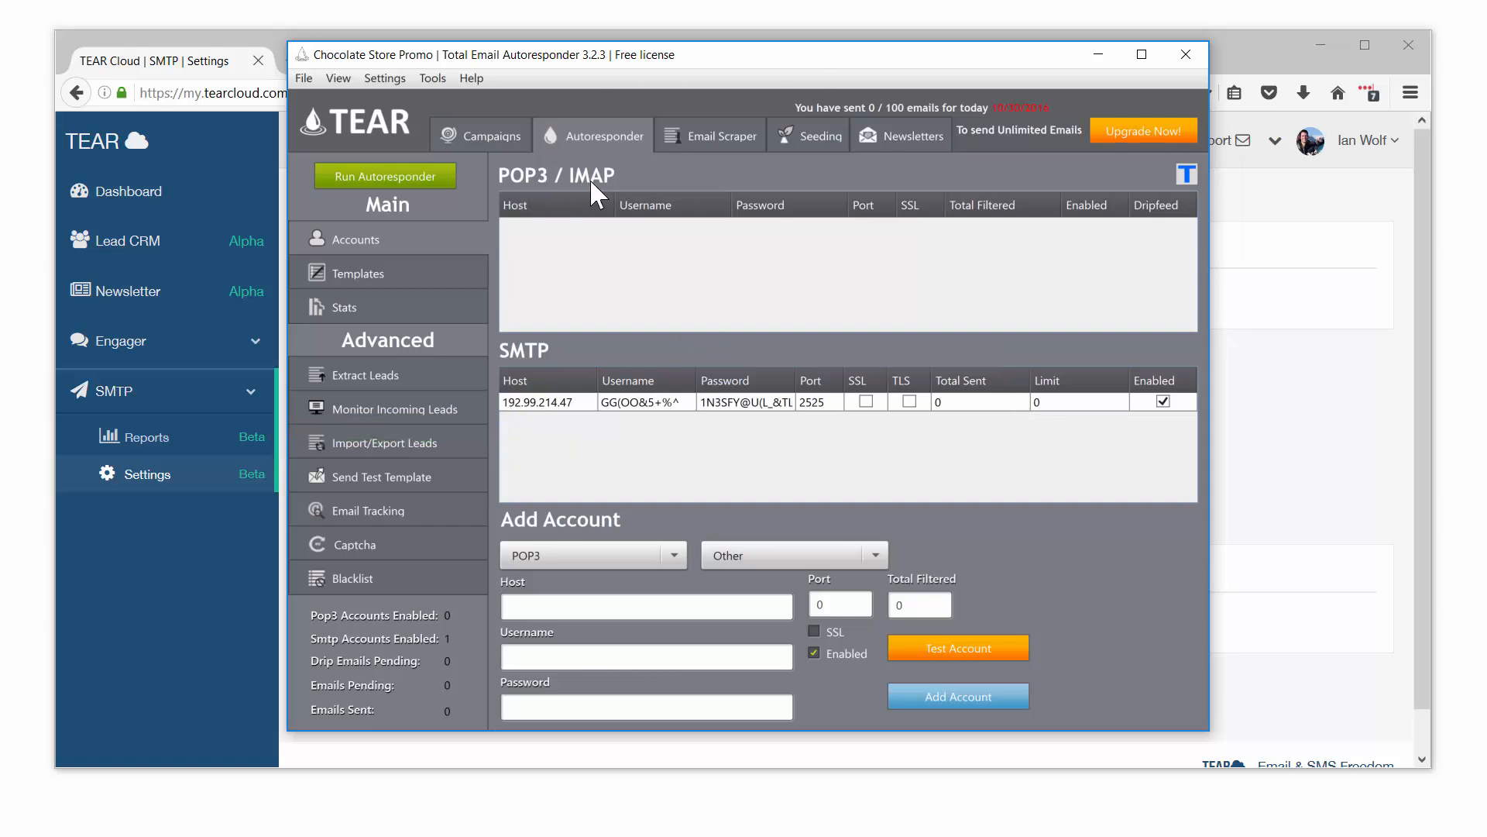
mouse_move(684, 240)
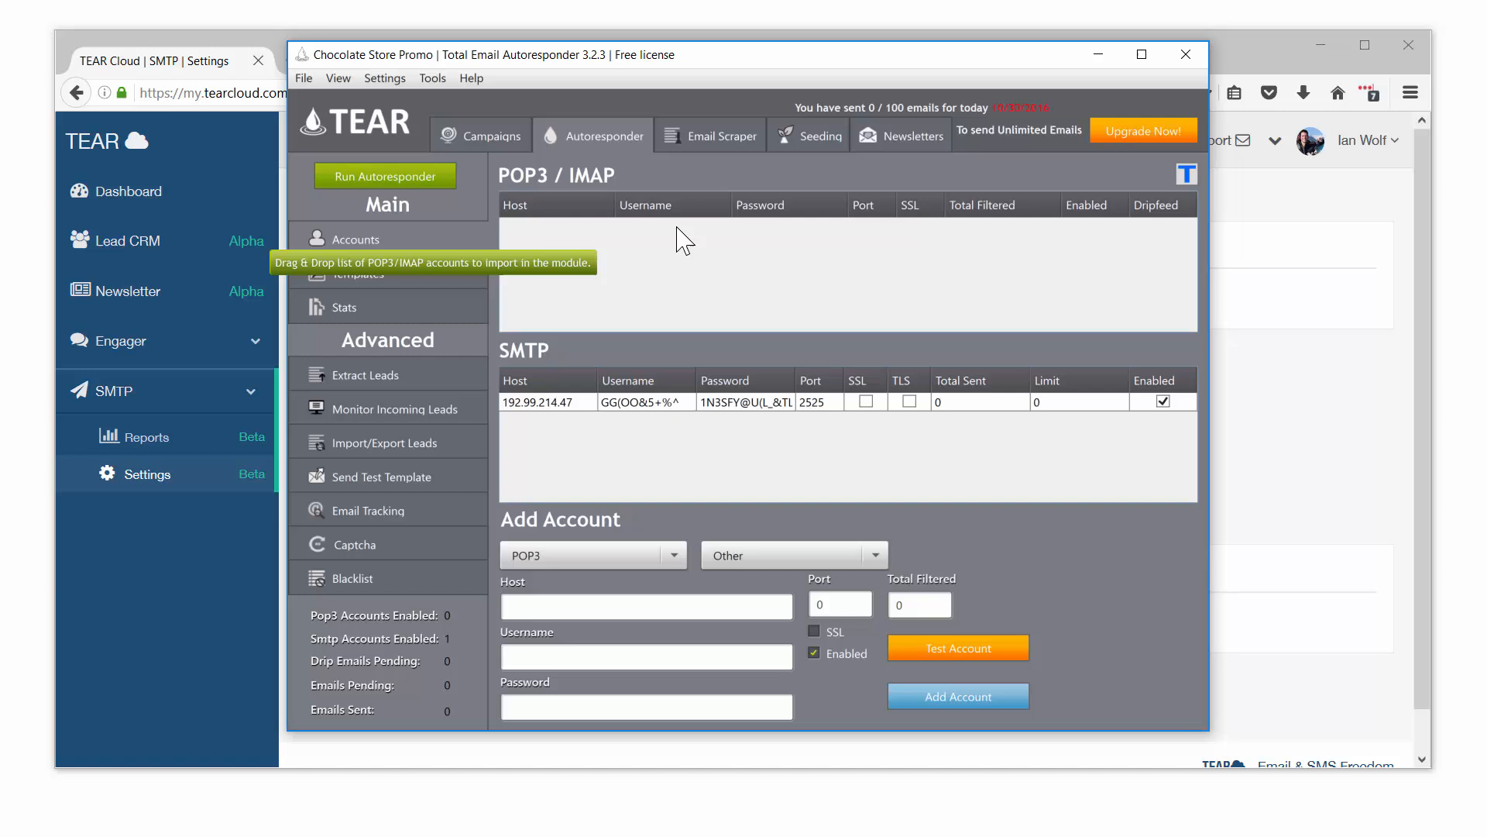
mouse_move(764, 398)
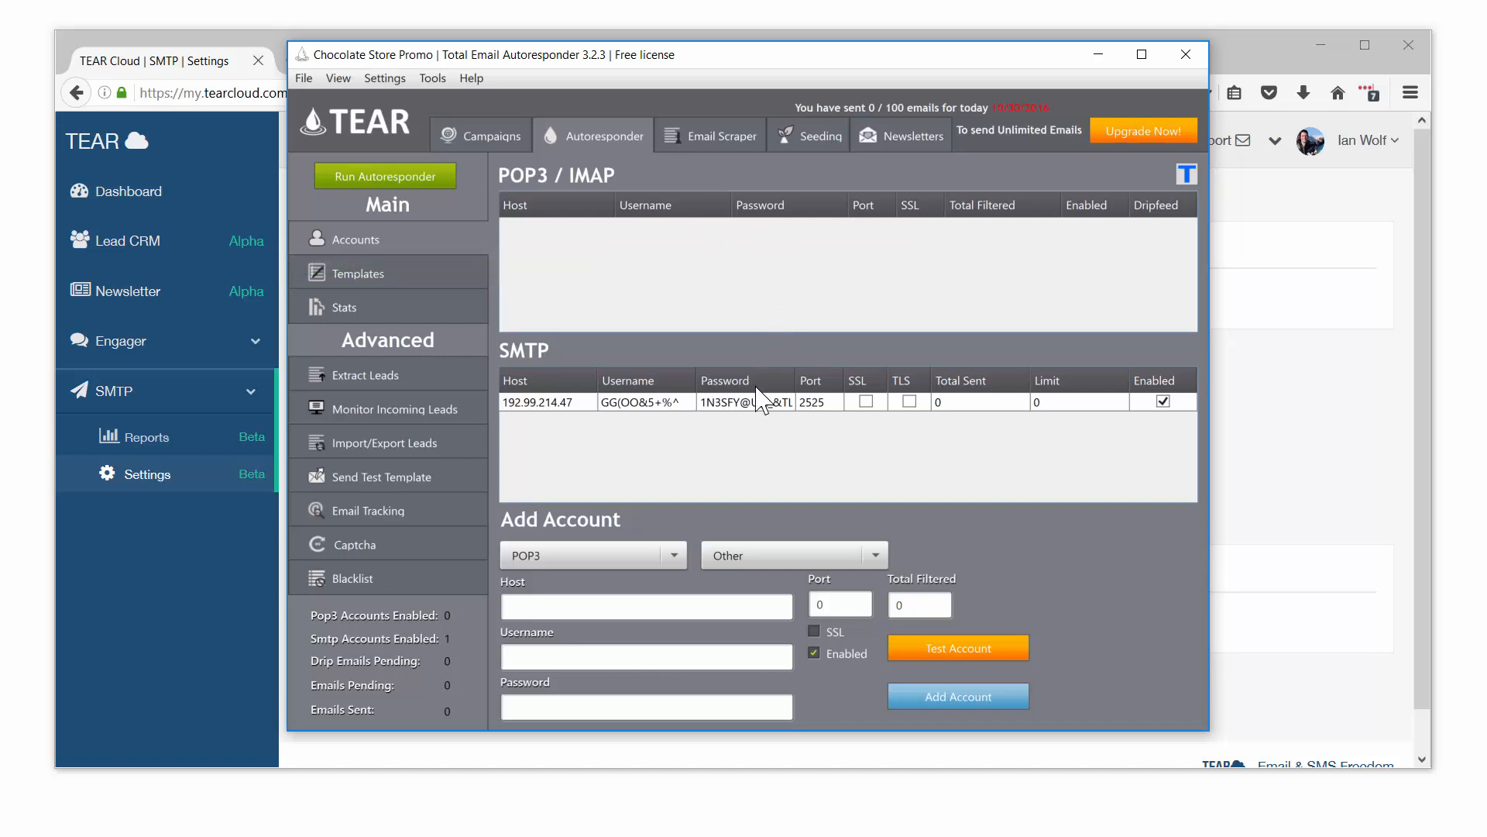
mouse_move(578, 178)
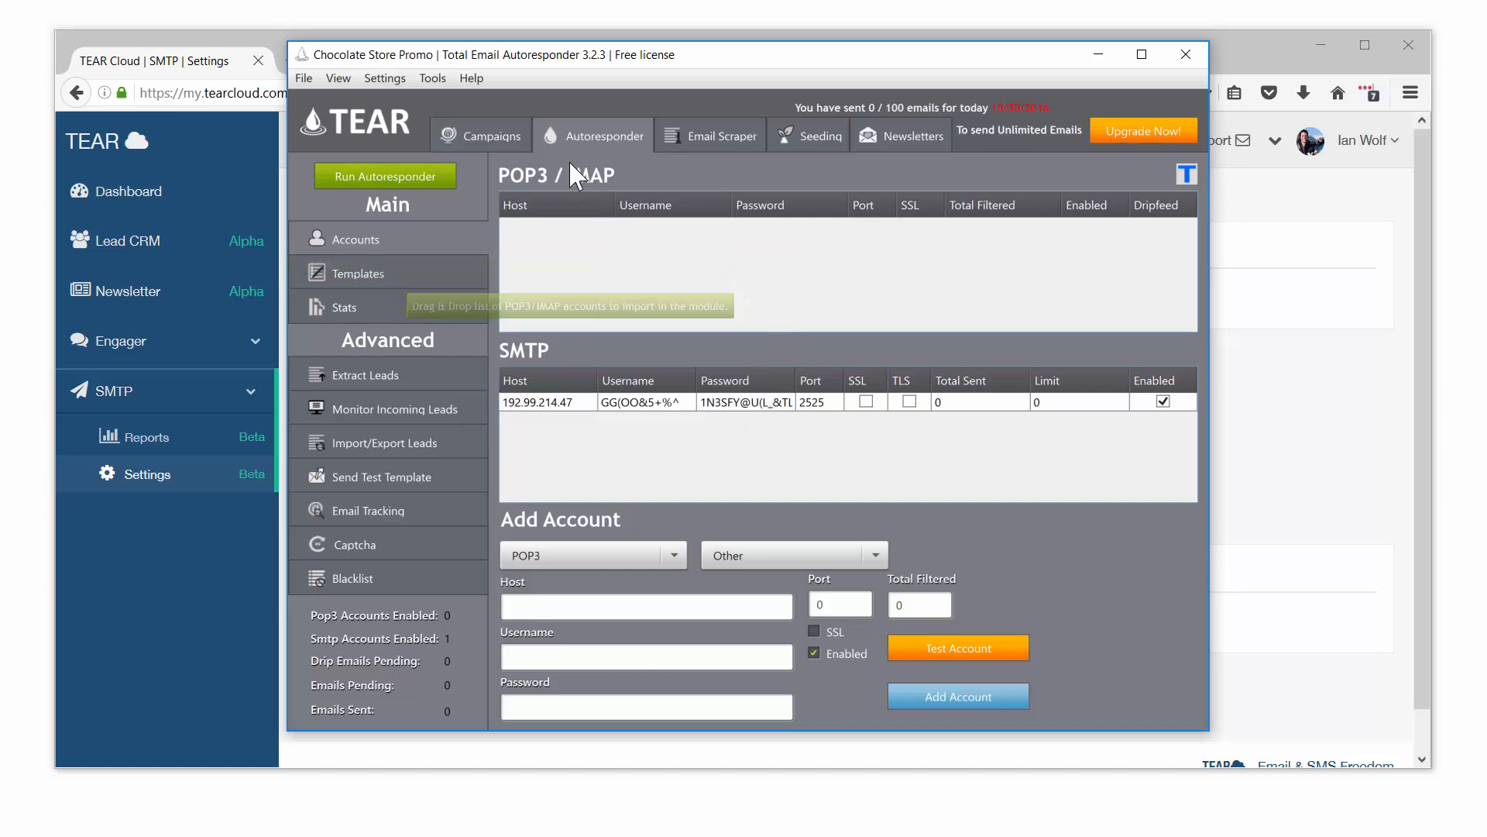
mouse_move(484, 237)
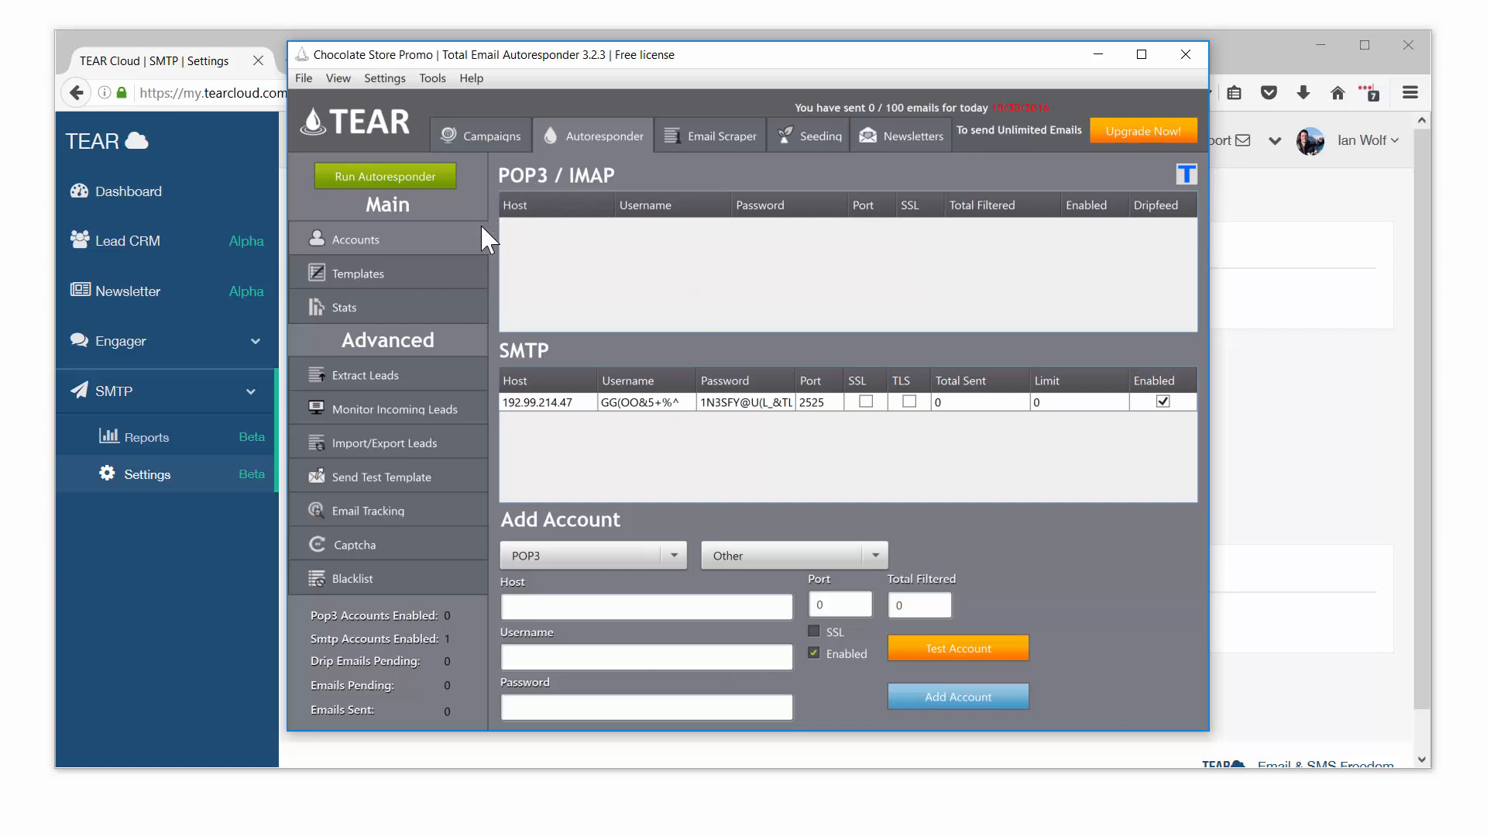
mouse_move(486, 240)
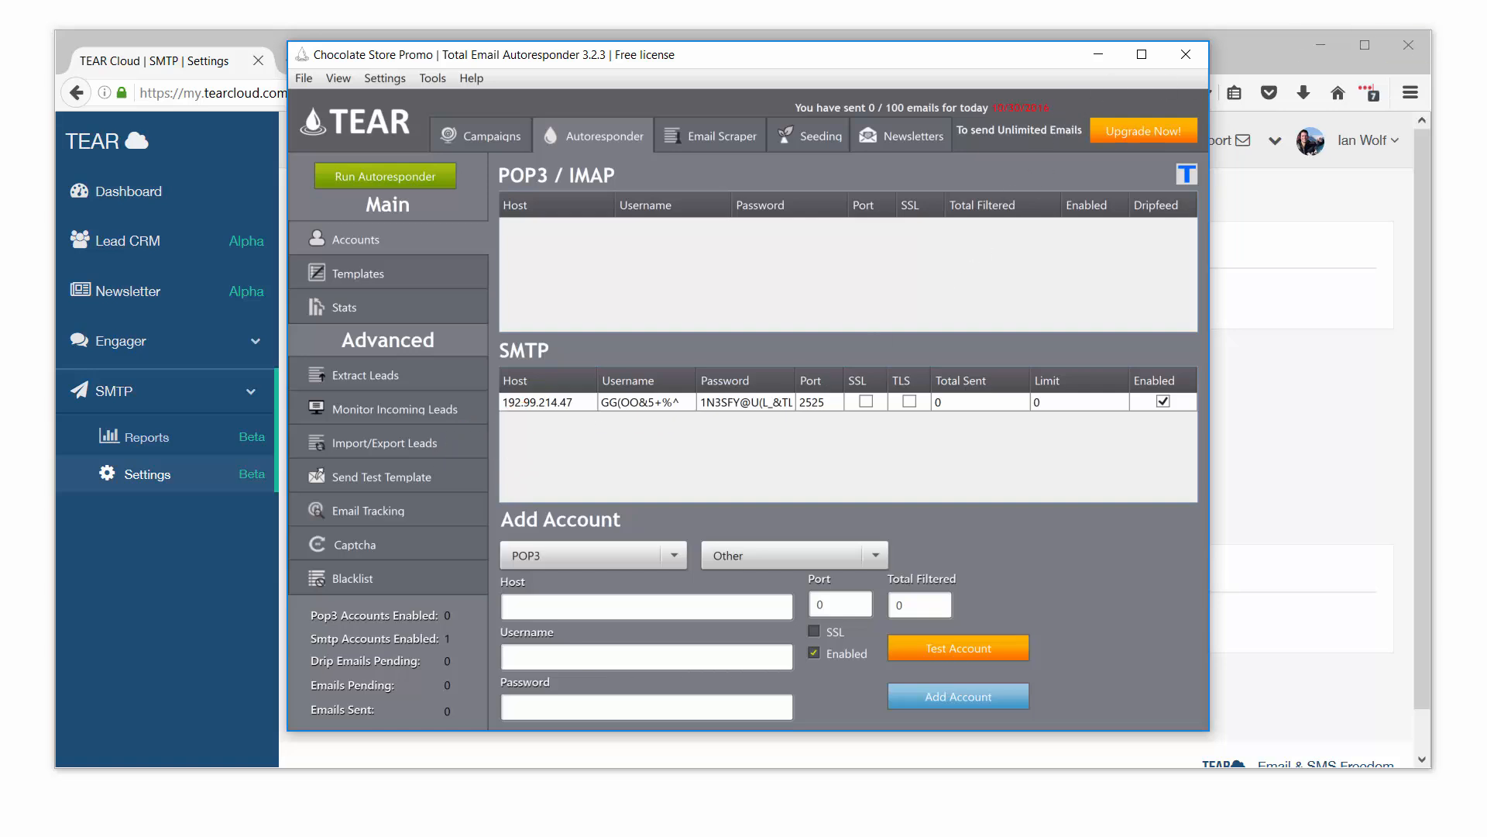
Open Import/Export Leads from the Advanced sidebar section
left_click(386, 443)
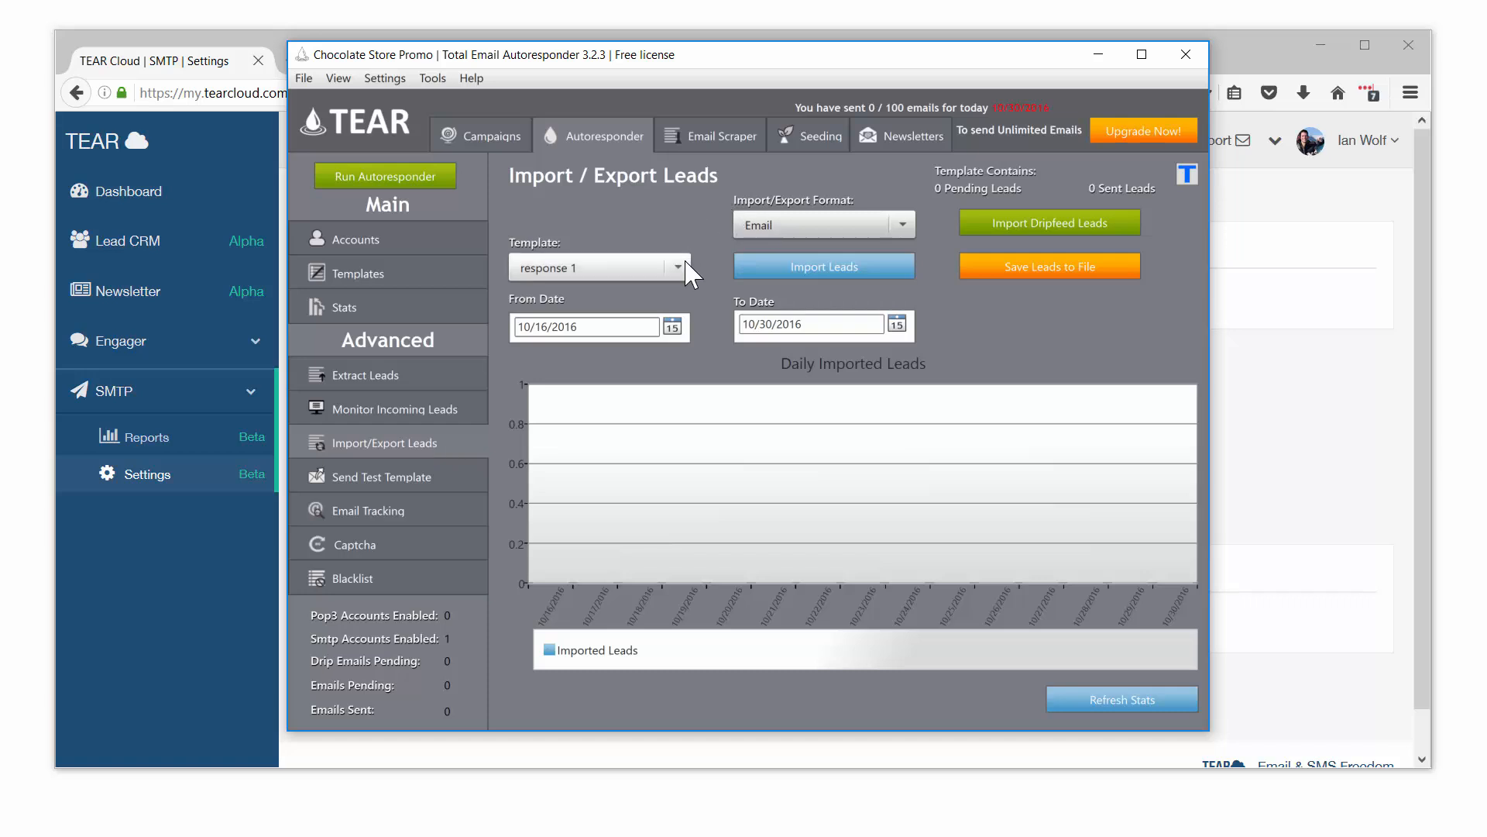
mouse_move(652, 301)
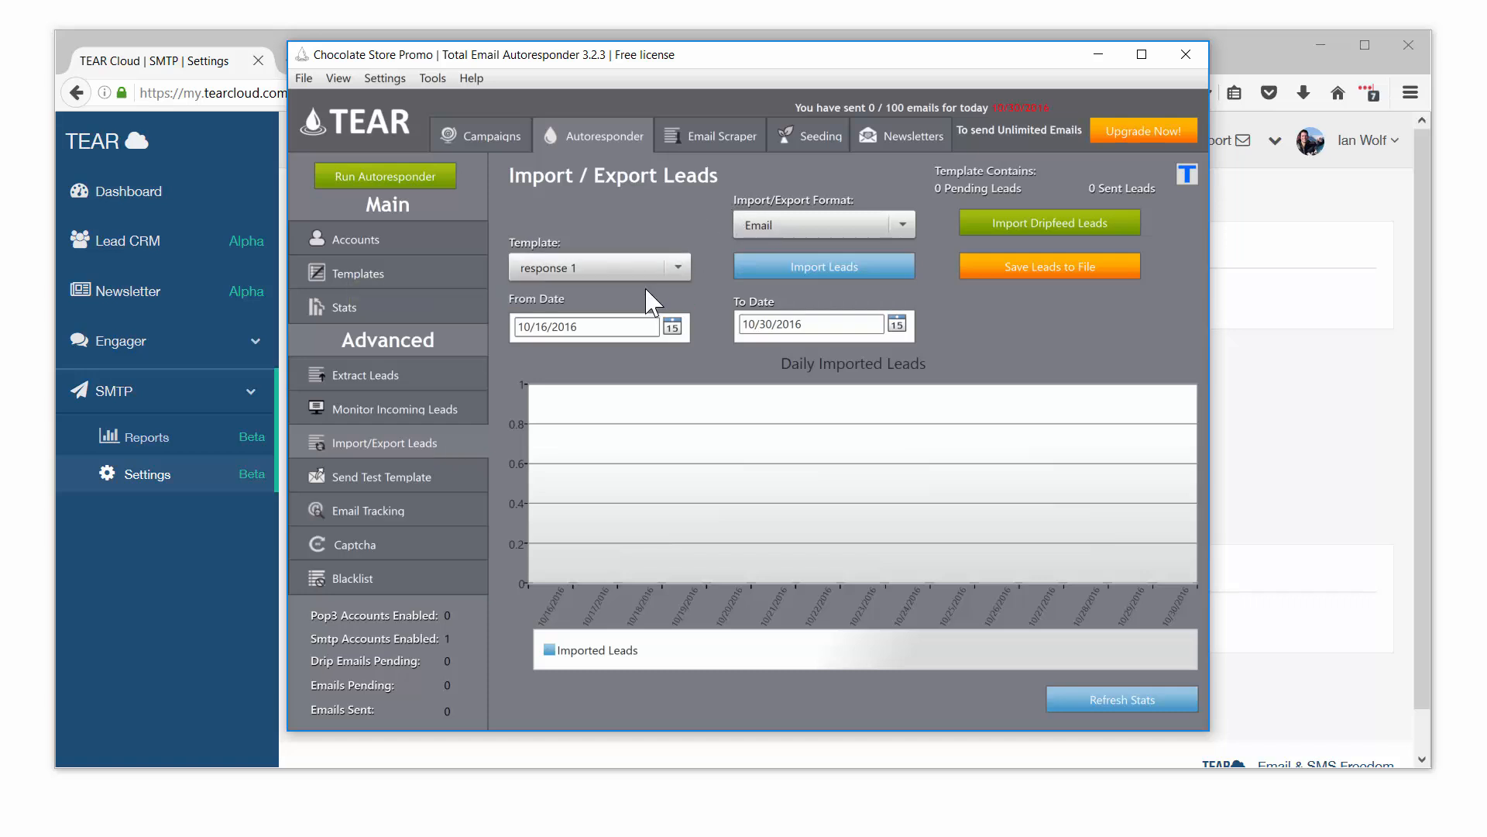
mouse_move(948, 275)
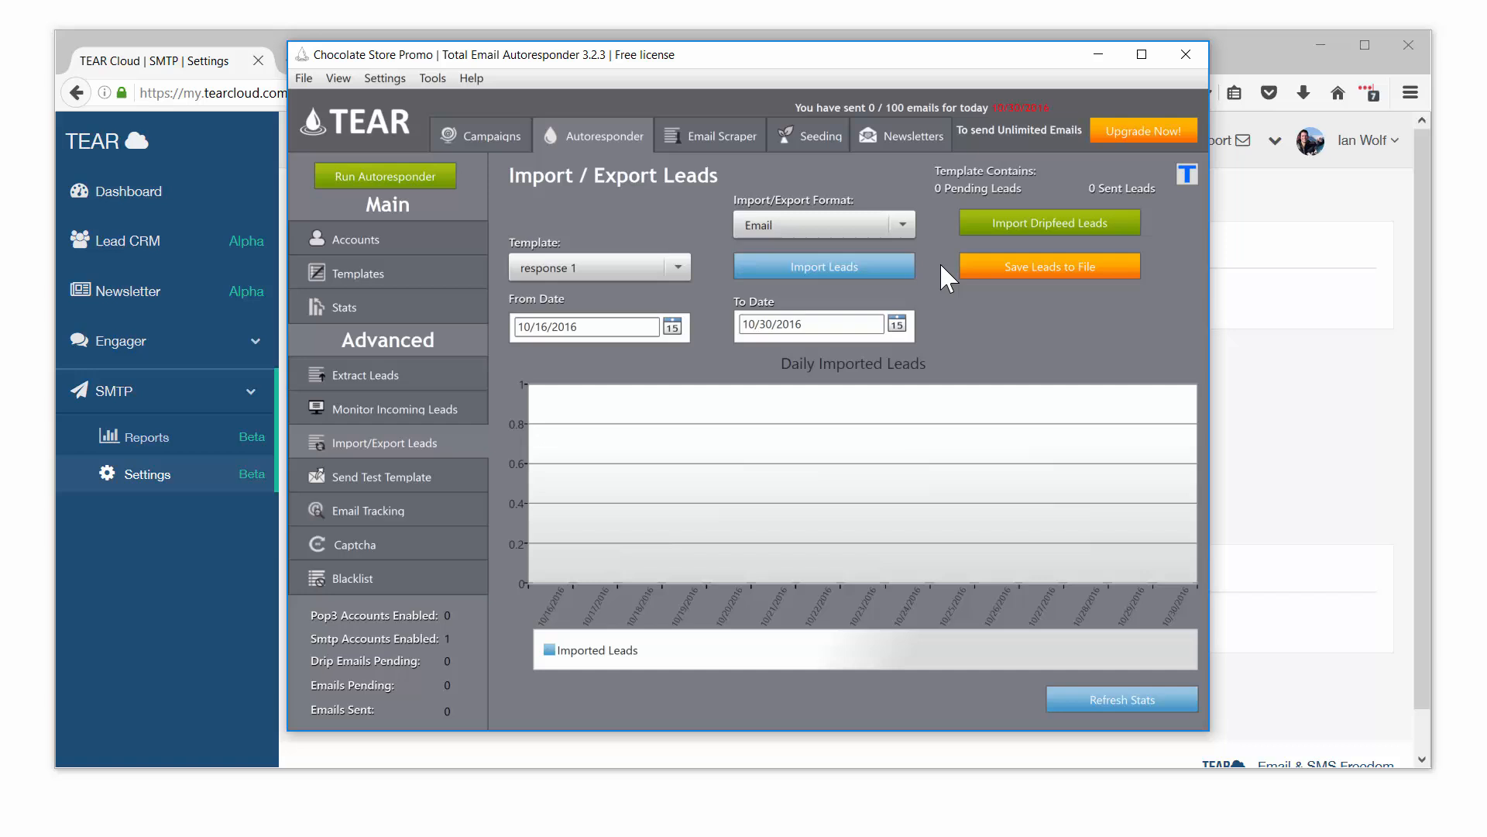
mouse_move(1001, 199)
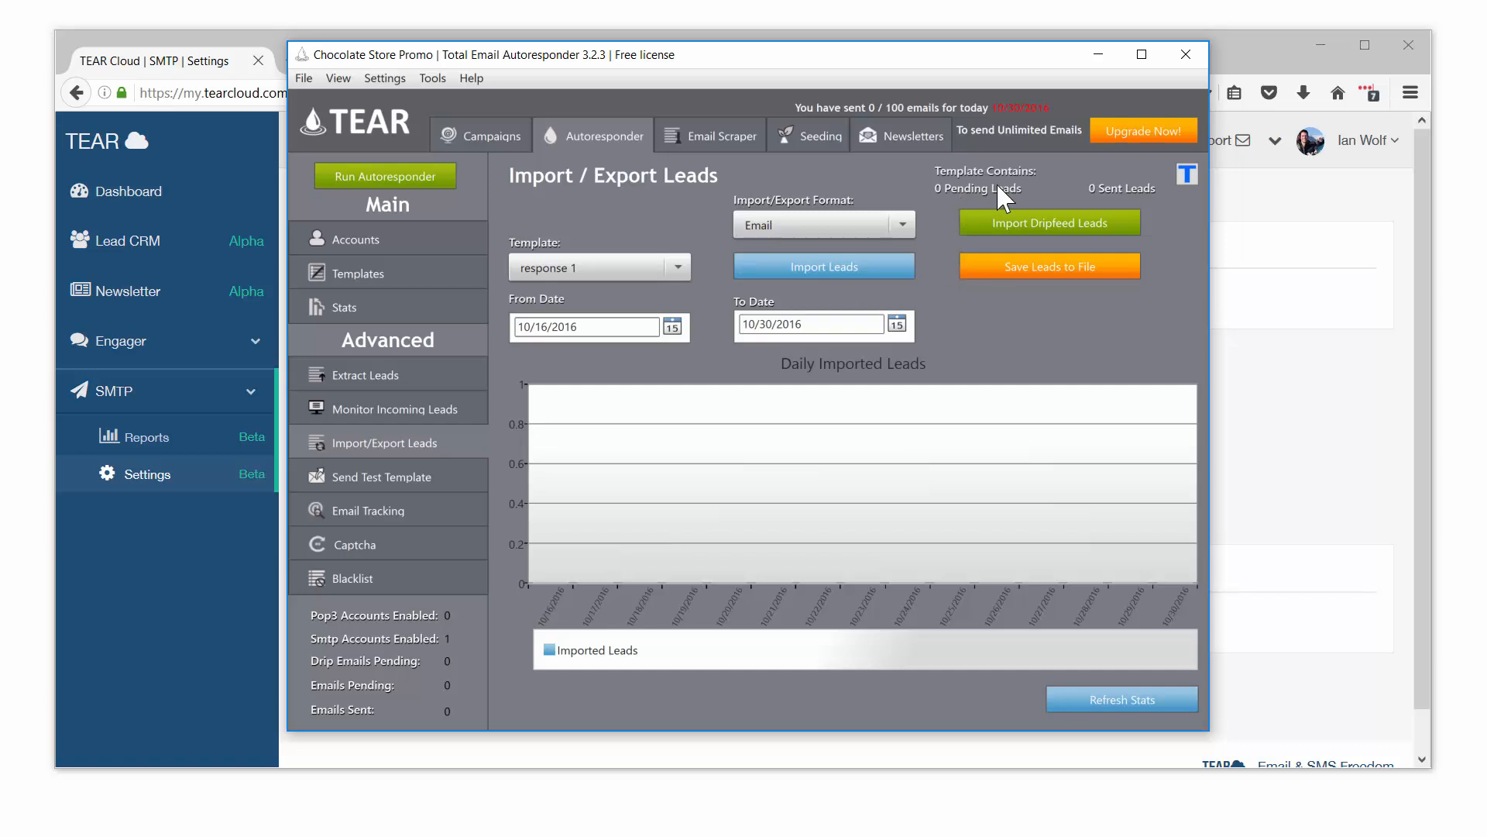
mouse_move(1049, 224)
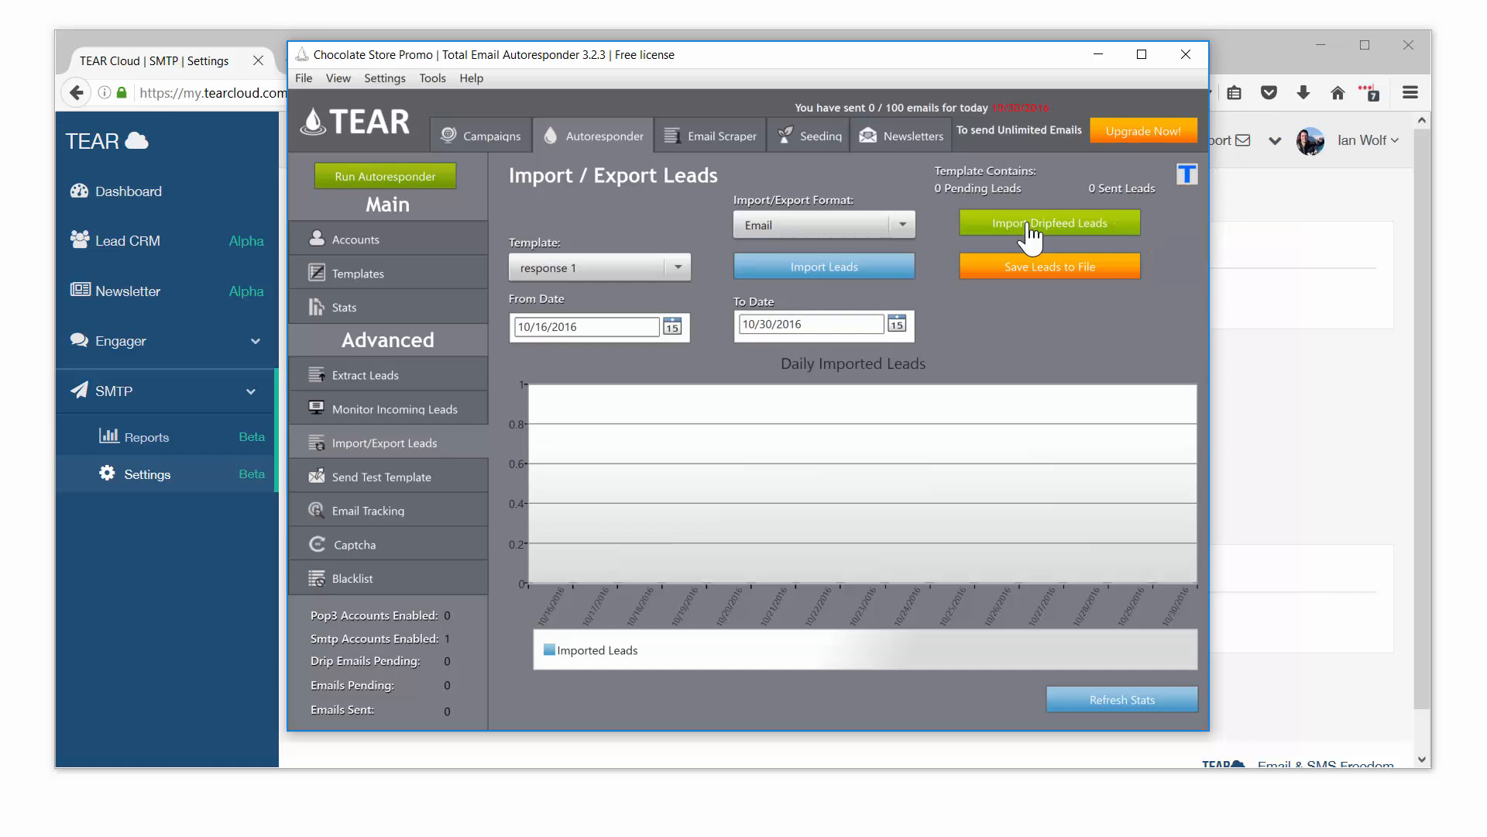
Start a drip-feed lead import into template response 1
left_click(824, 266)
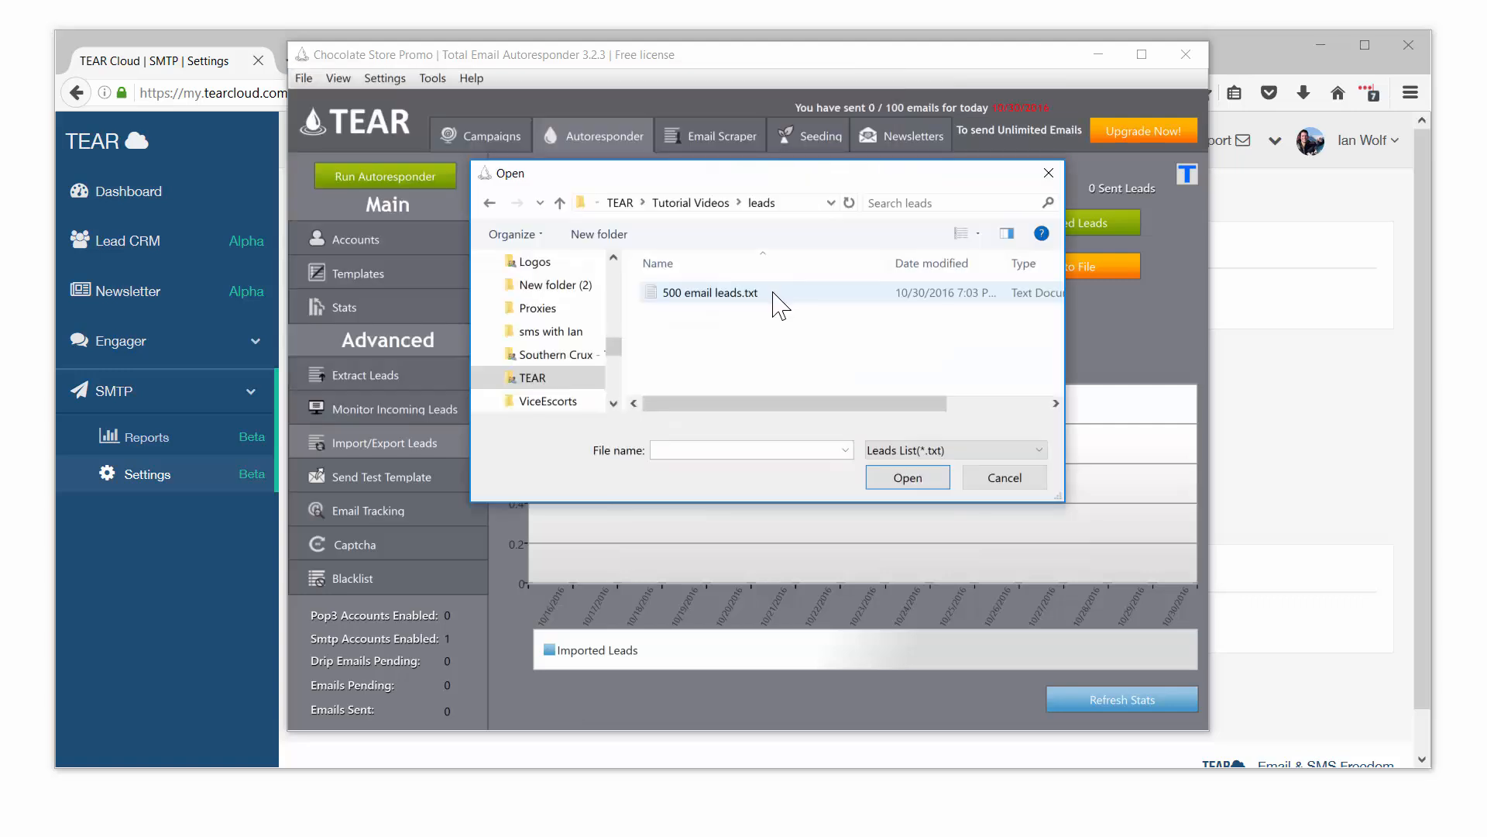
mouse_move(754, 311)
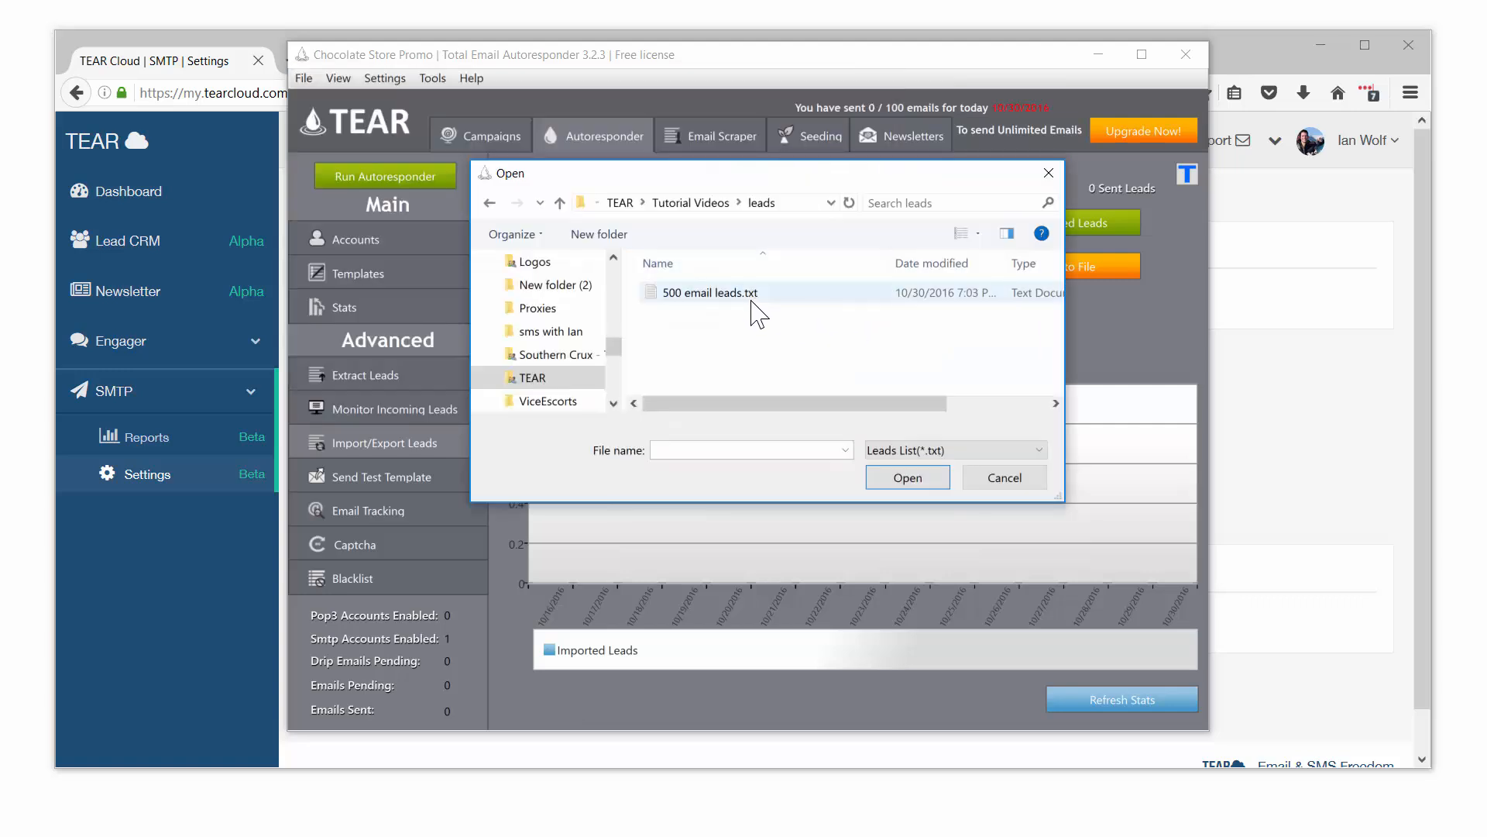
Import '500 email leads', skipping duplicates and invalid addresses, at 100 per hour
left_click(711, 292)
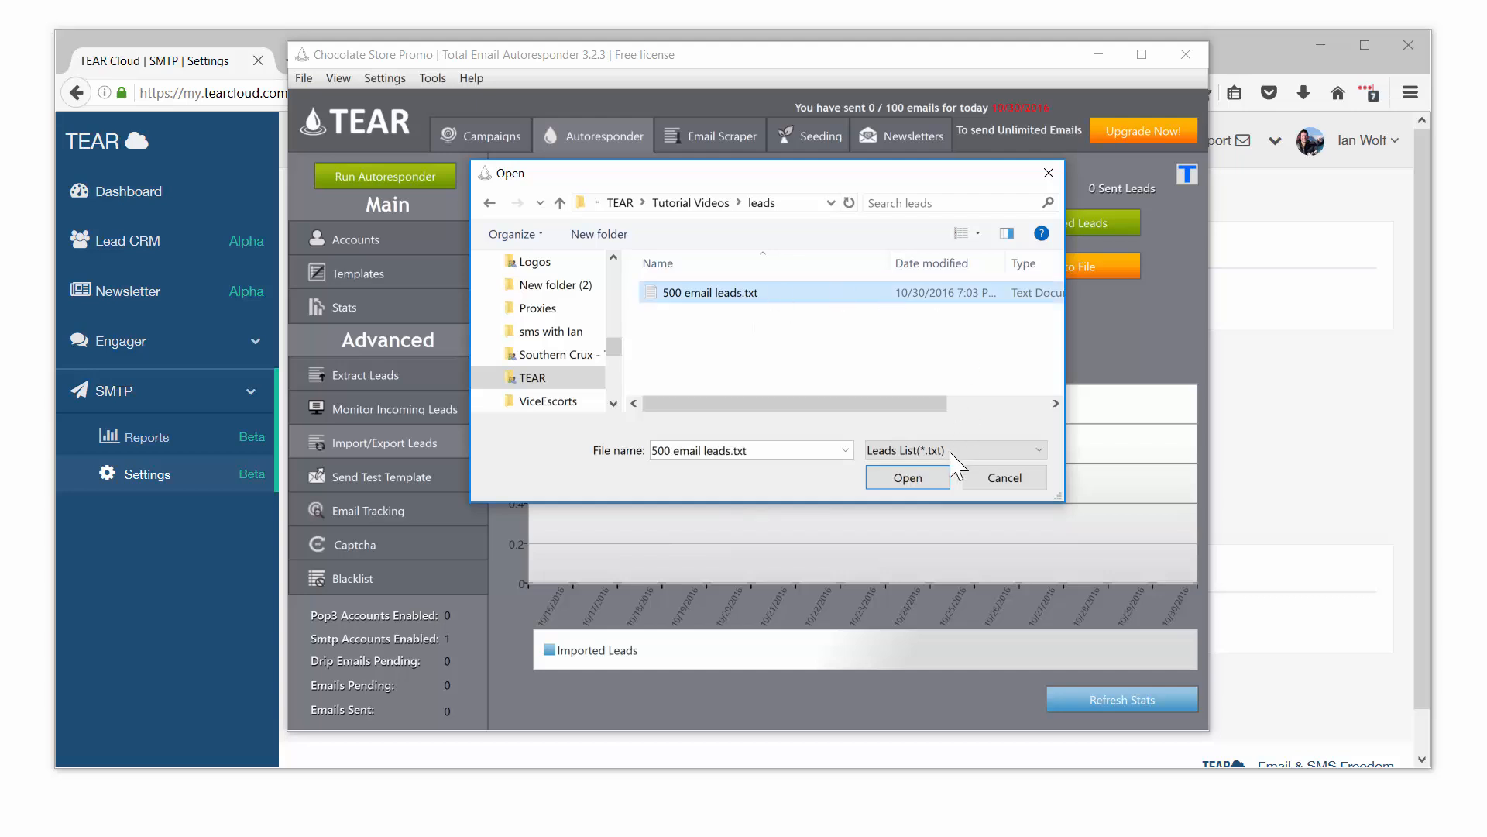
left_click(905, 477)
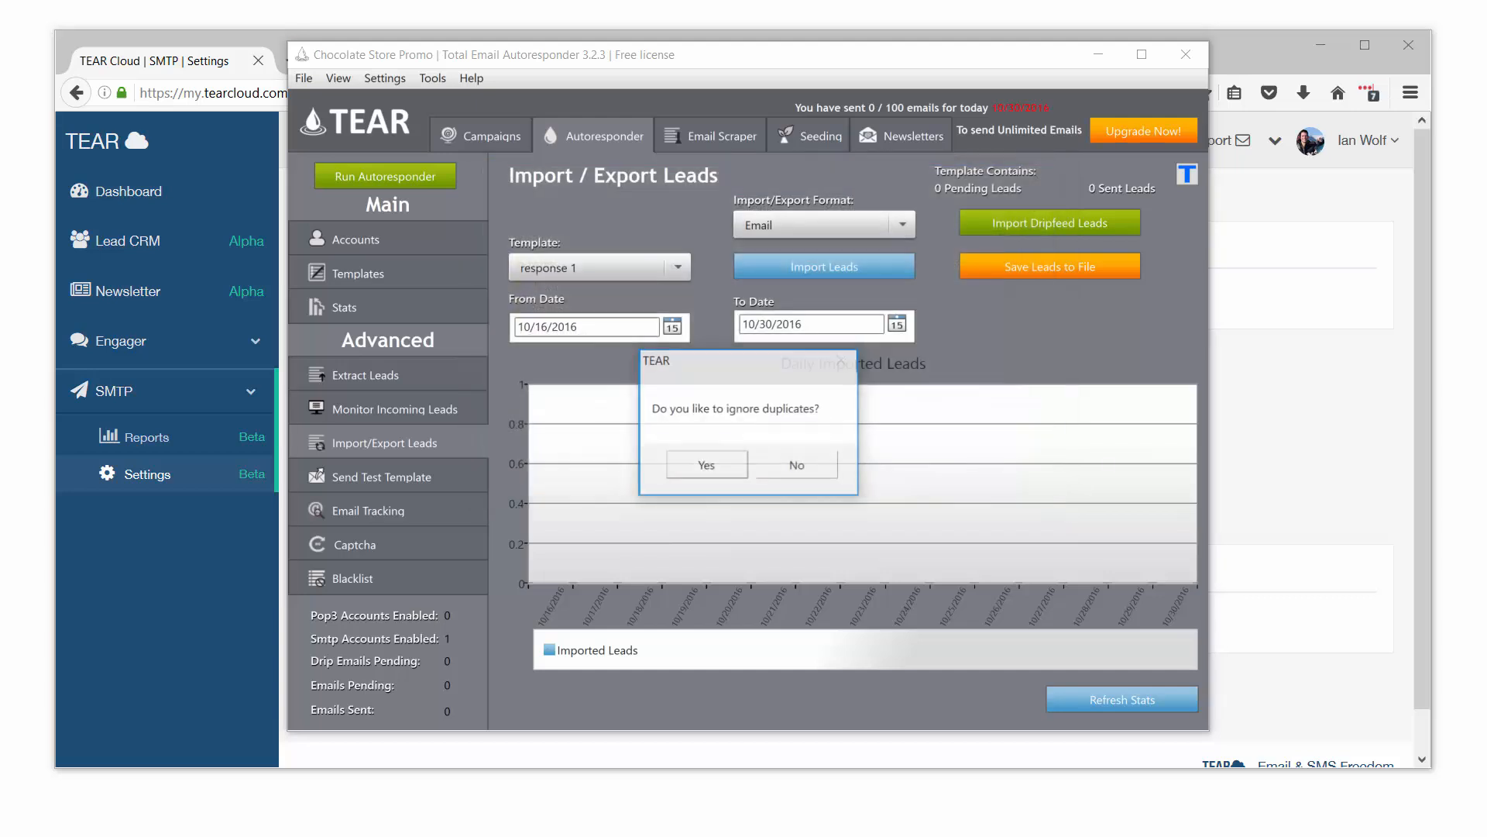
left_click(706, 465)
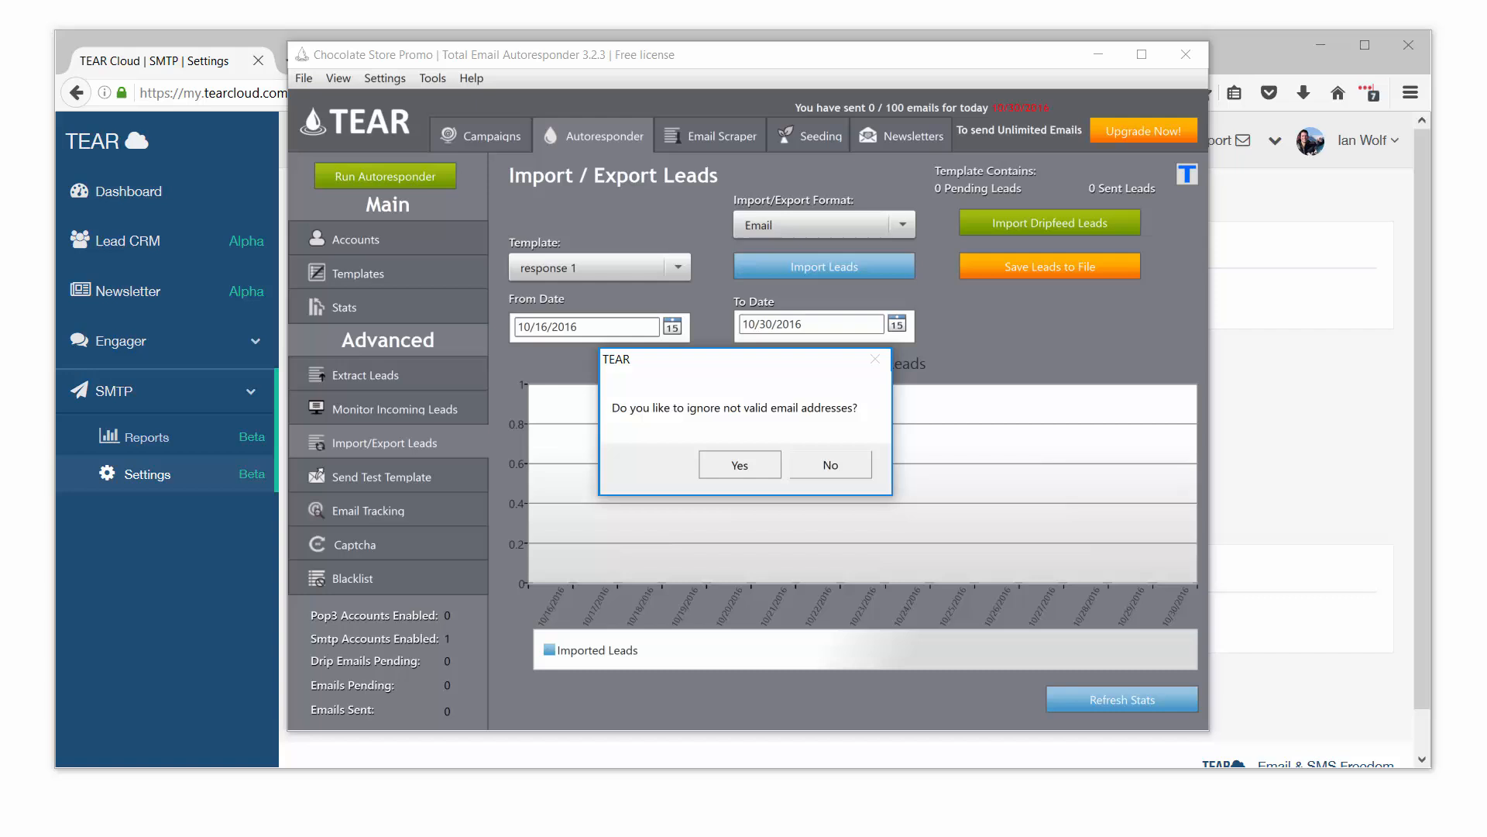
left_click(739, 465)
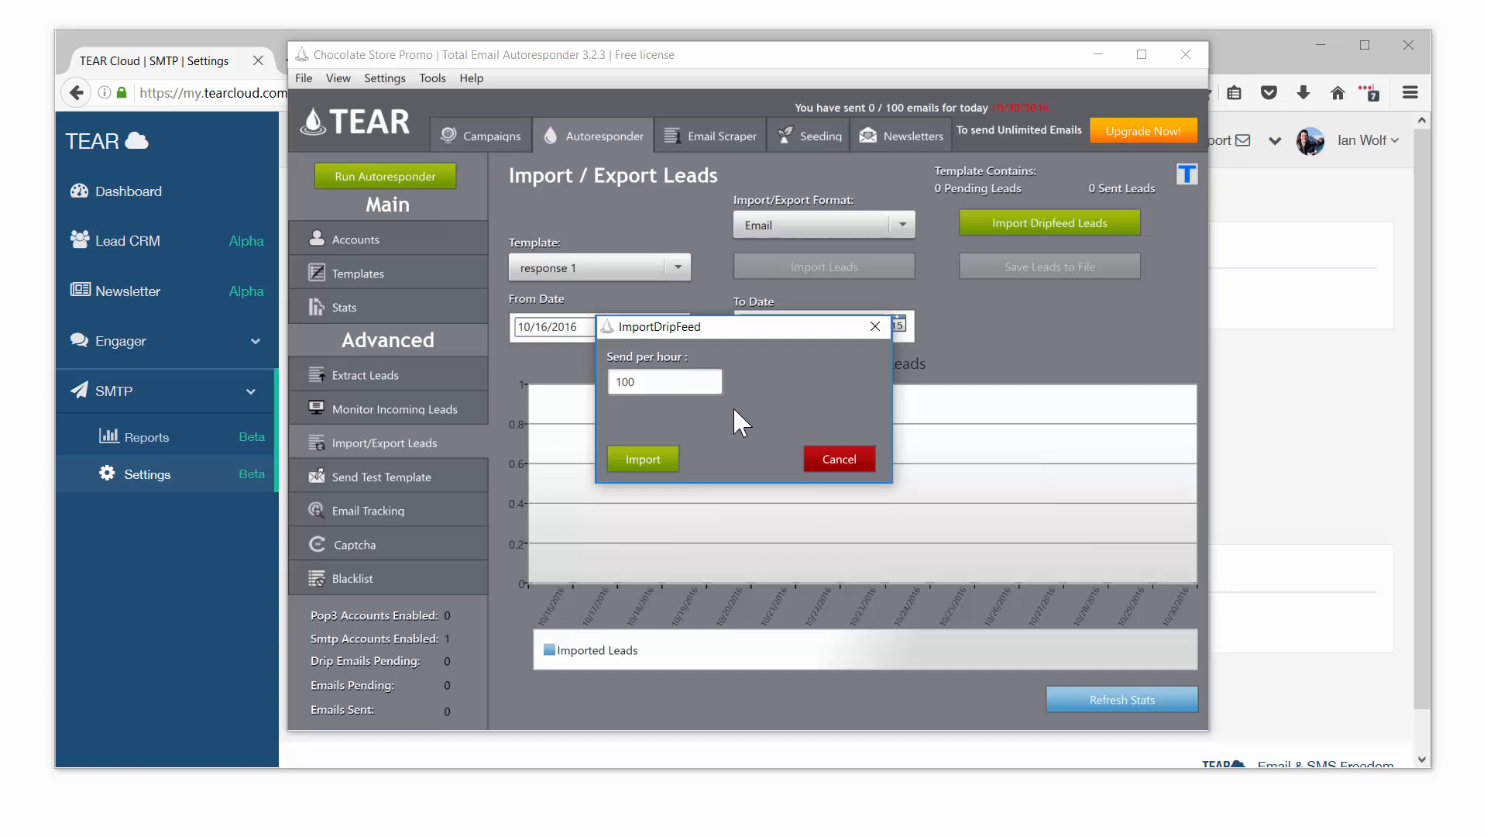
left_click(643, 459)
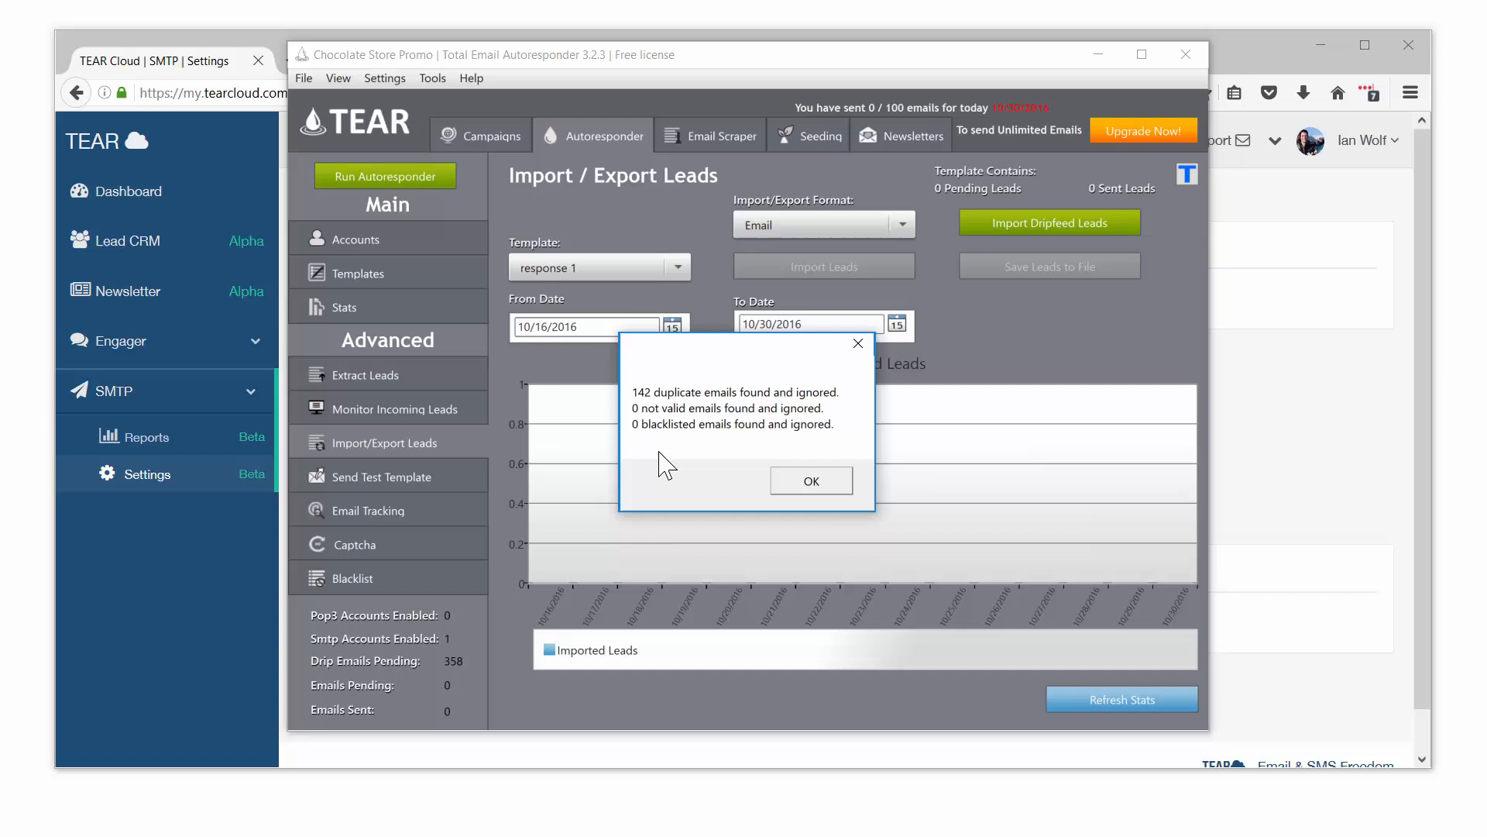
mouse_move(652, 406)
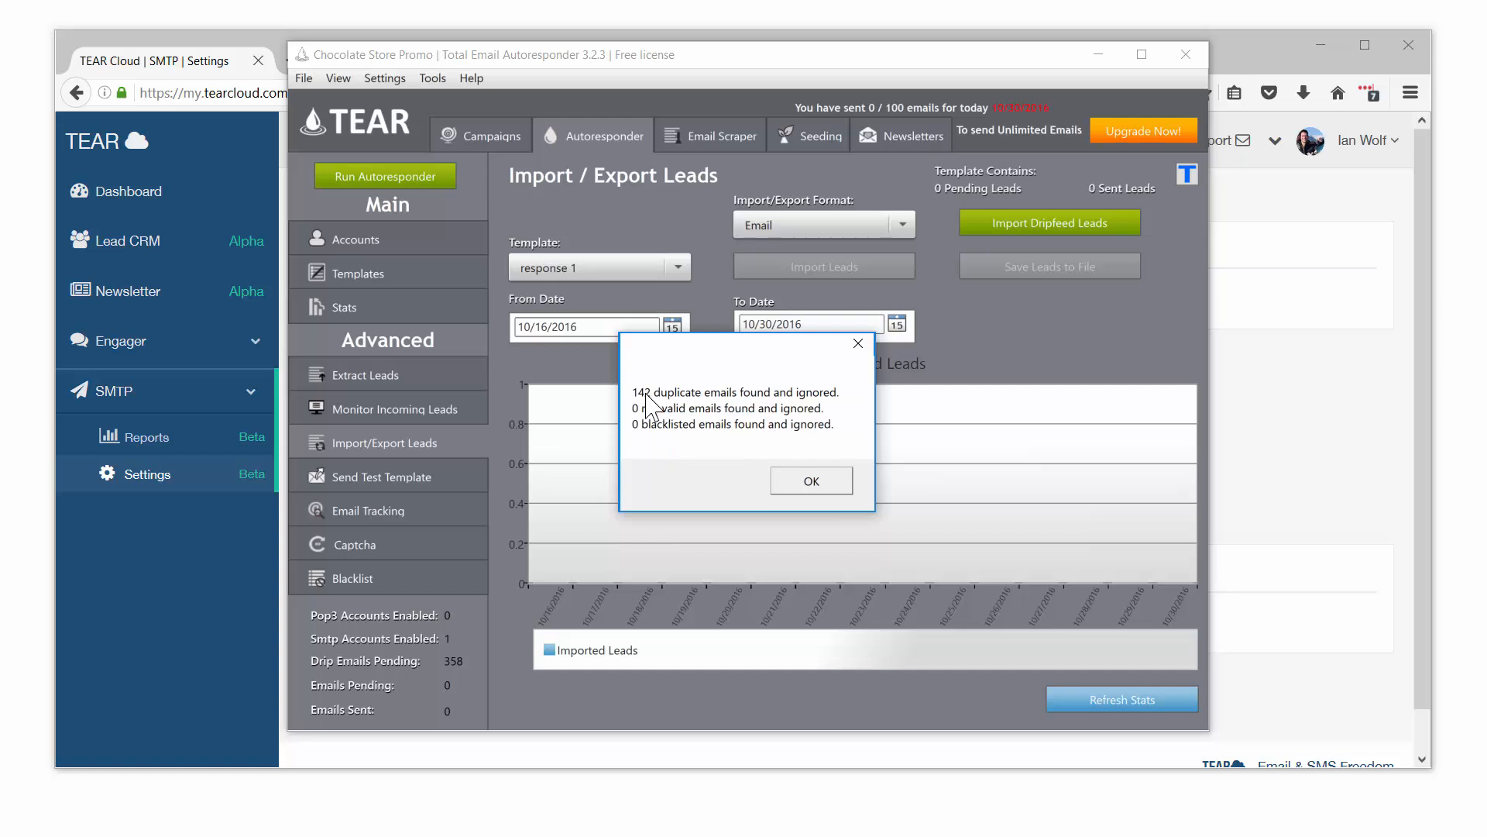
mouse_move(752, 438)
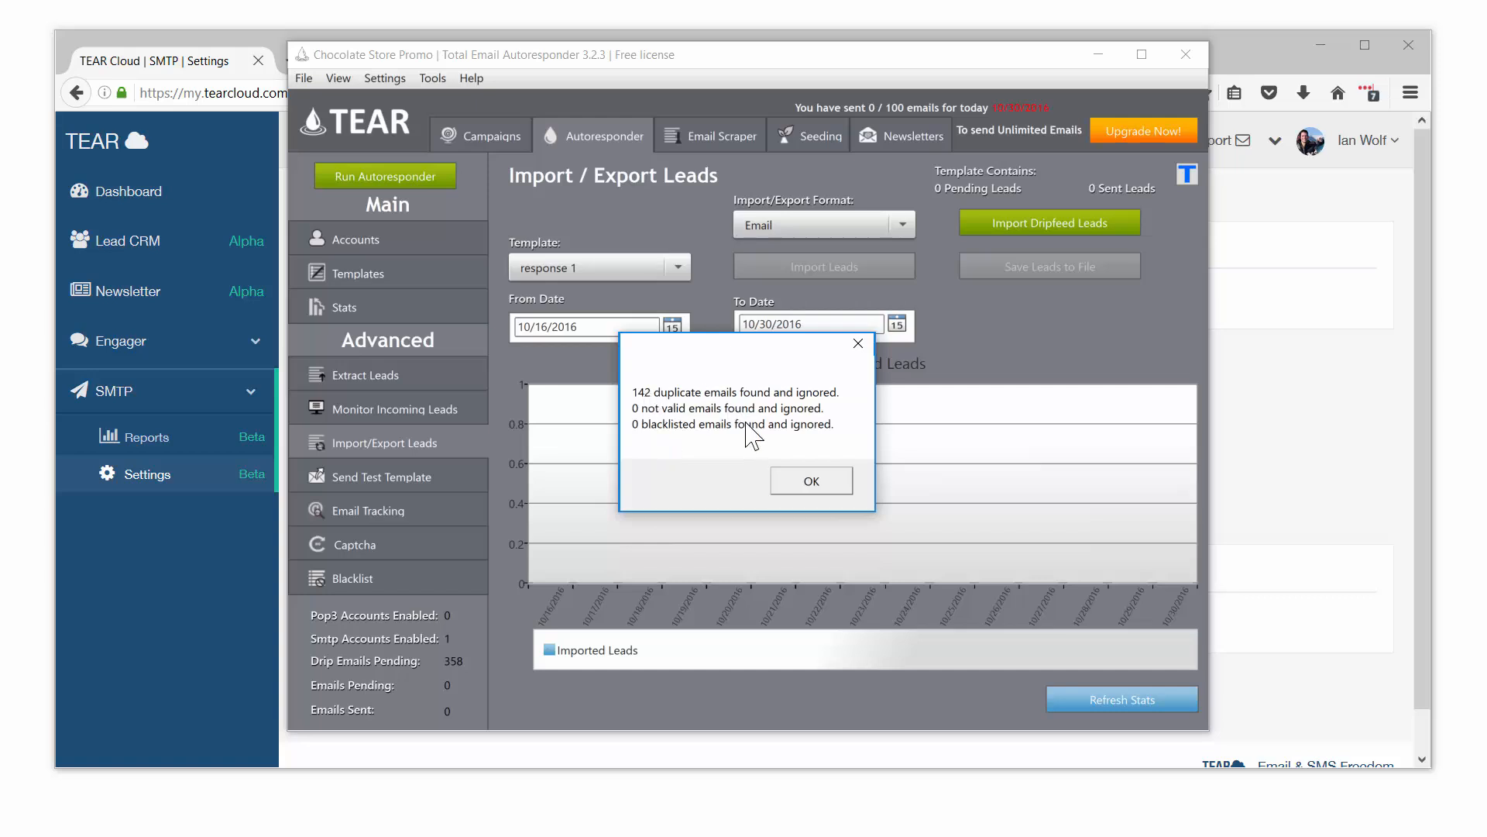
mouse_move(799, 468)
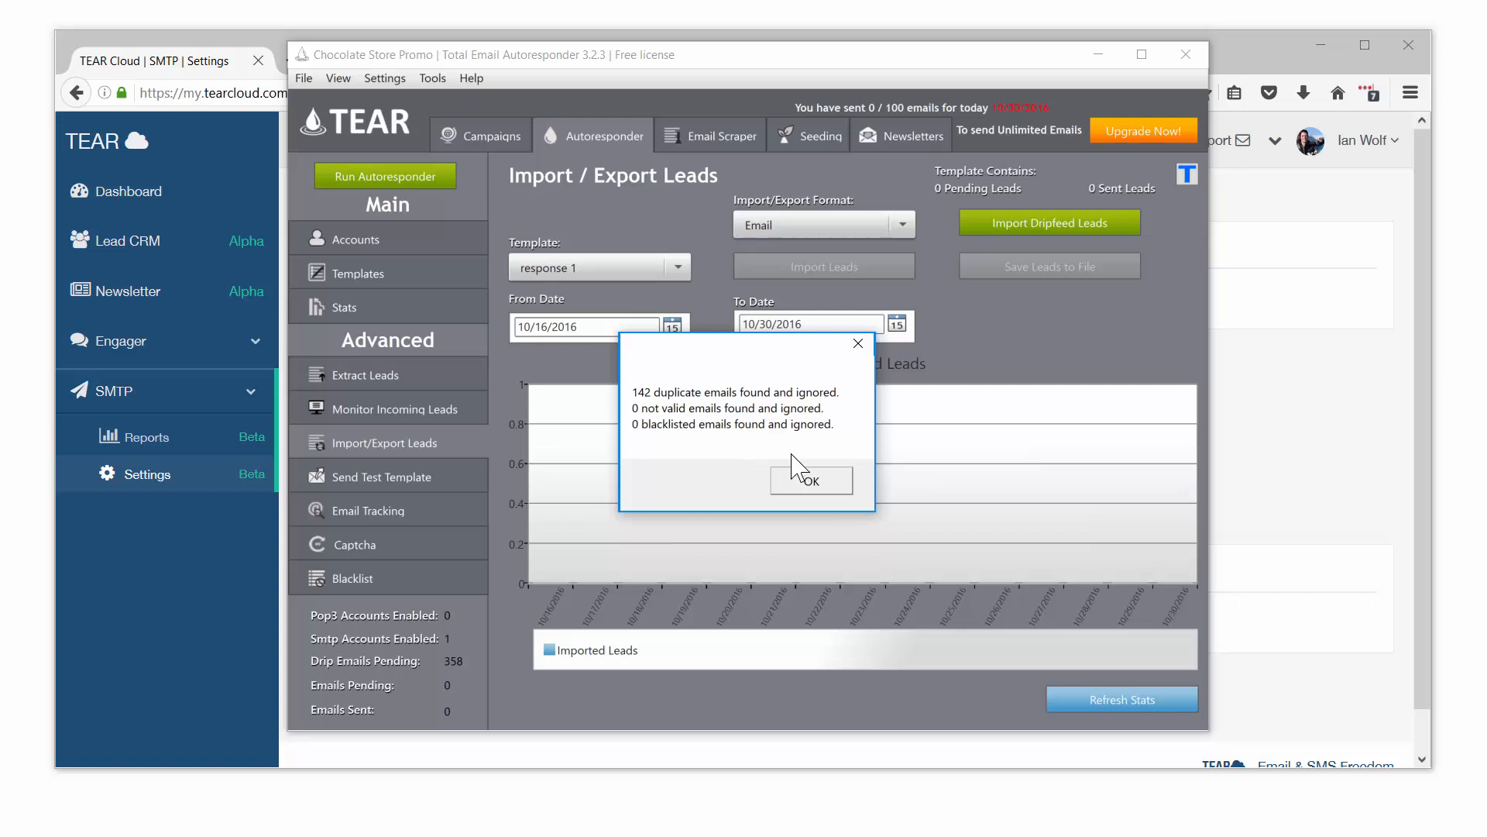
left_click(811, 481)
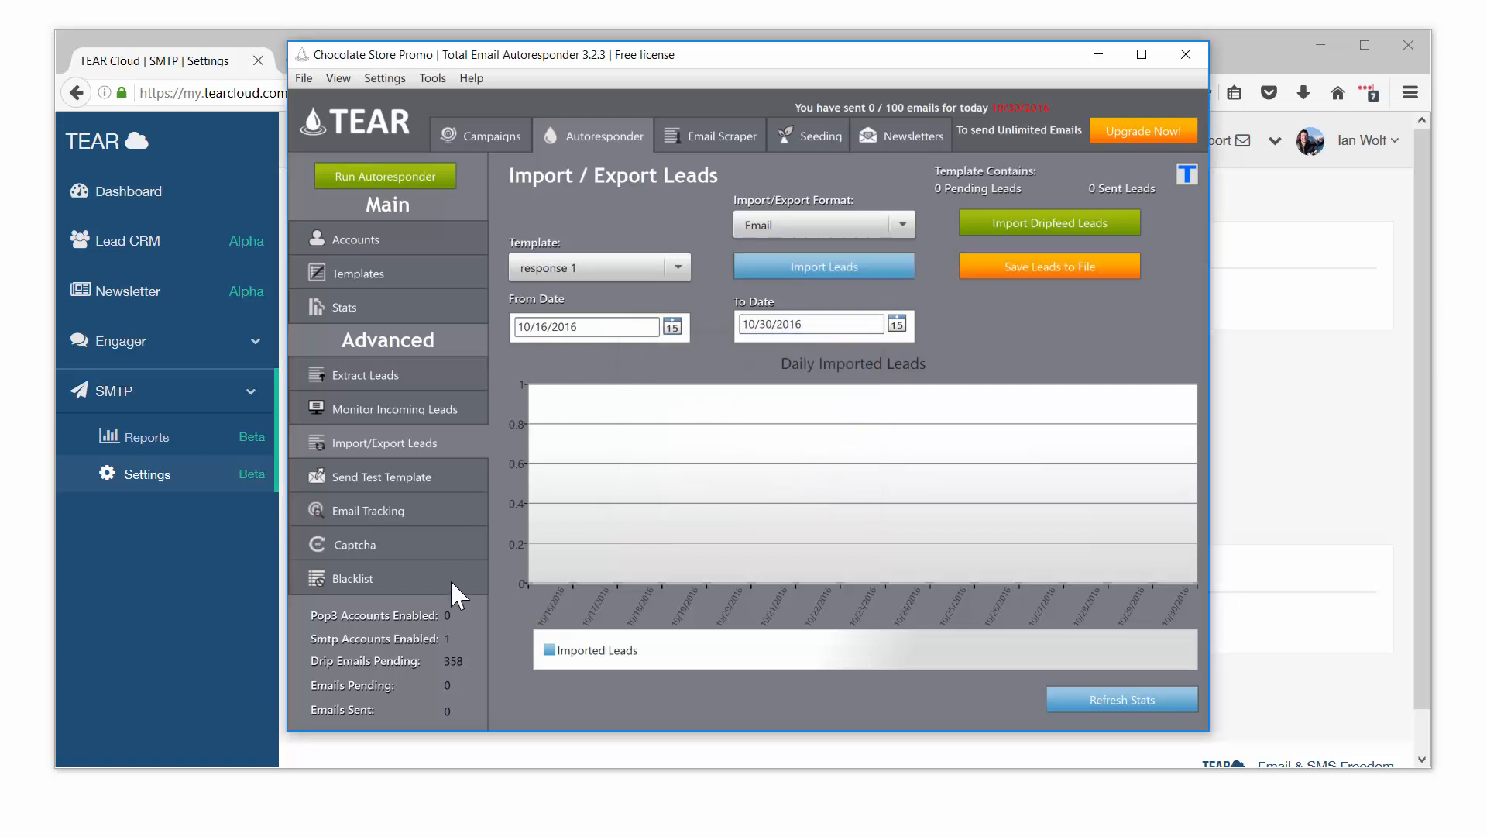
mouse_move(458, 676)
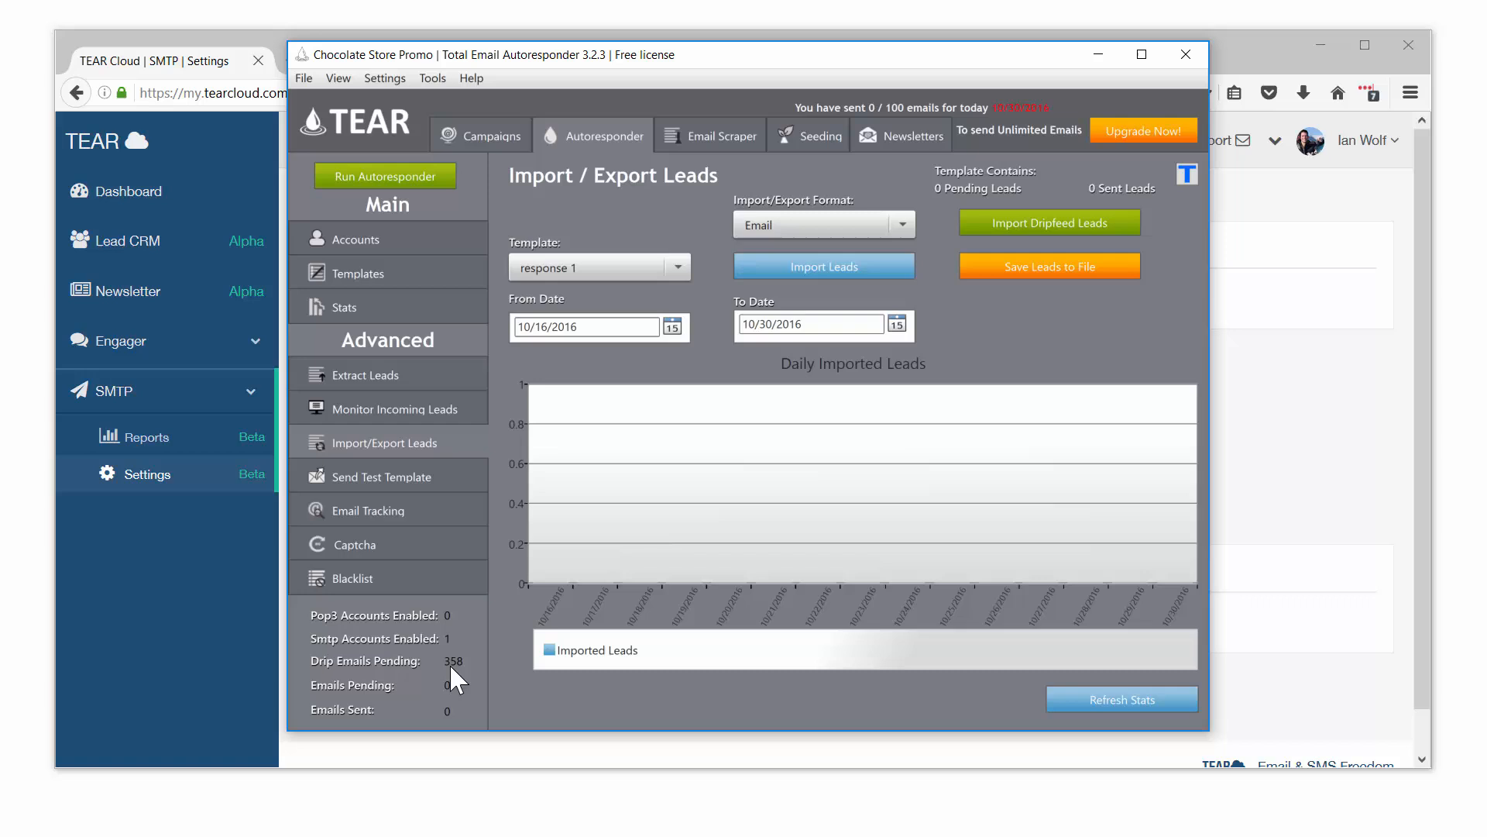
mouse_move(461, 679)
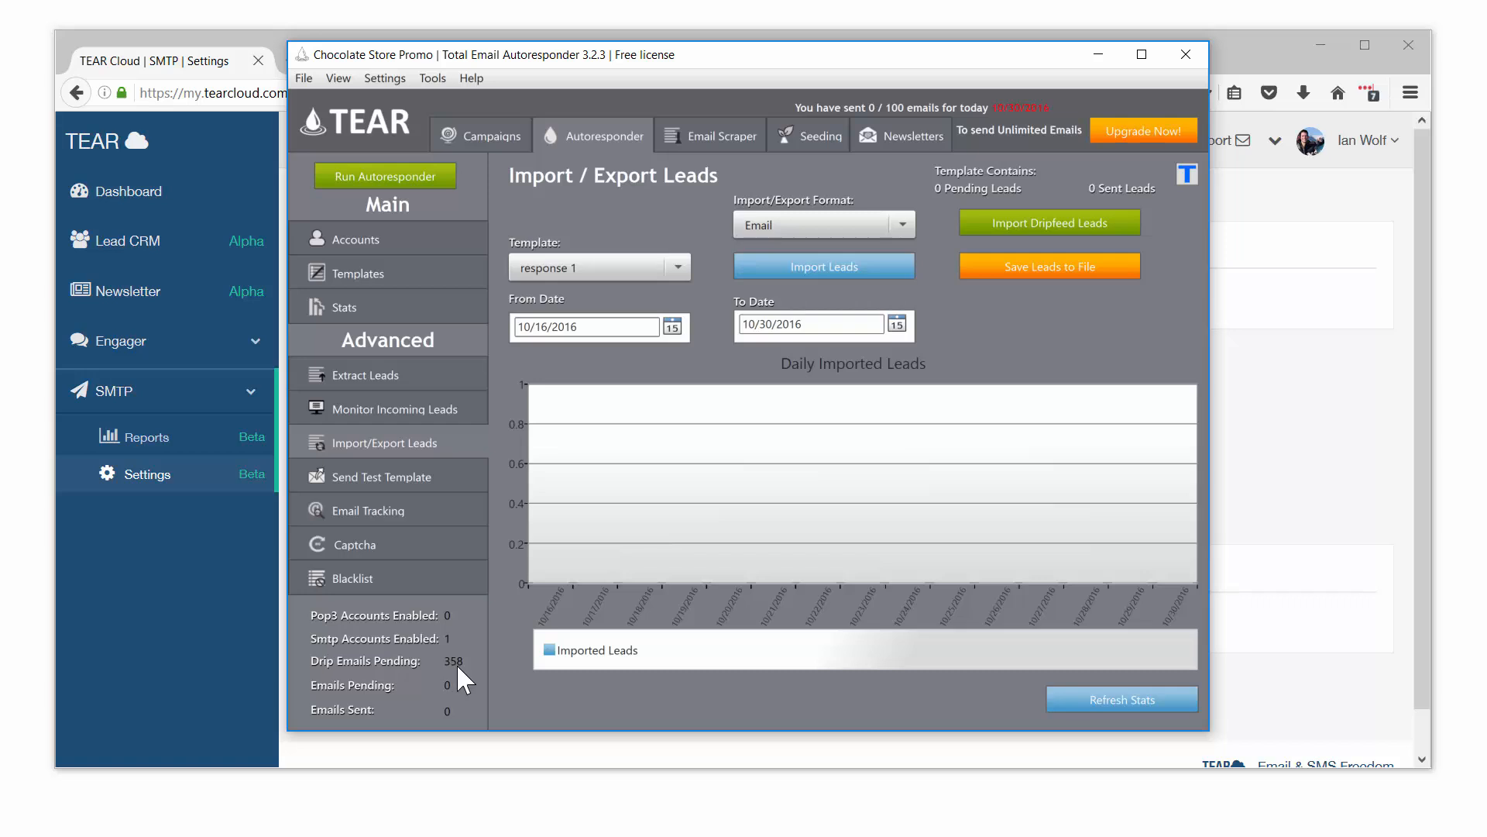
mouse_move(540, 396)
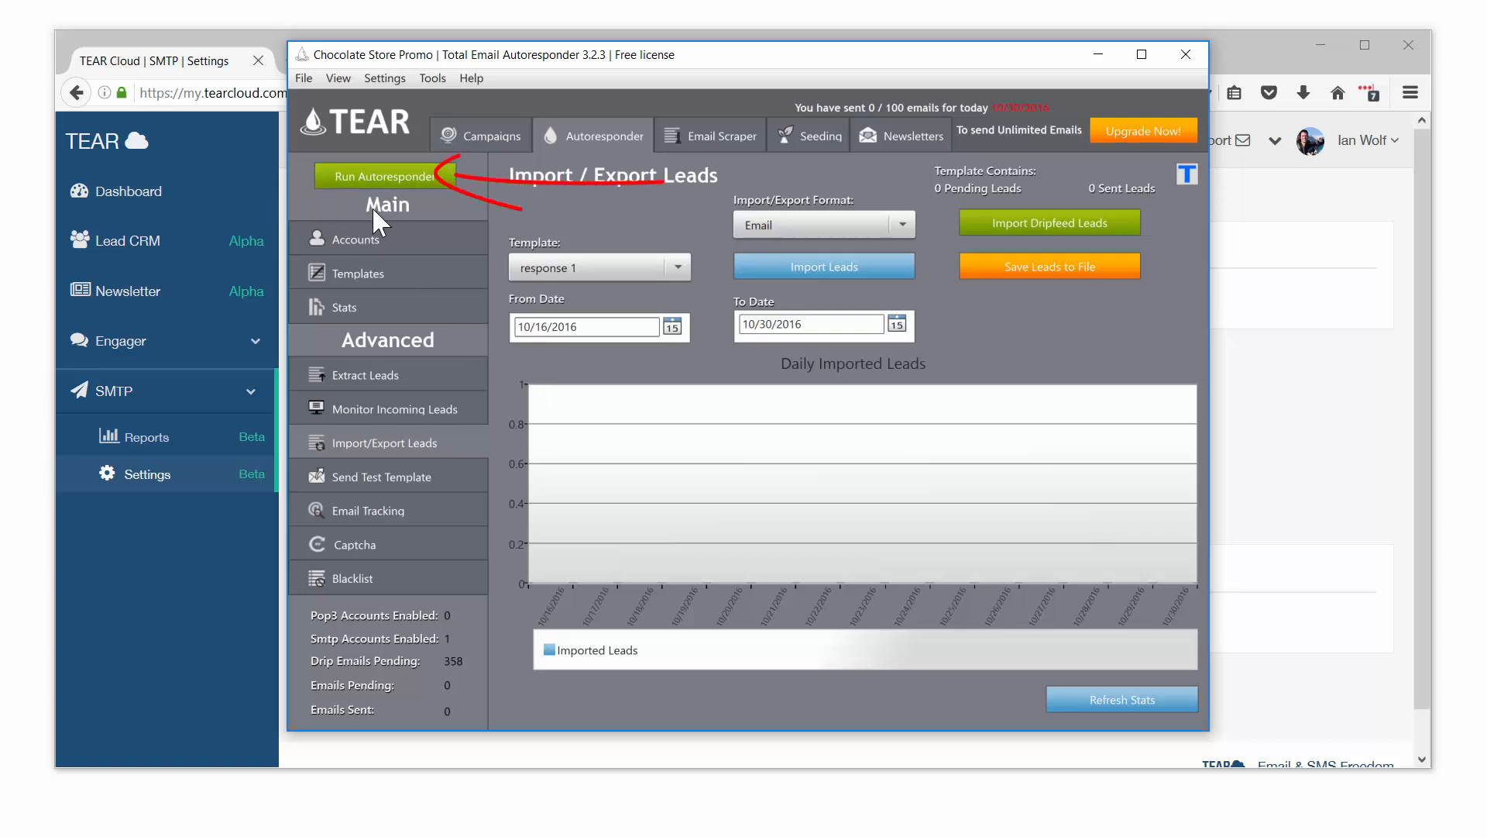
Open the Run Autoresponder page from the Main sidebar
left_click(384, 177)
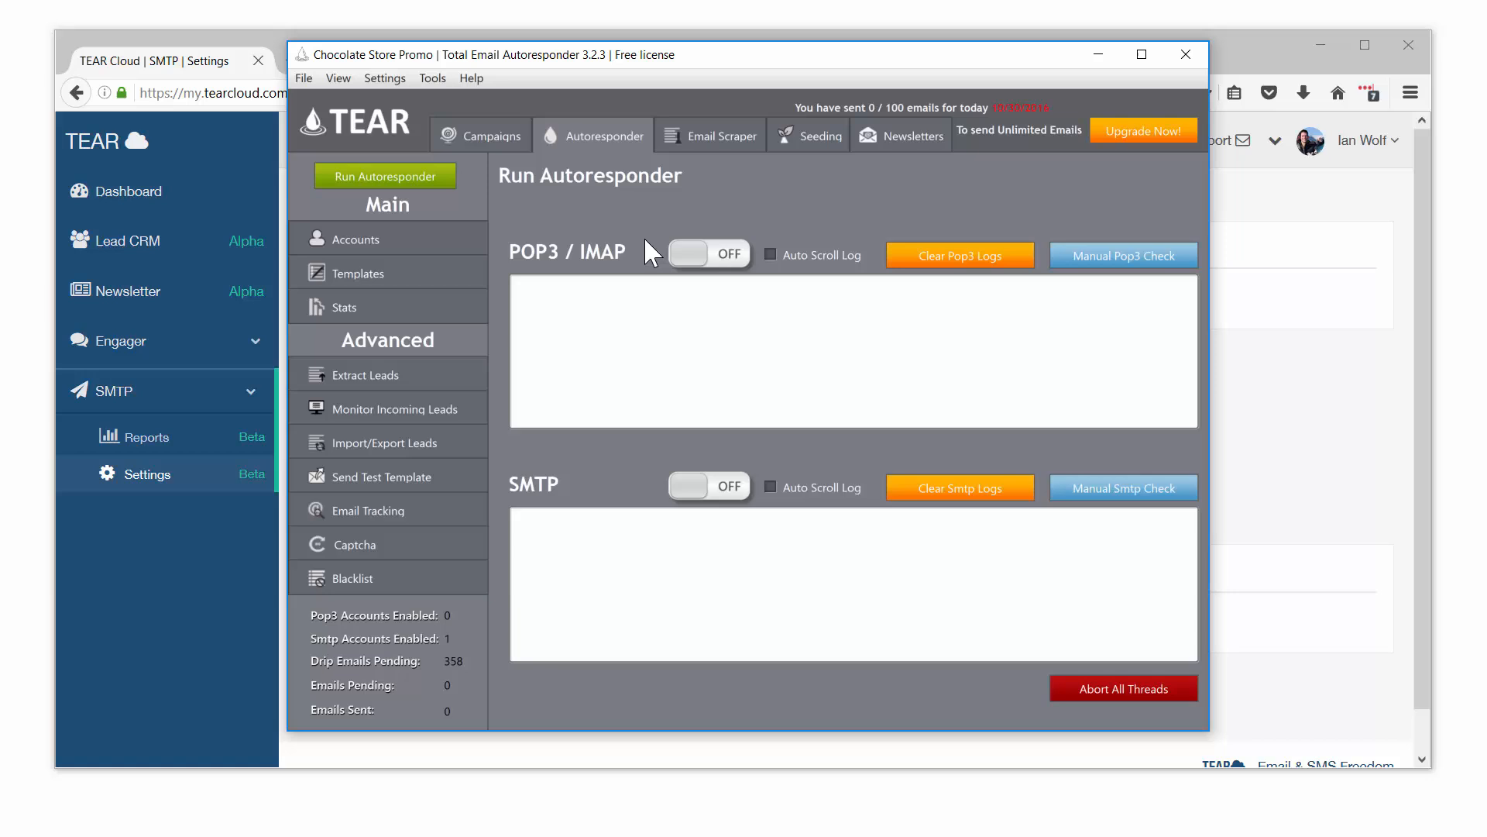
mouse_move(744, 502)
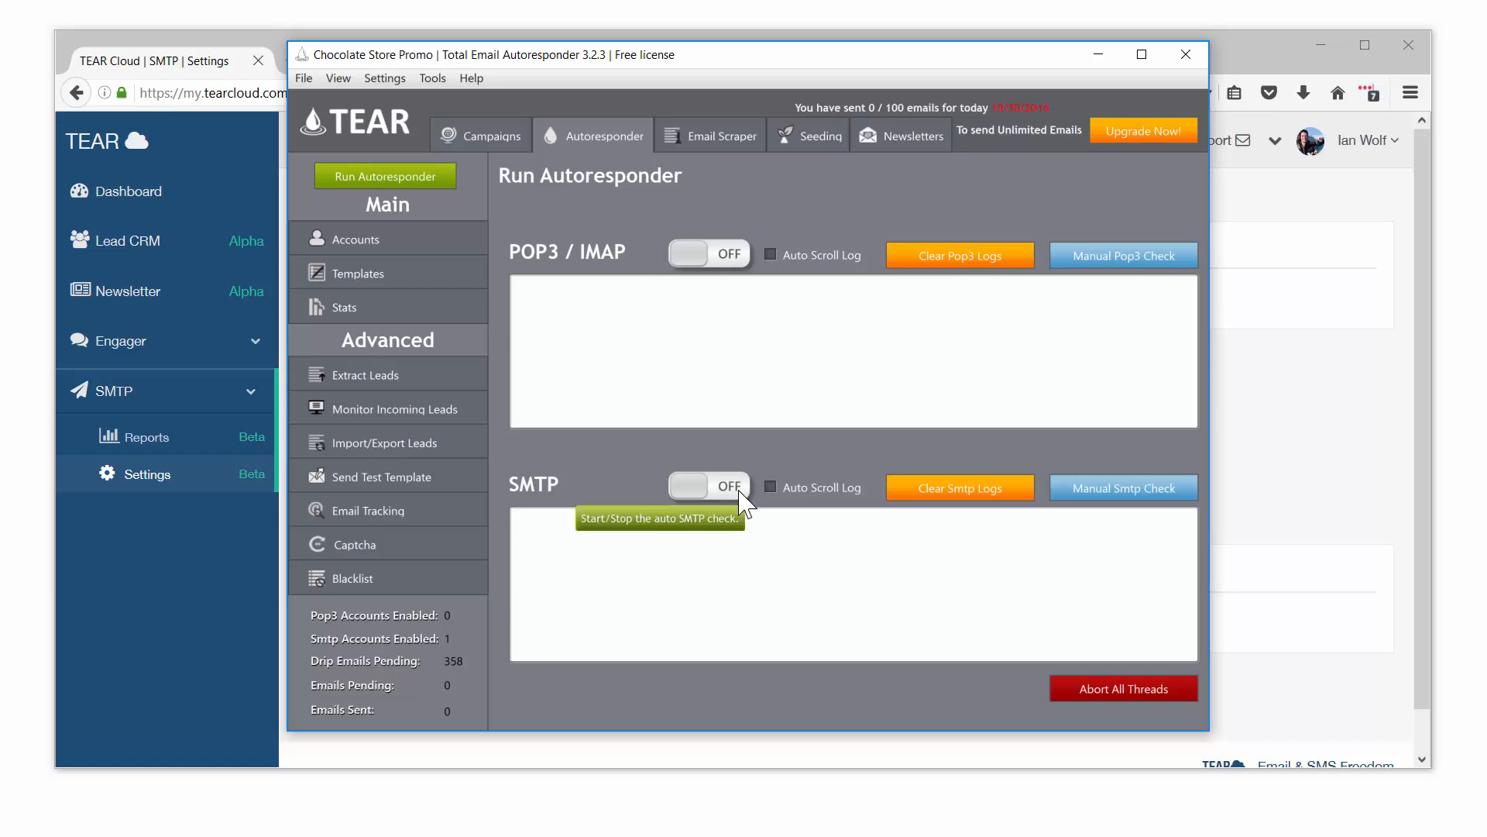
Turn SMTP sending on and run a manual SMTP check to send the first drip email
left_click(706, 486)
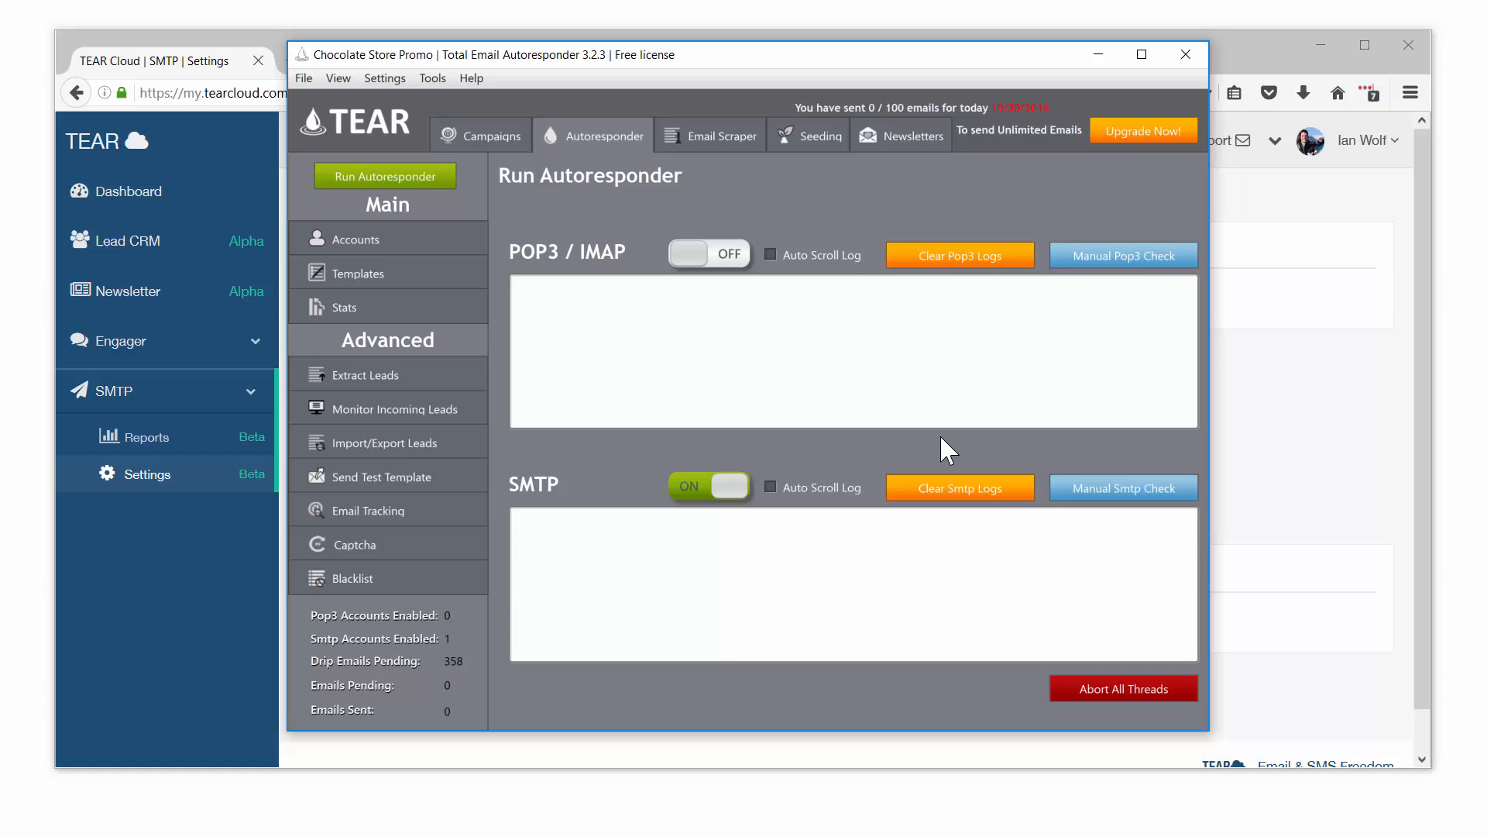
mouse_move(764, 484)
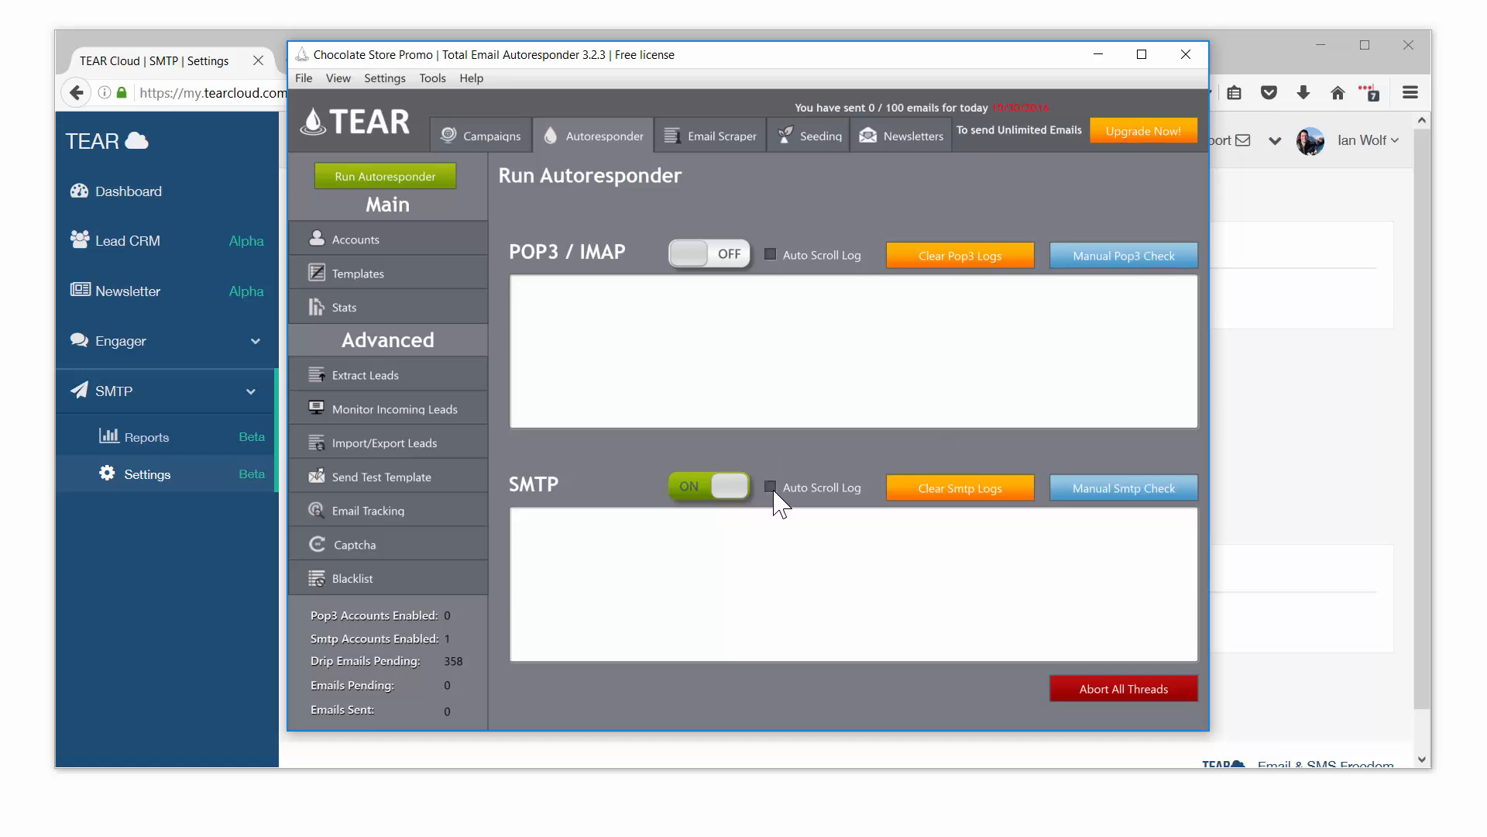
mouse_move(1124, 487)
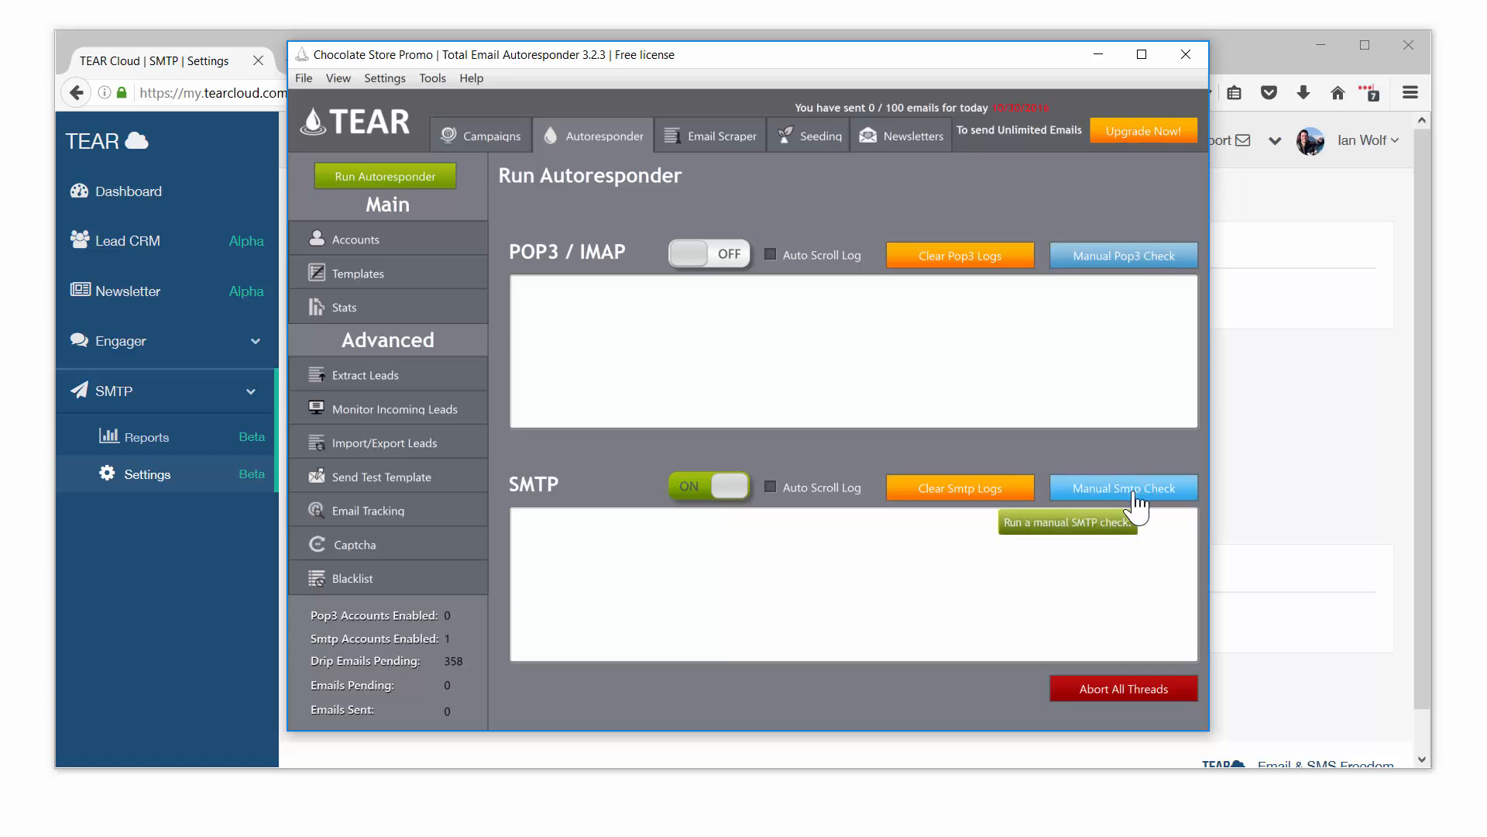
left_click(1123, 487)
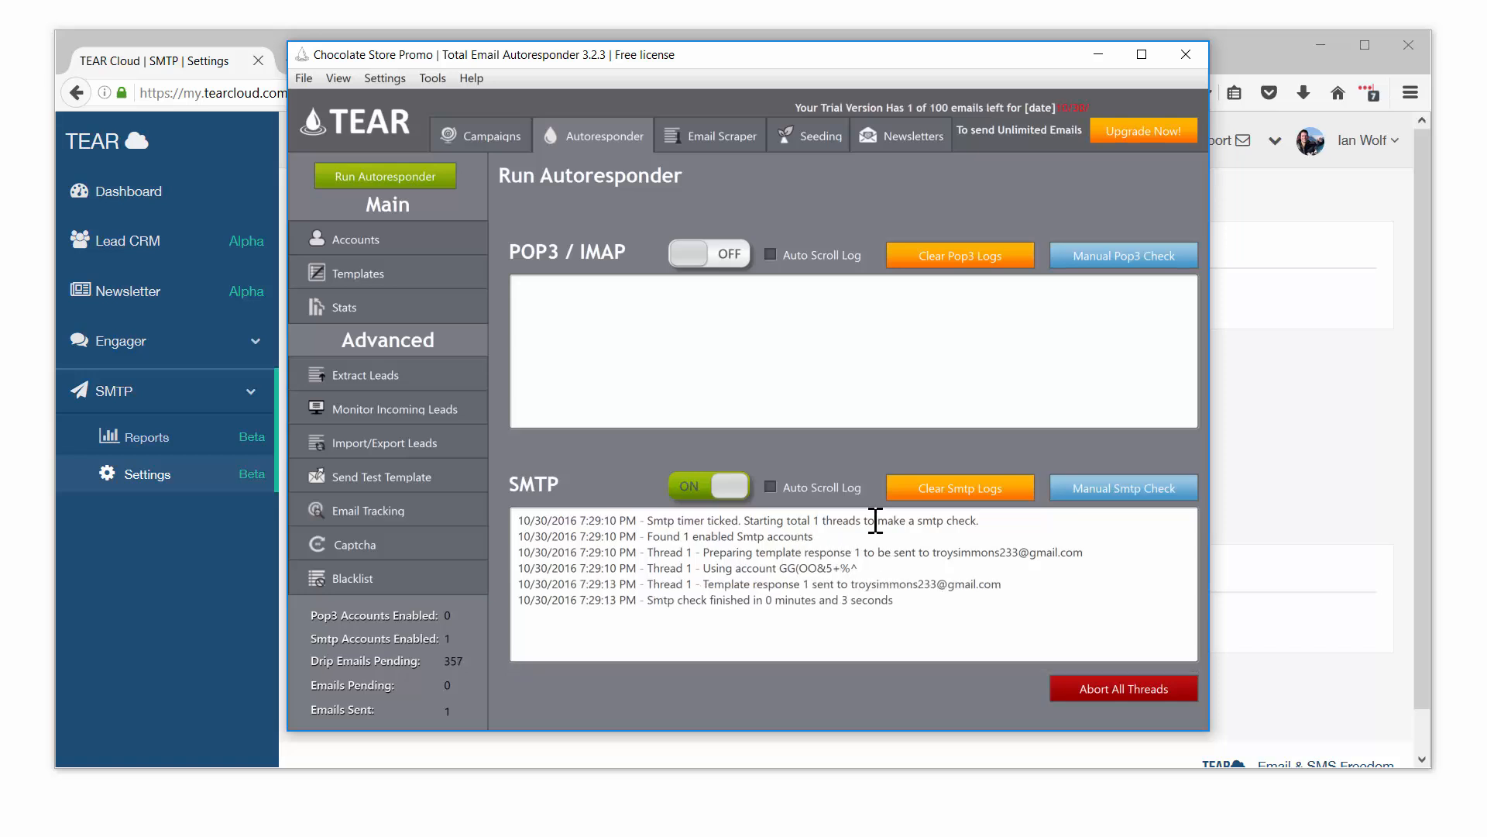
mouse_move(972, 582)
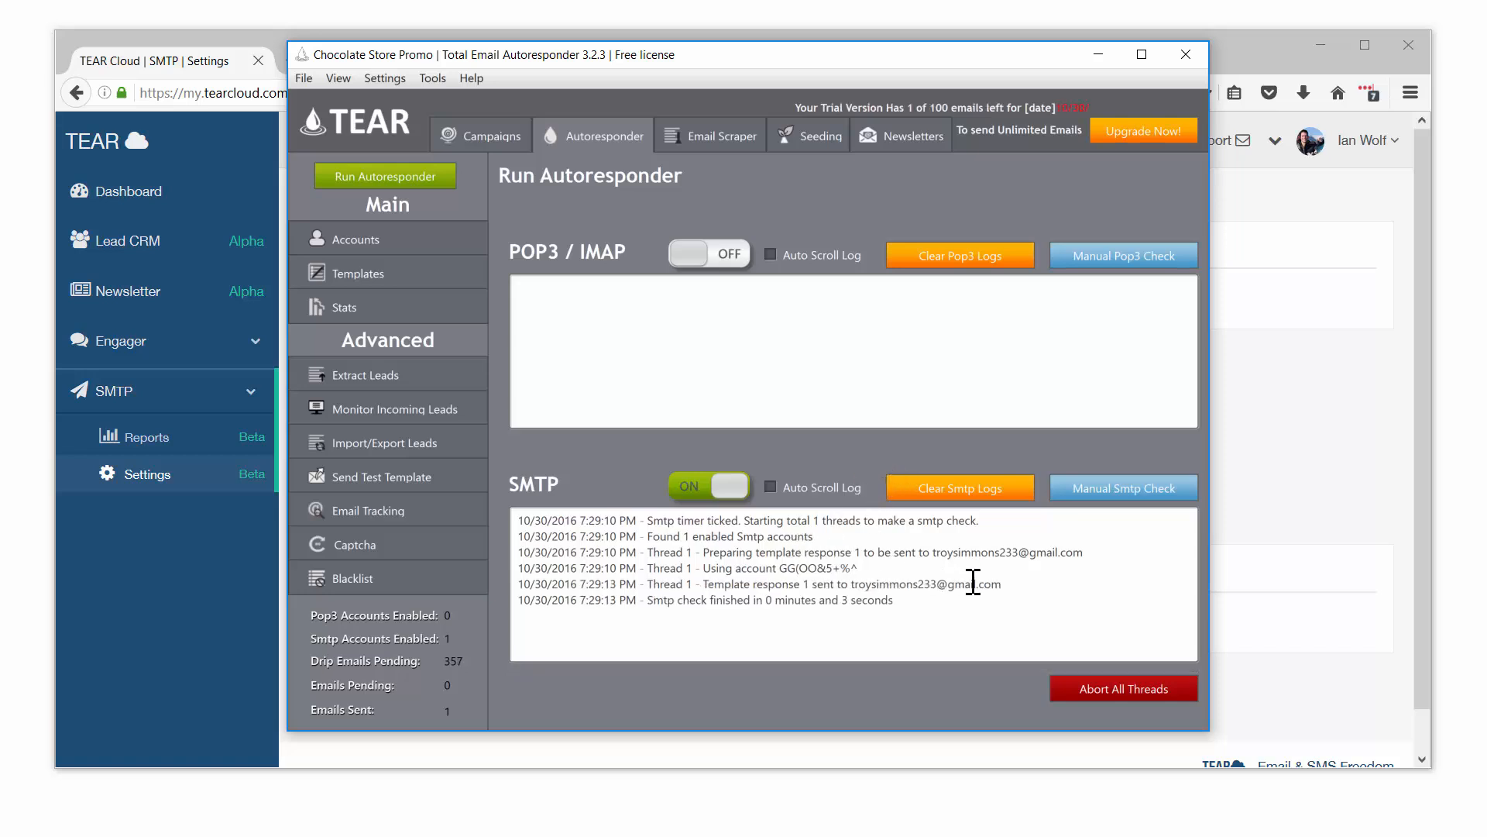
mouse_move(964, 584)
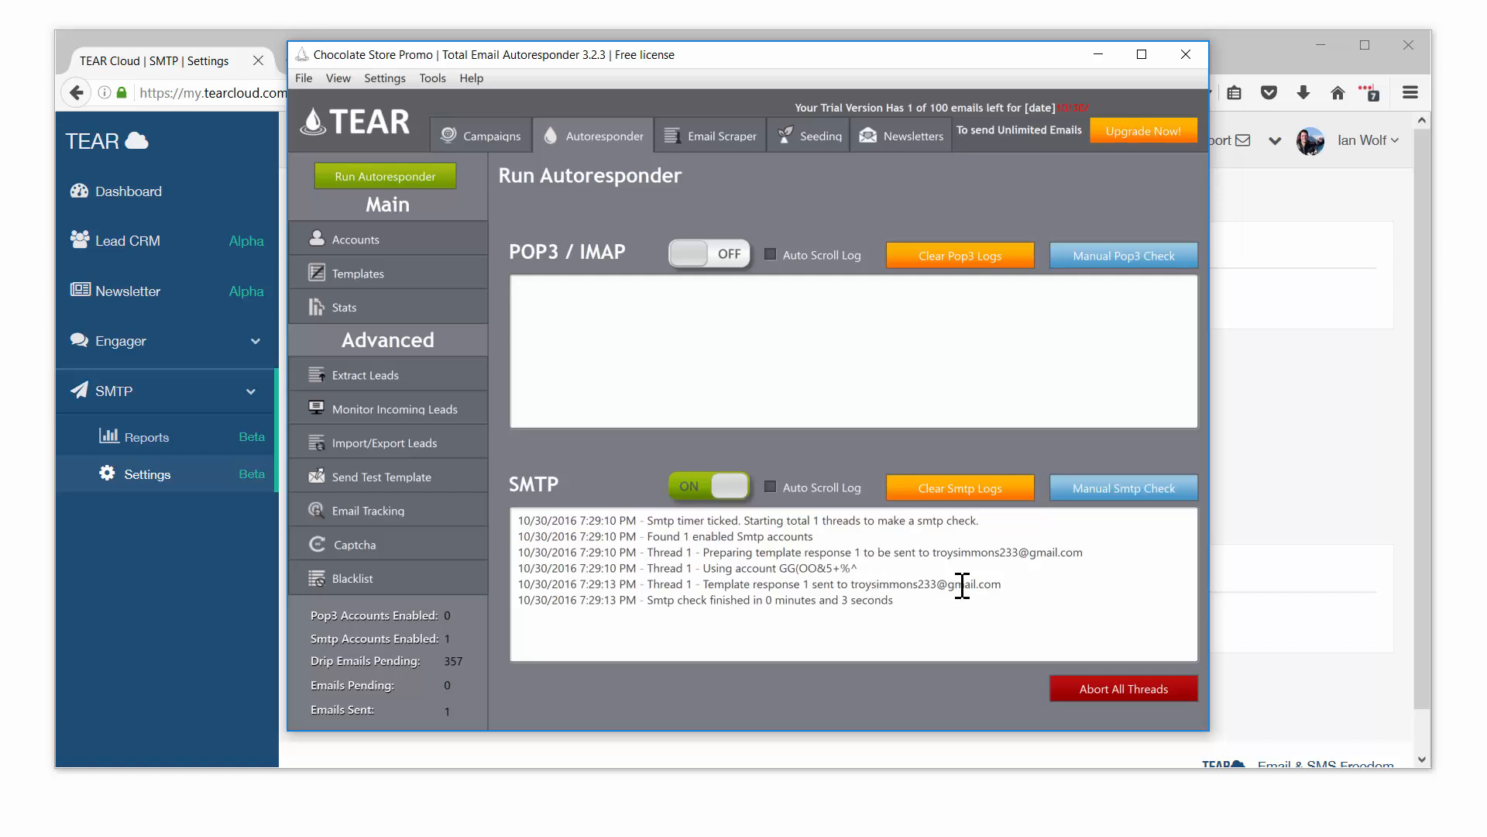
mouse_move(832, 588)
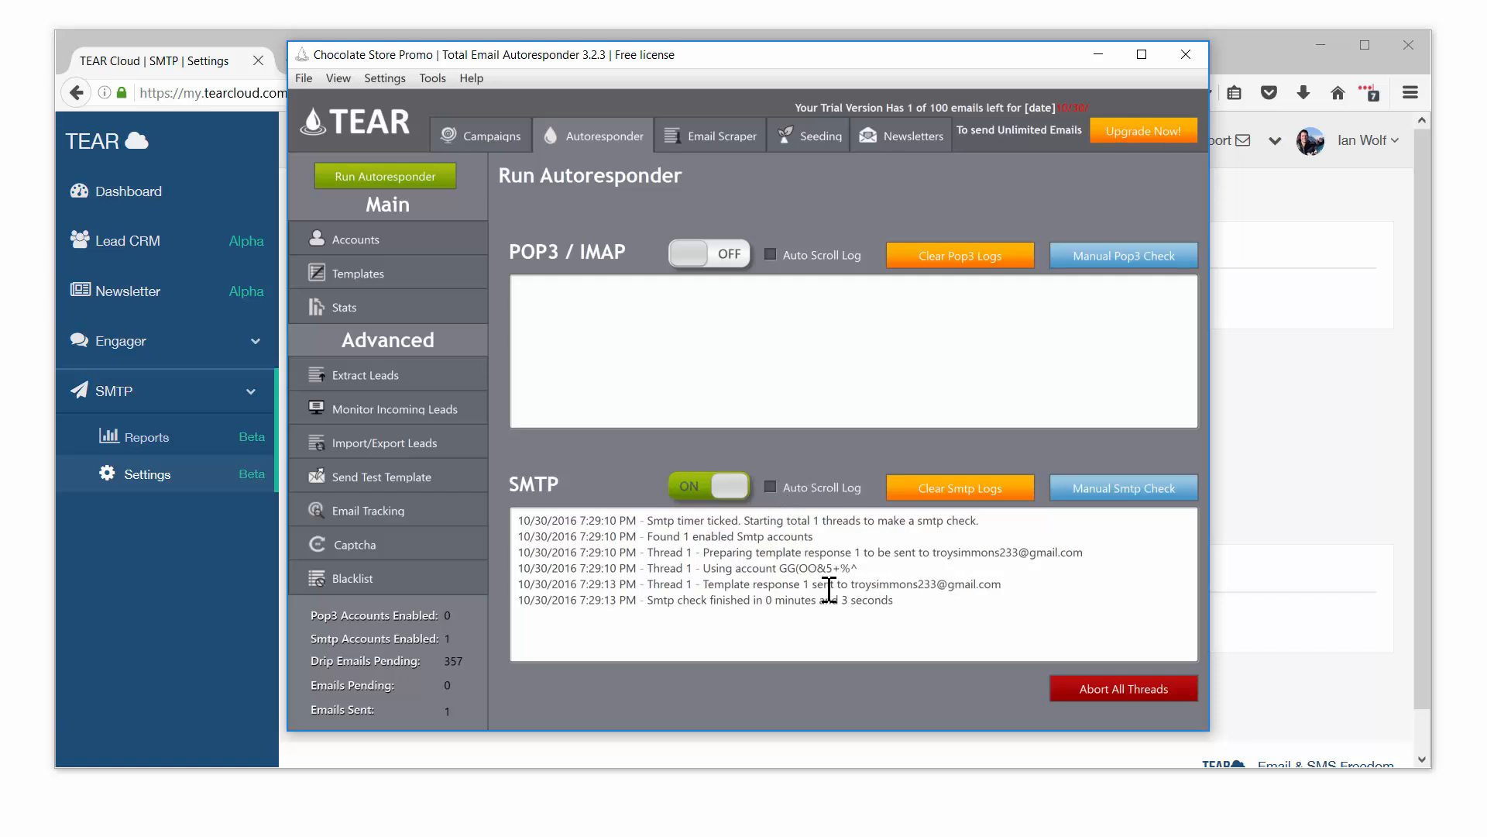
mouse_move(891, 603)
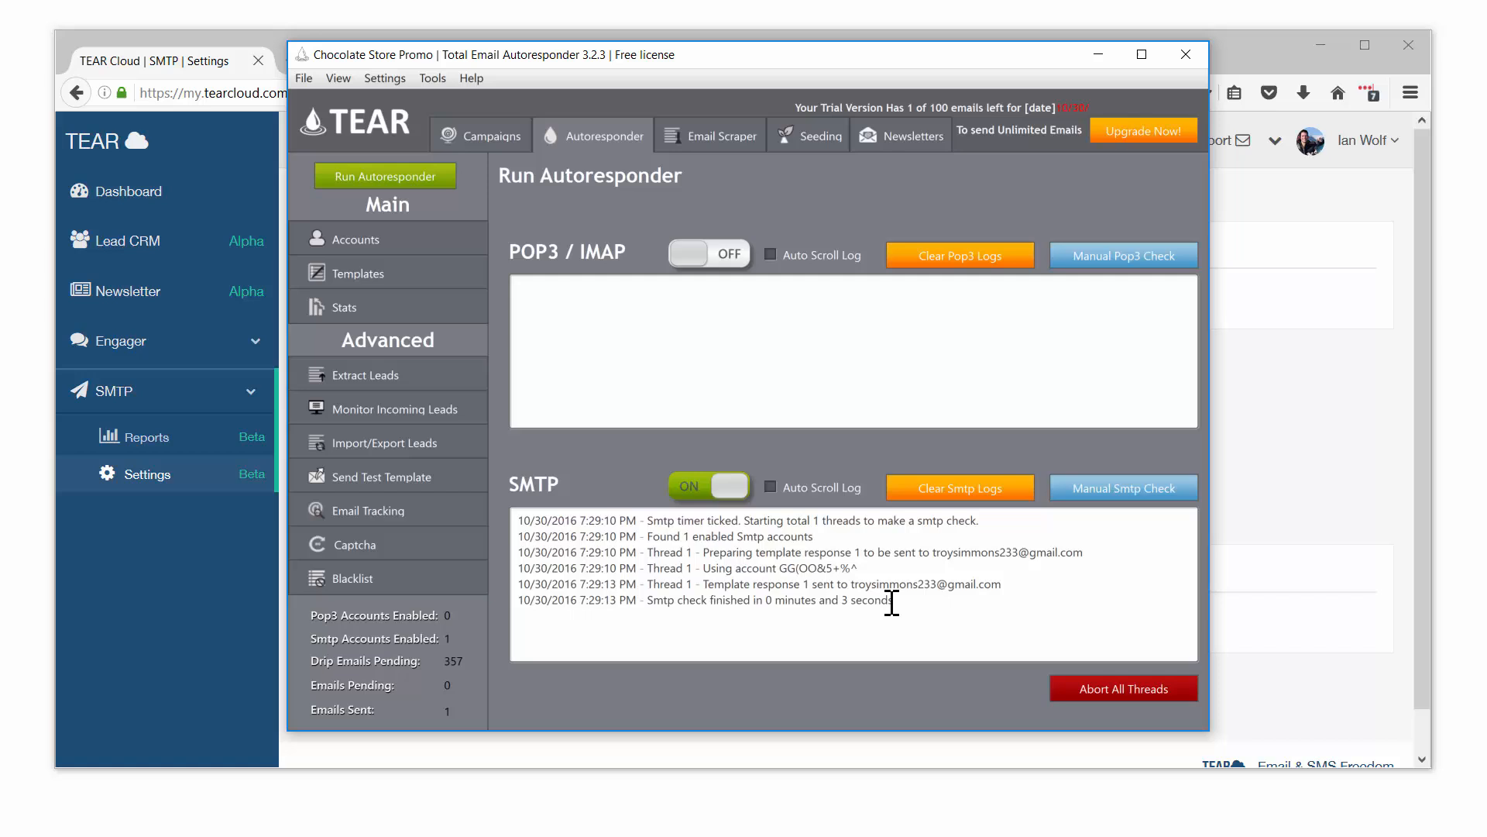
mouse_move(935, 593)
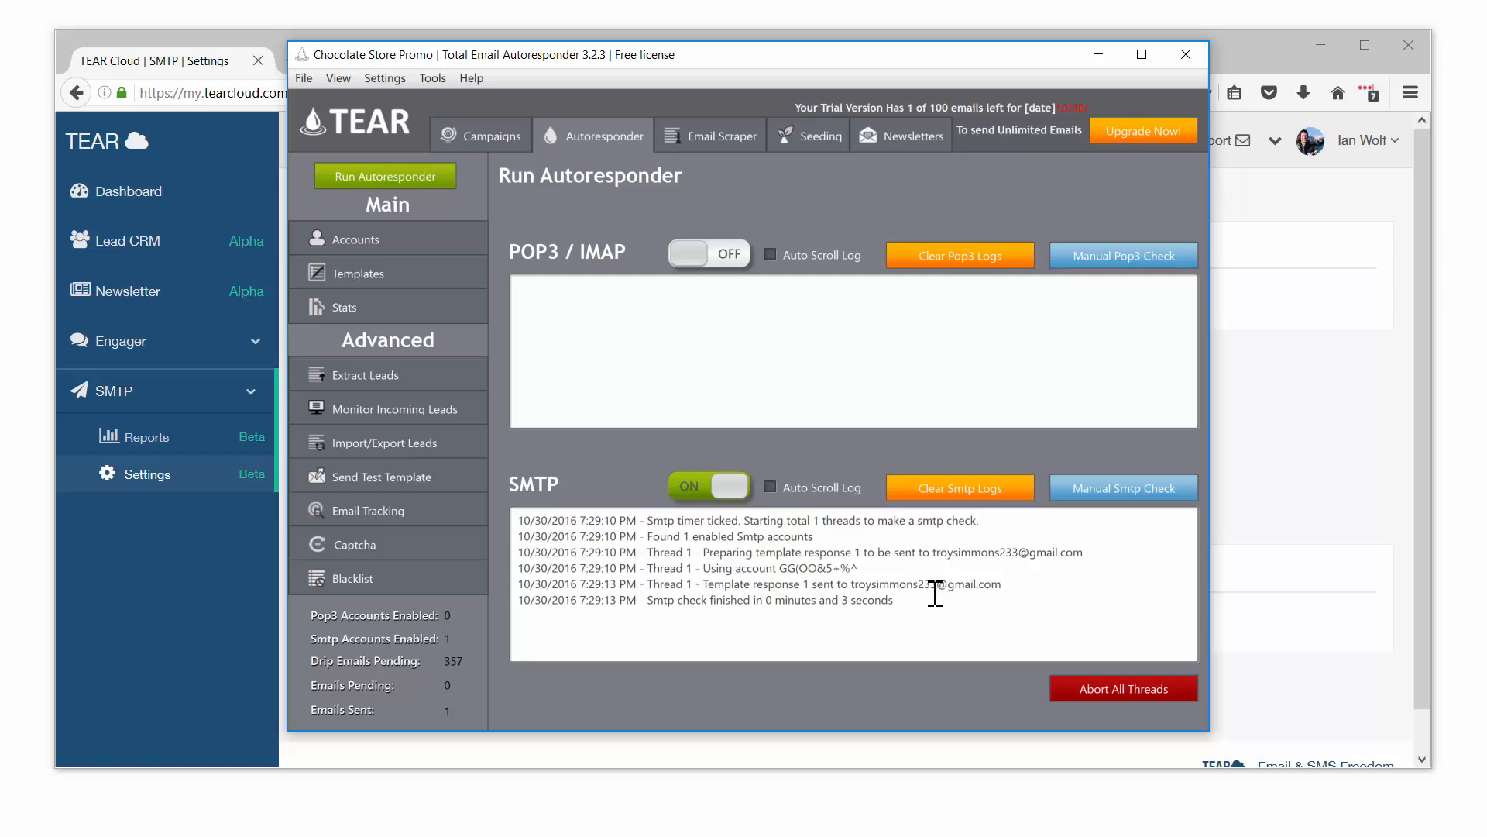
mouse_move(408, 132)
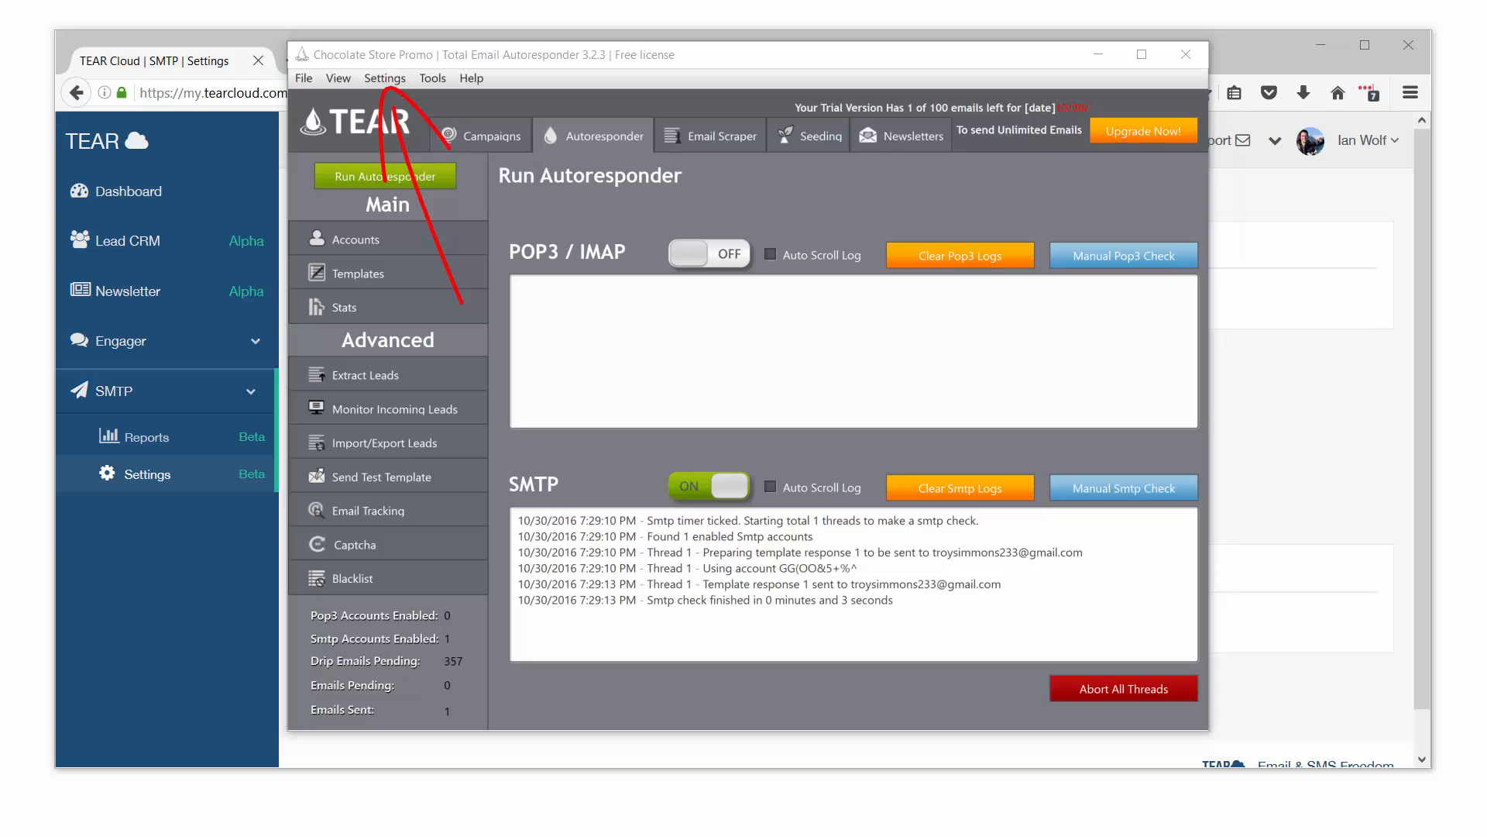
In Settings > SMTP > Intervals & Timers, set the timer delay to 1 minute
left_click(385, 78)
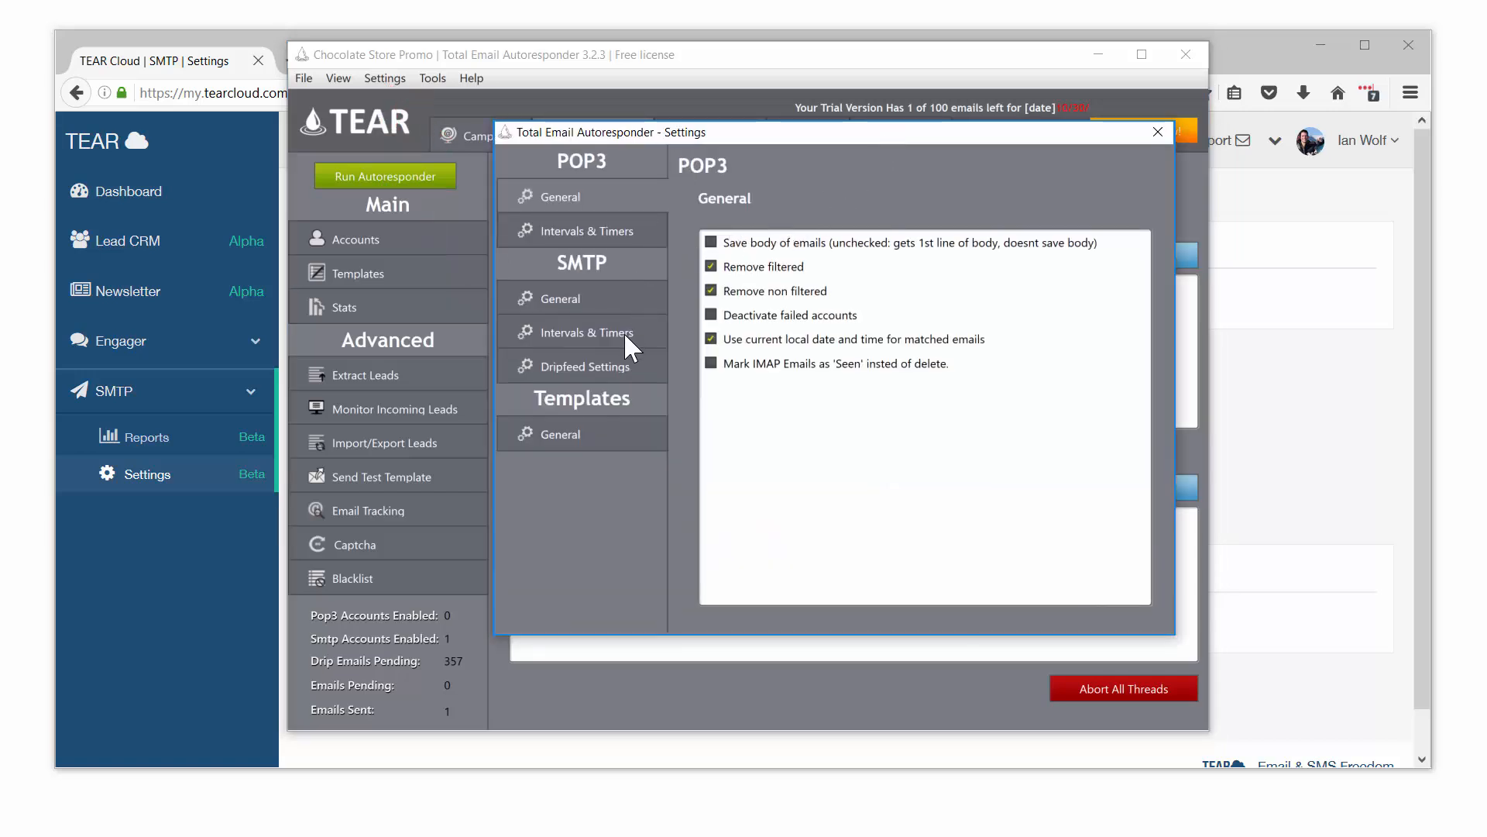
left_click(586, 332)
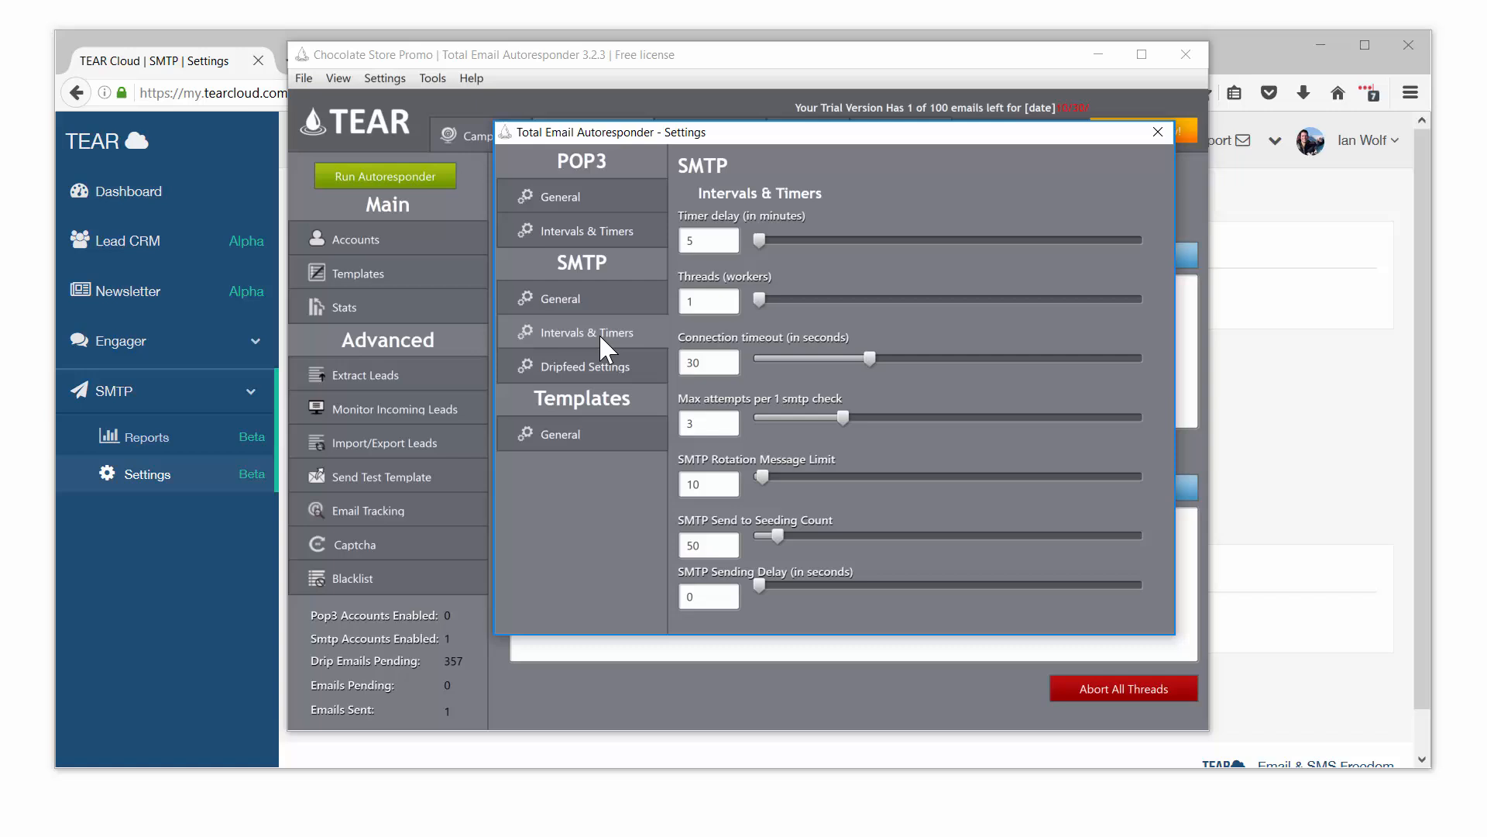
mouse_move(710, 239)
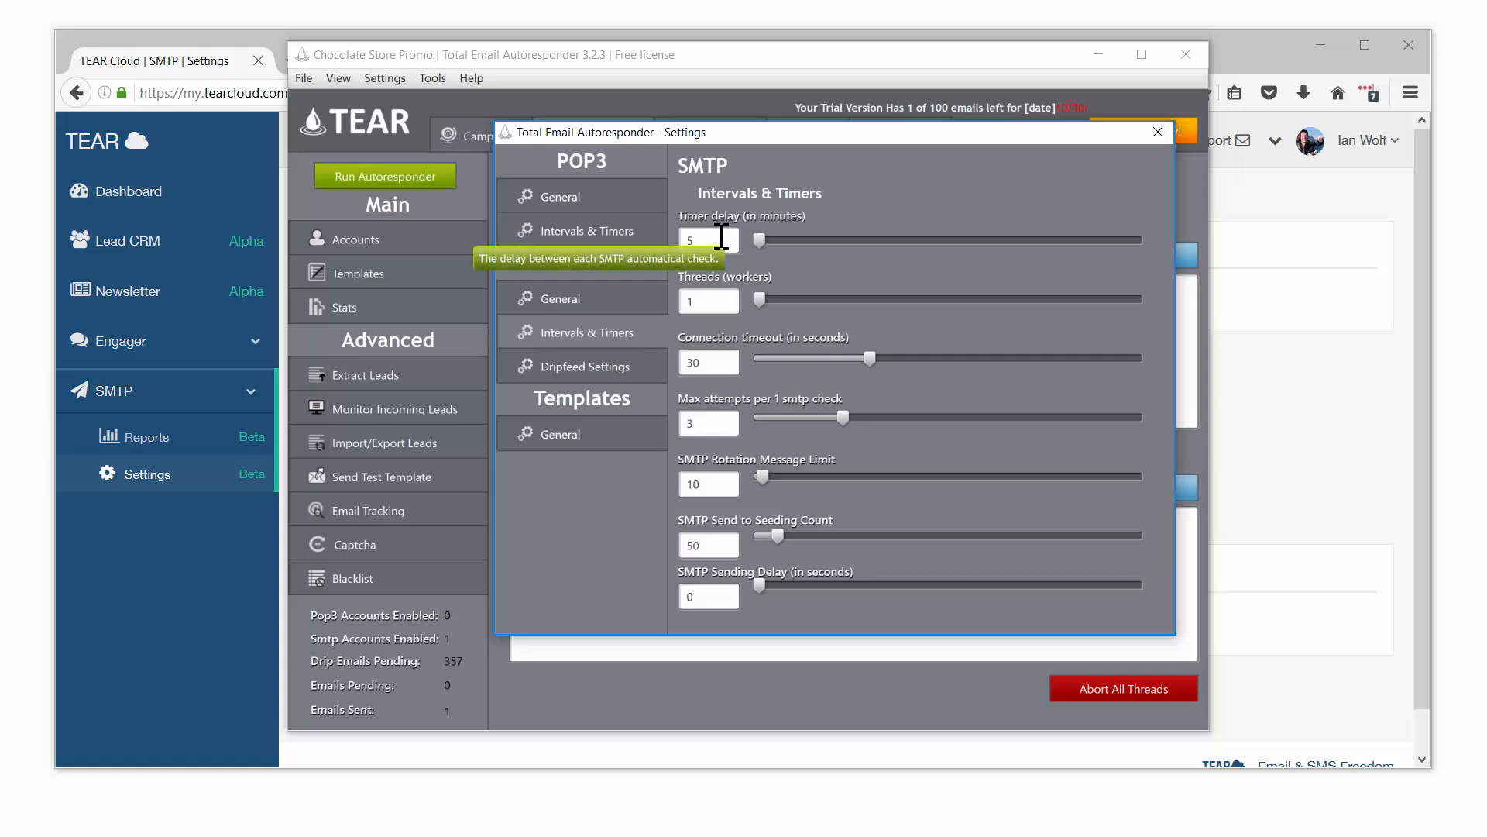
mouse_move(787, 214)
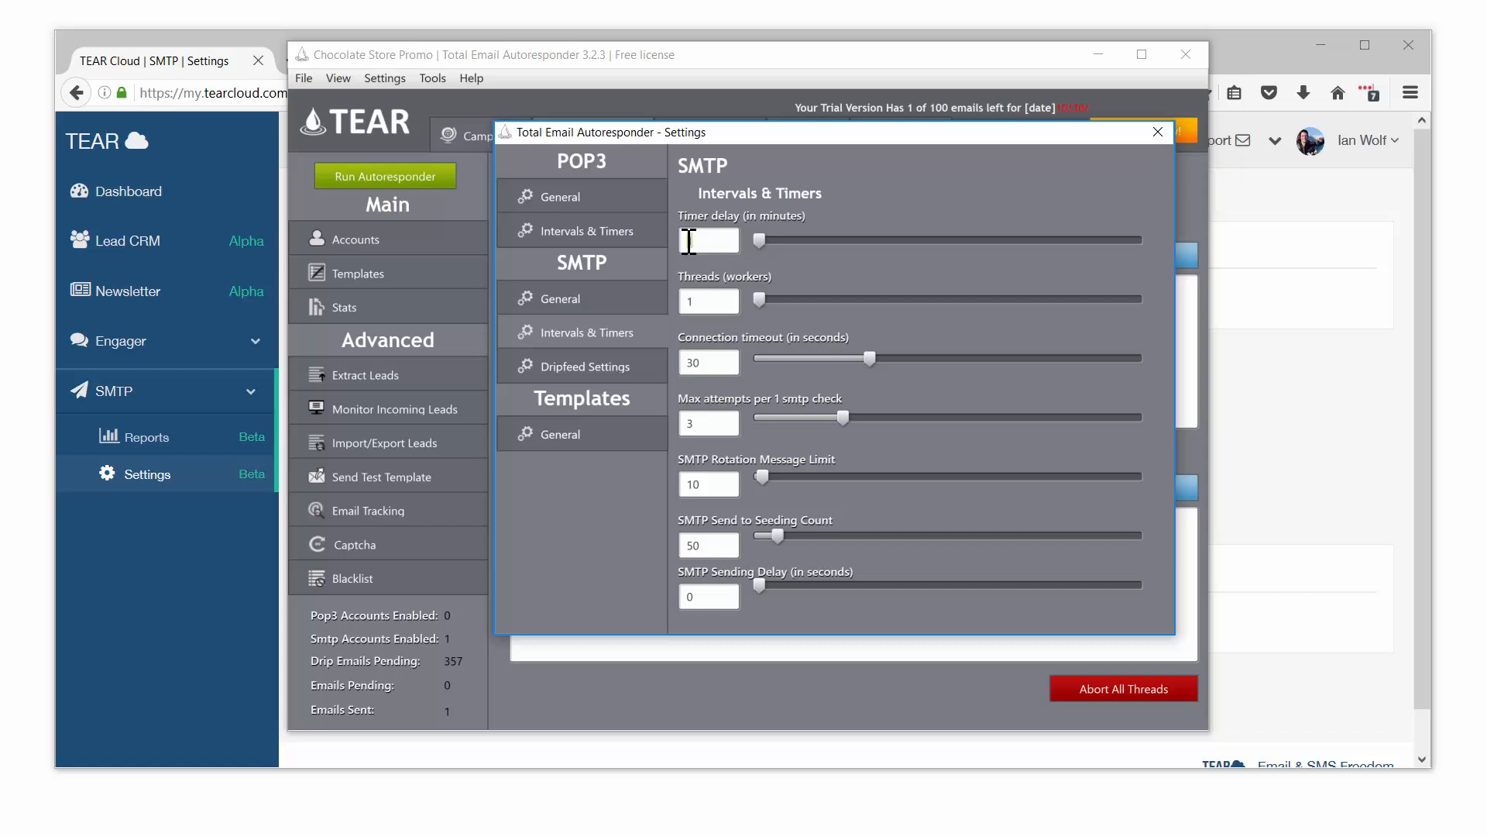
type("1")
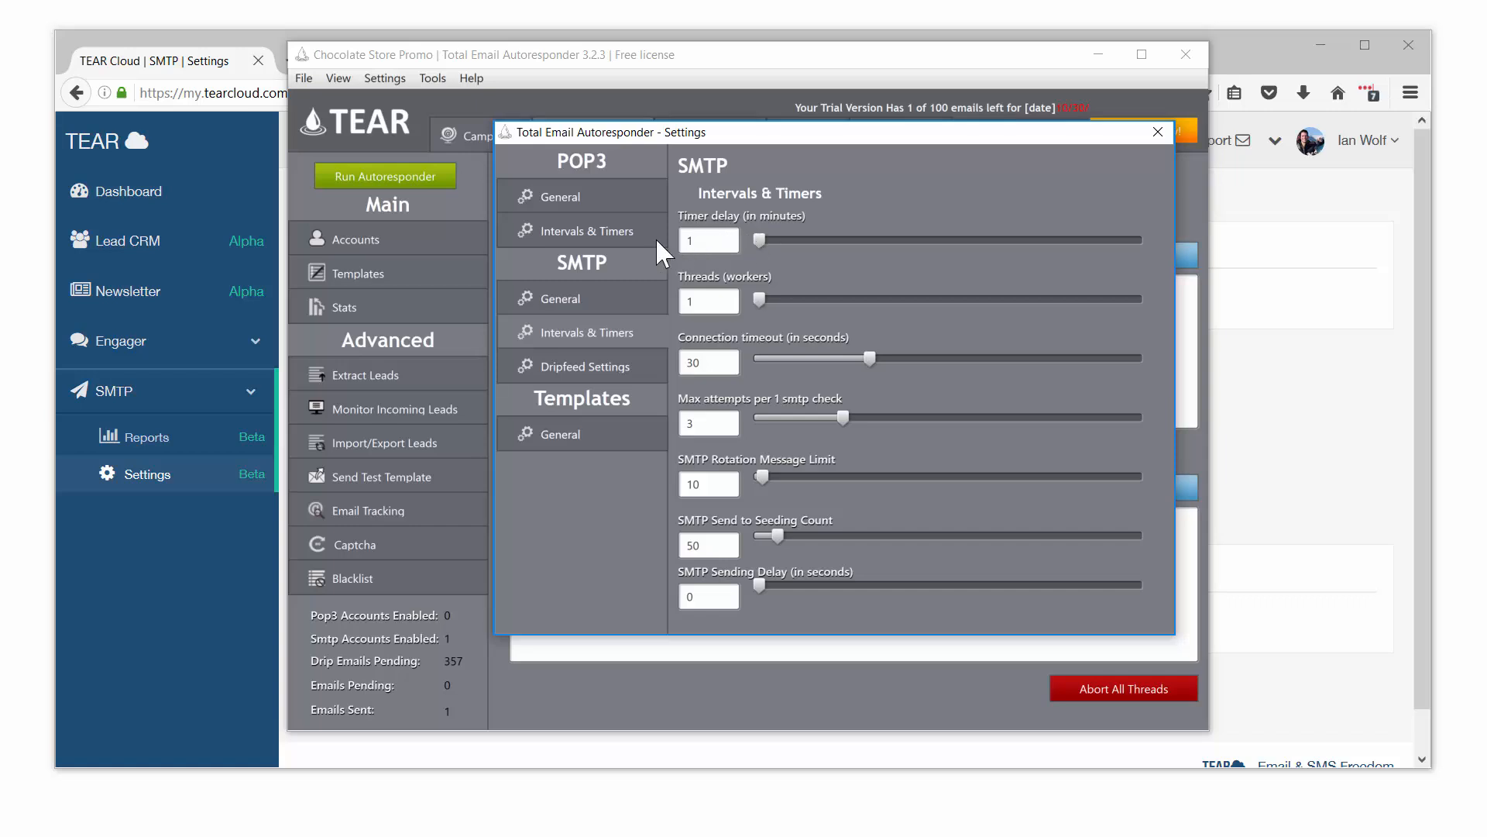
left_click(707, 240)
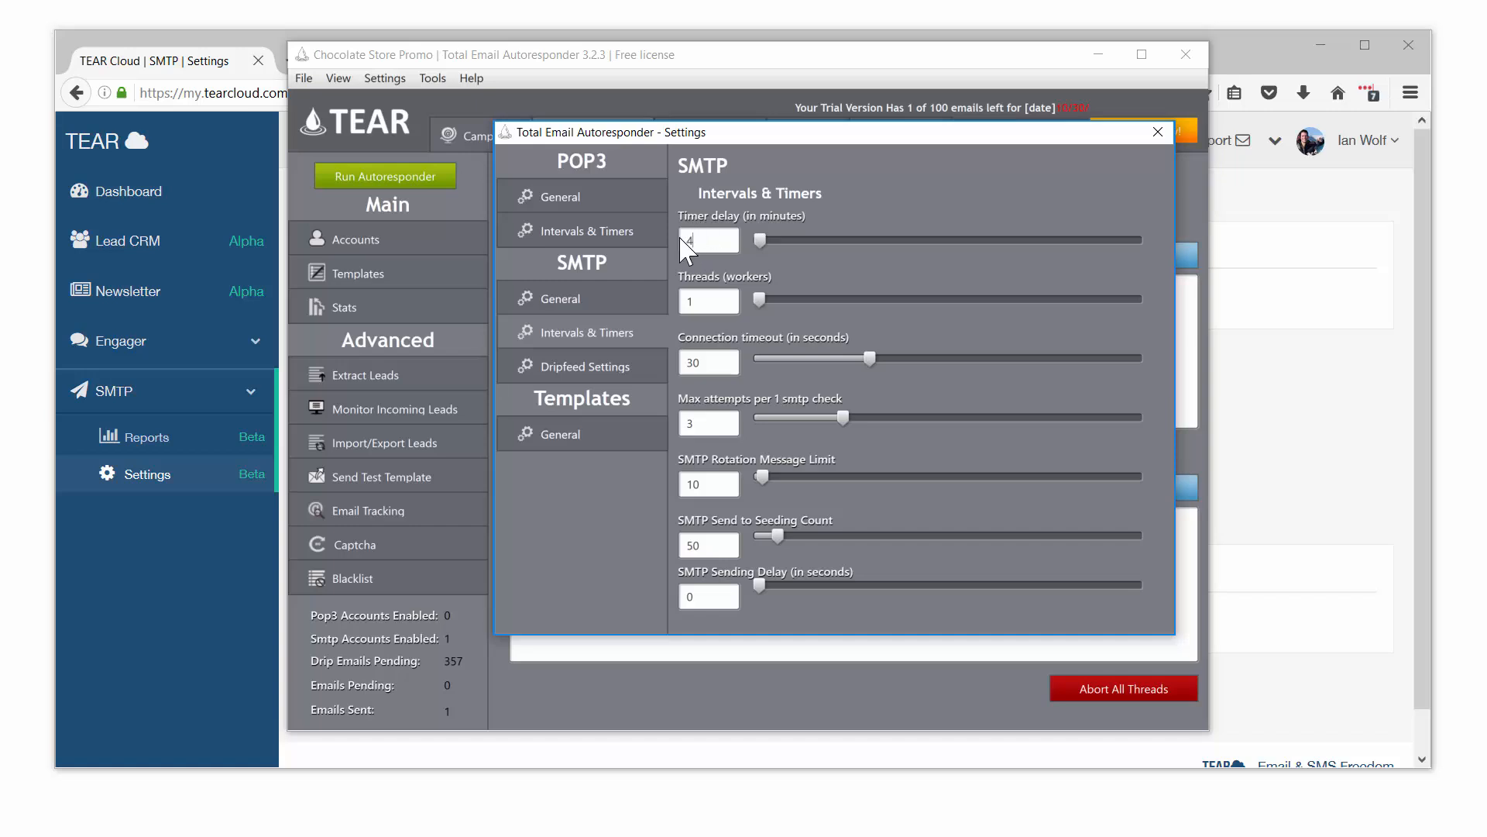
left_click(1157, 132)
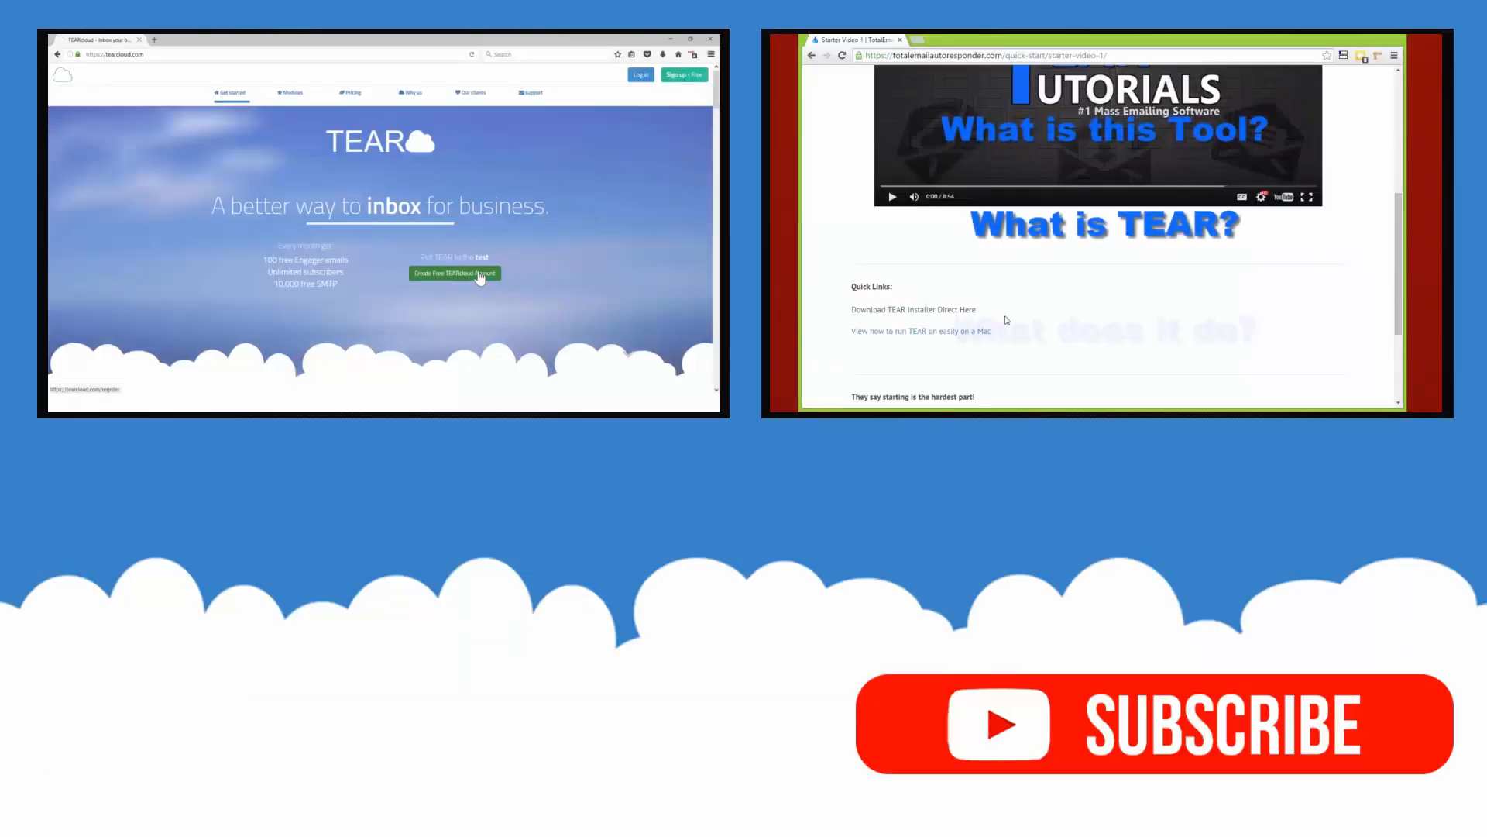
left_click(453, 273)
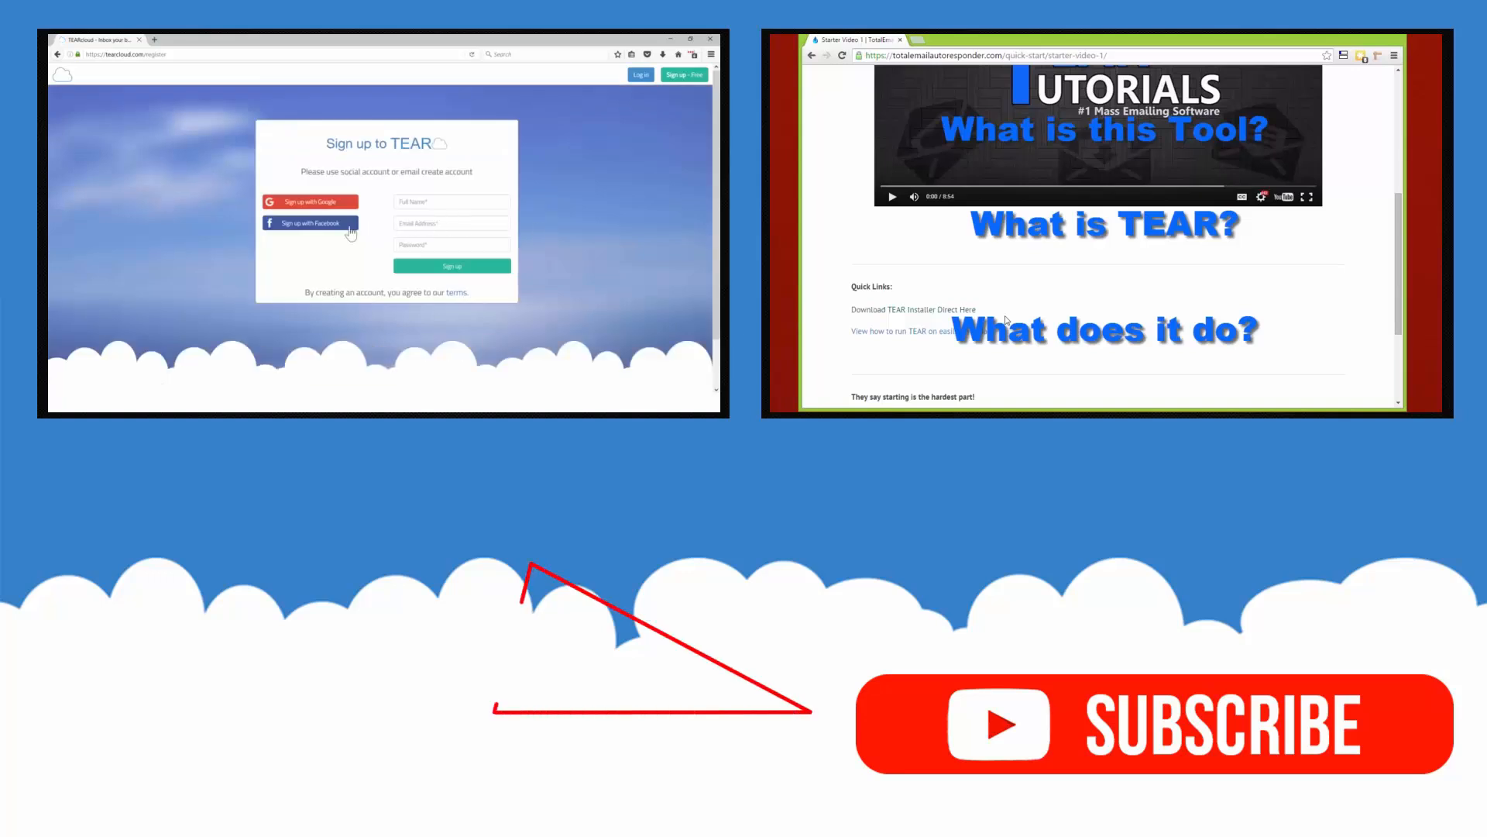